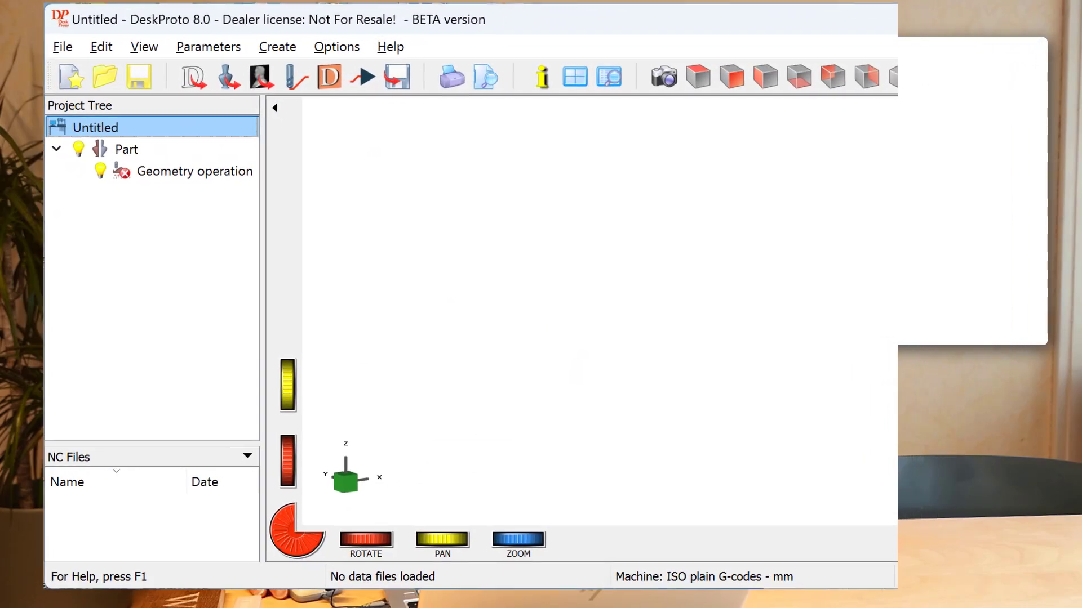
Maximize the empty untitled DeskProto project window to fill the screen.
left_click(1001, 18)
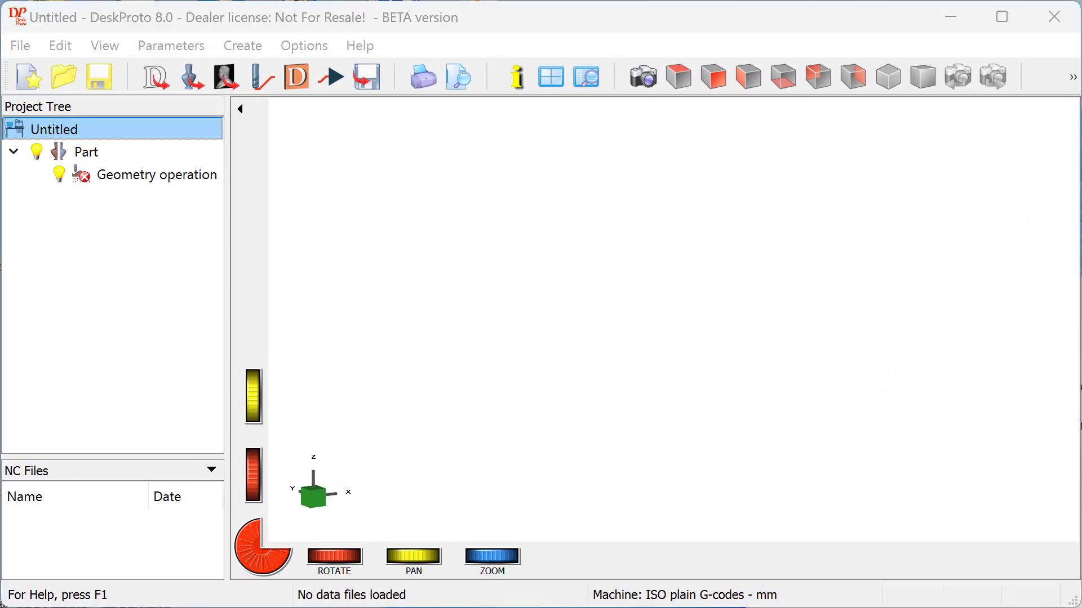
mouse_move(569, 308)
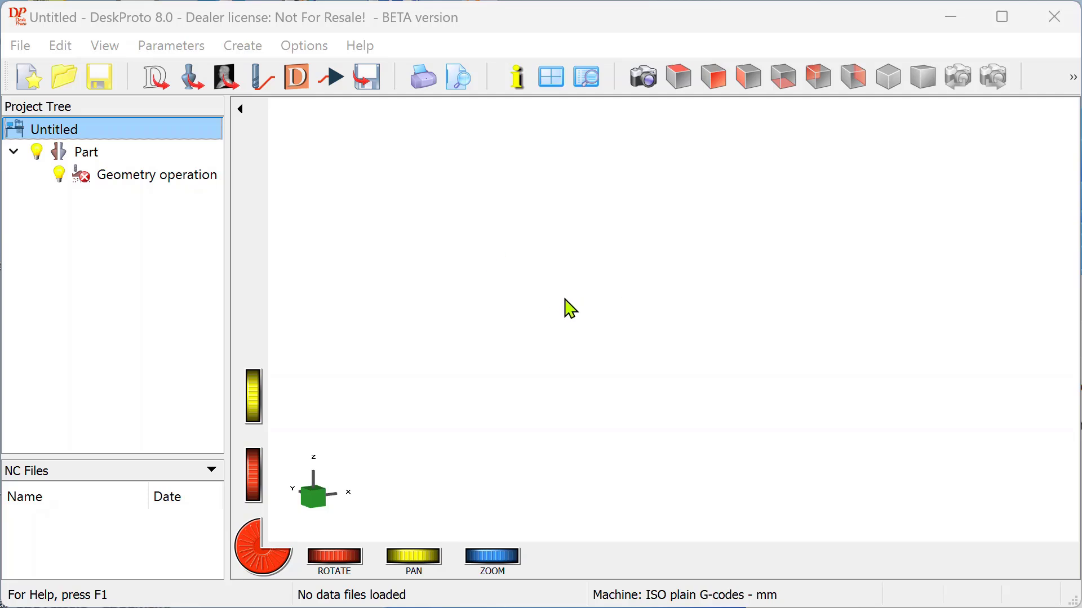
Open DeskProto Help, search the Index for 'V-ca', and list the V-Carving topics.
left_click(360, 46)
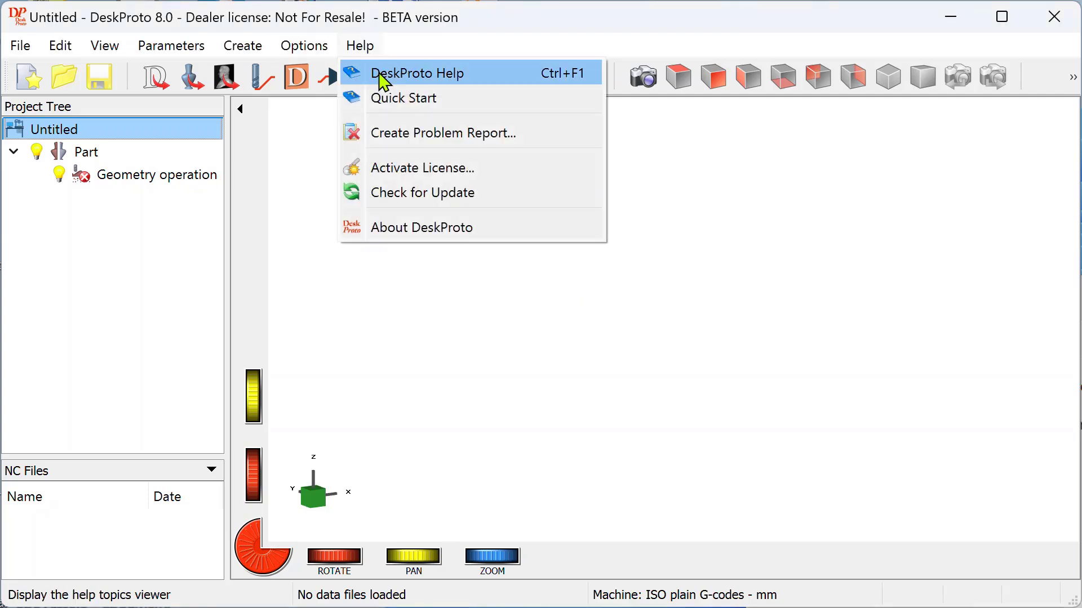
left_click(417, 72)
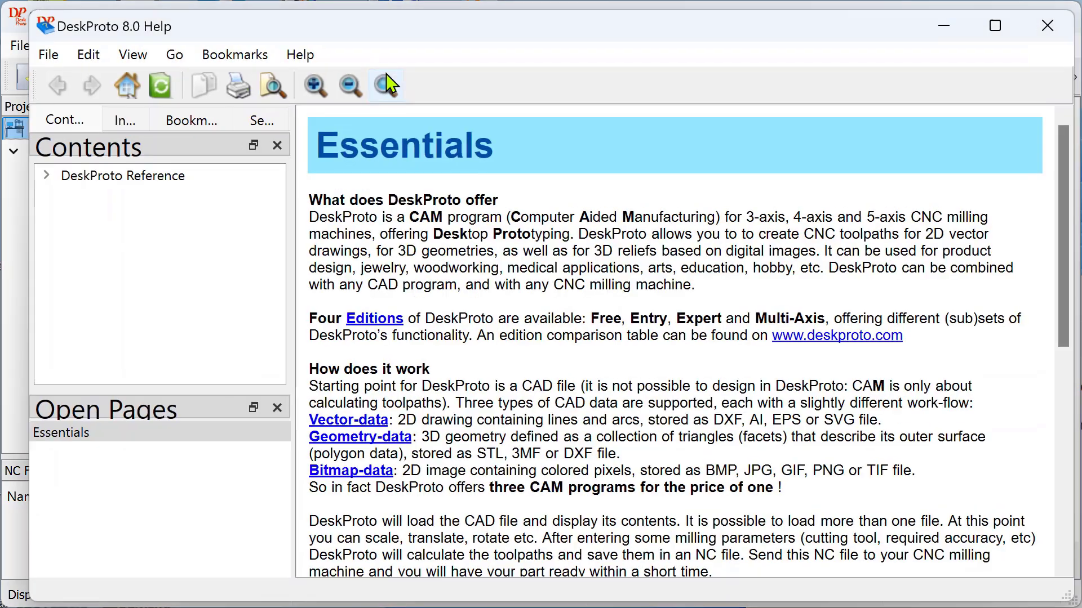
left_click(47, 175)
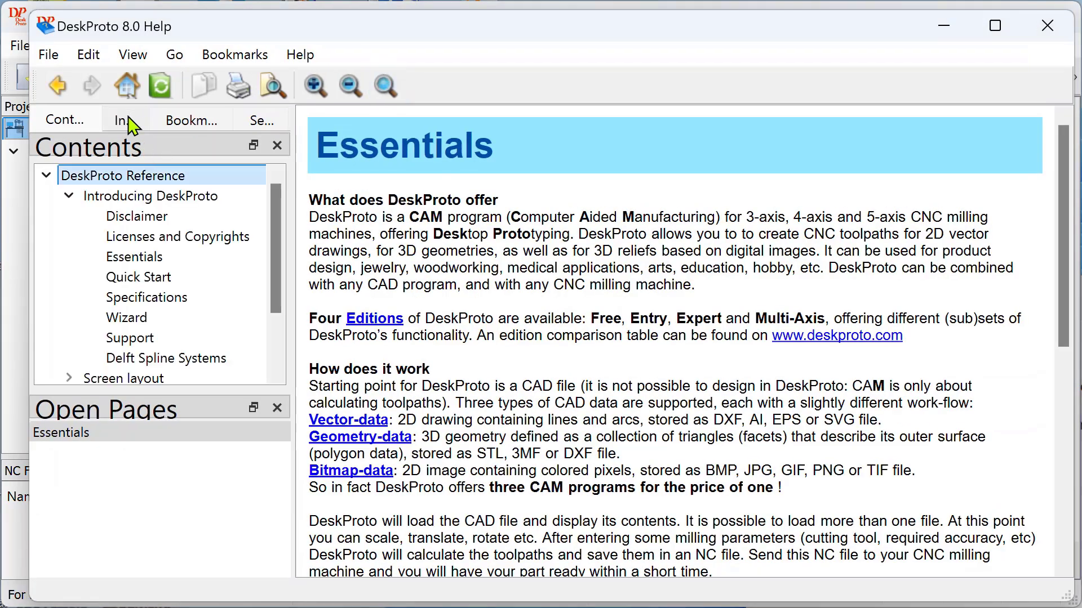
left_click(125, 120)
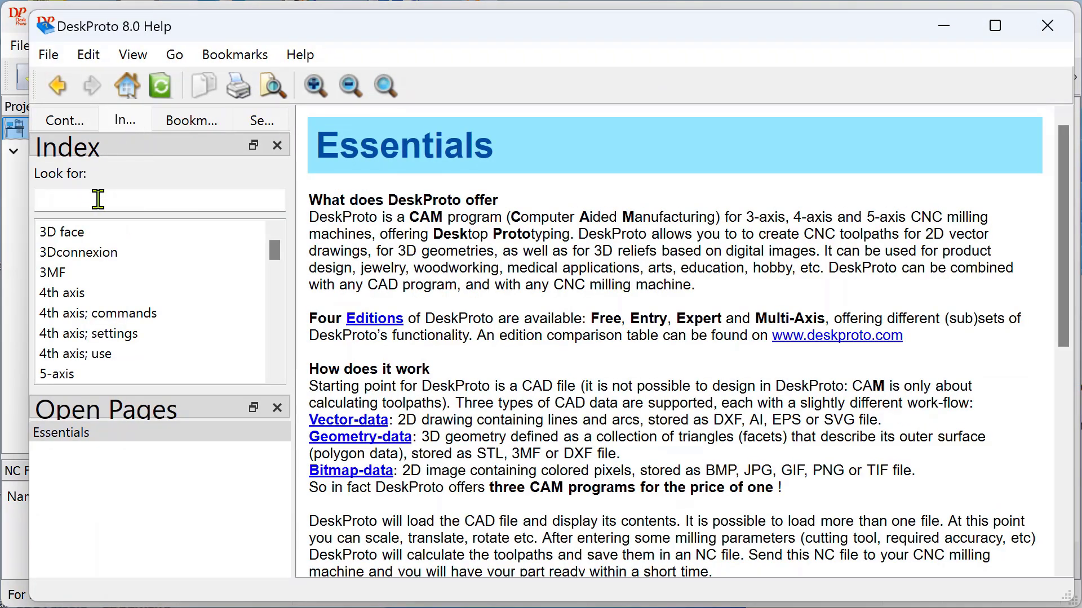
type("V-")
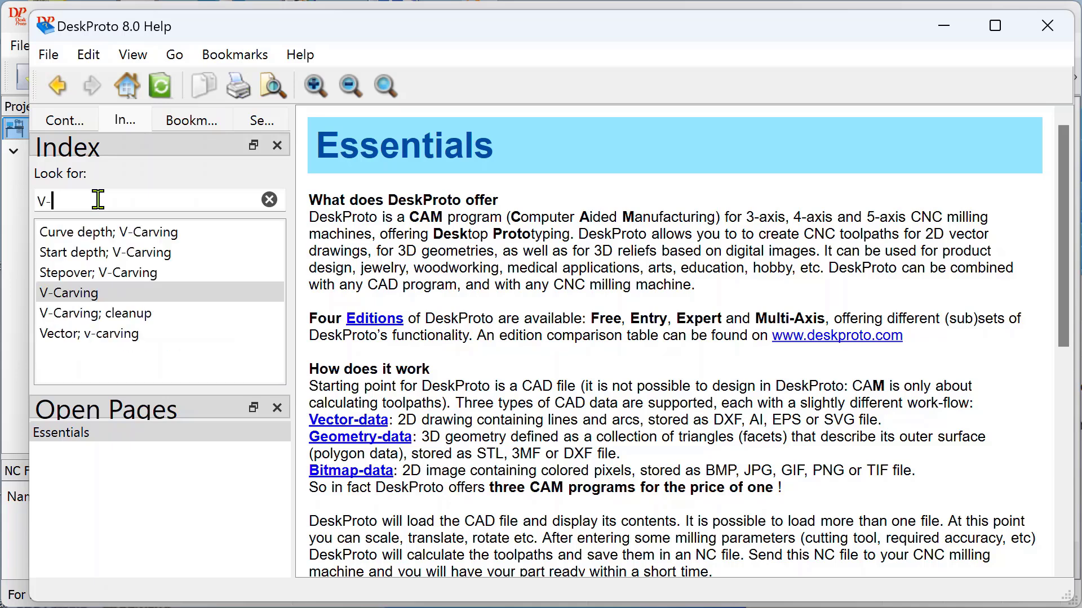
type("ca")
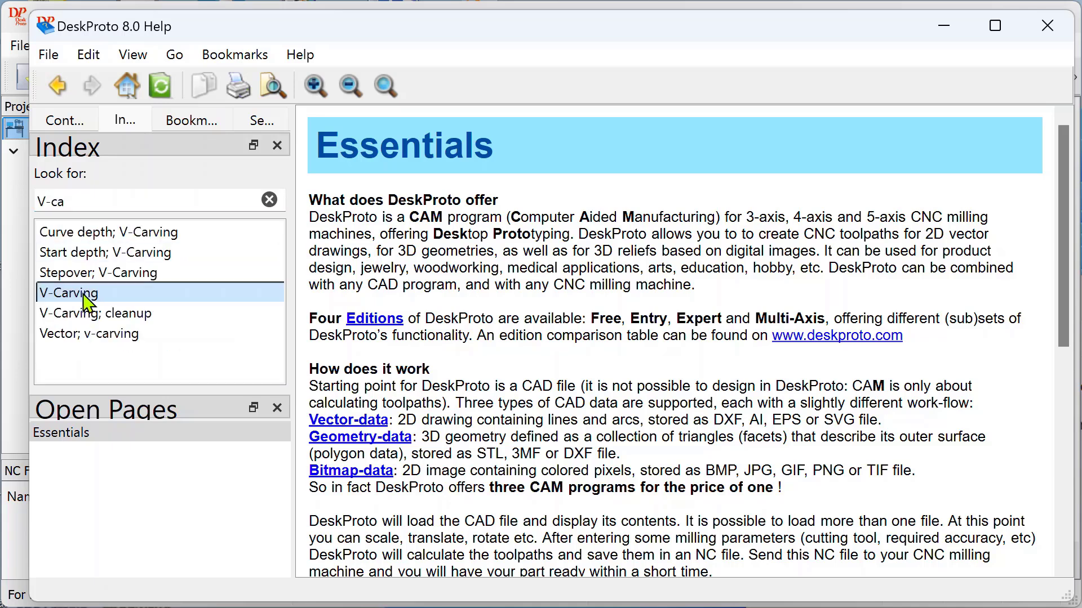
double_click(68, 293)
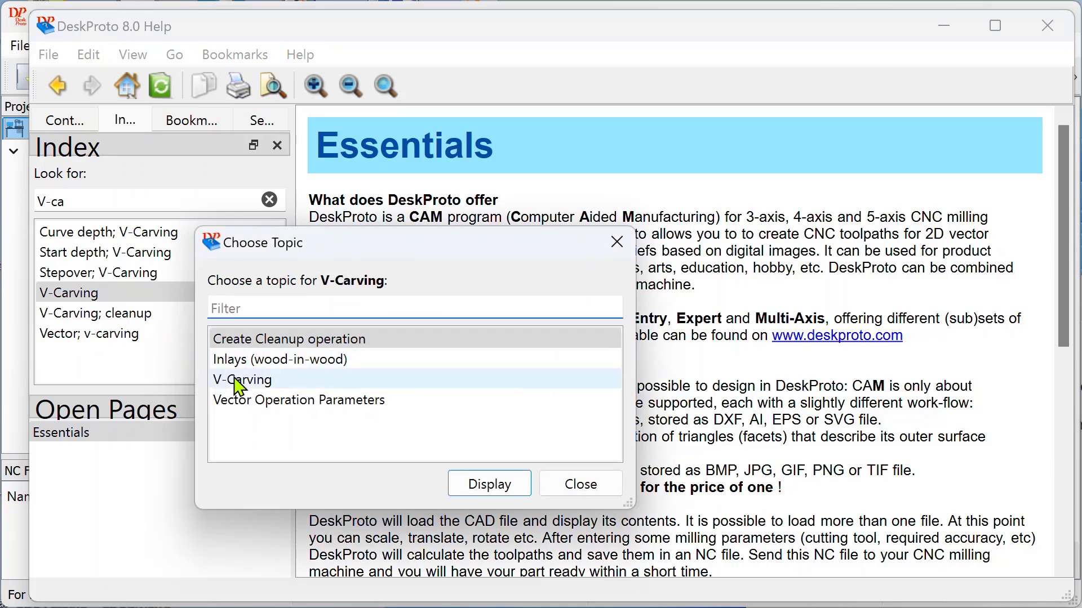
Display the V-Carving help topic with its conical cutter illustration.
left_click(488, 484)
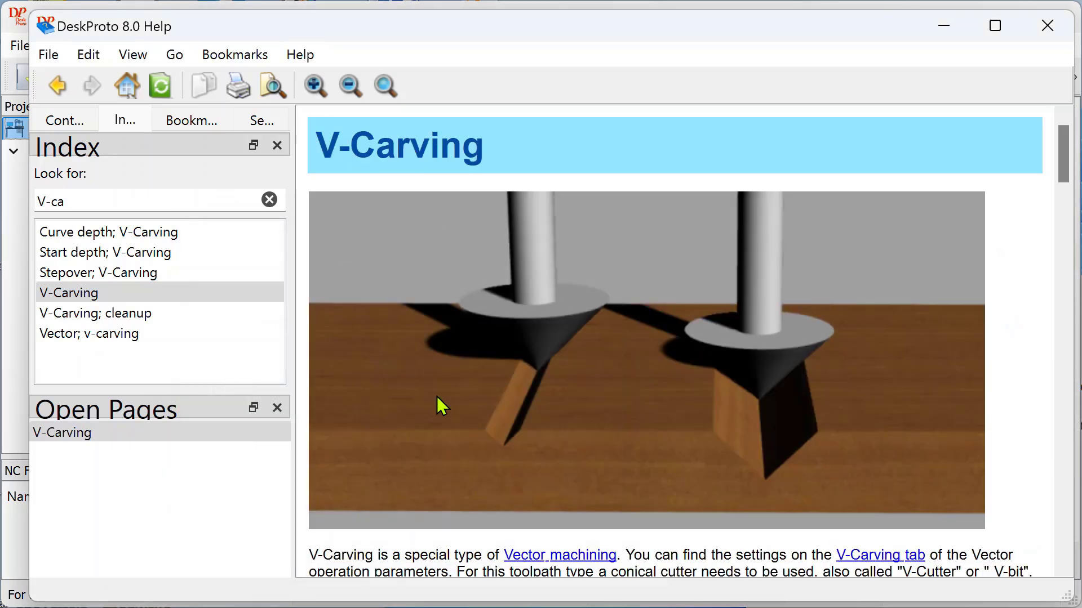
mouse_move(446, 307)
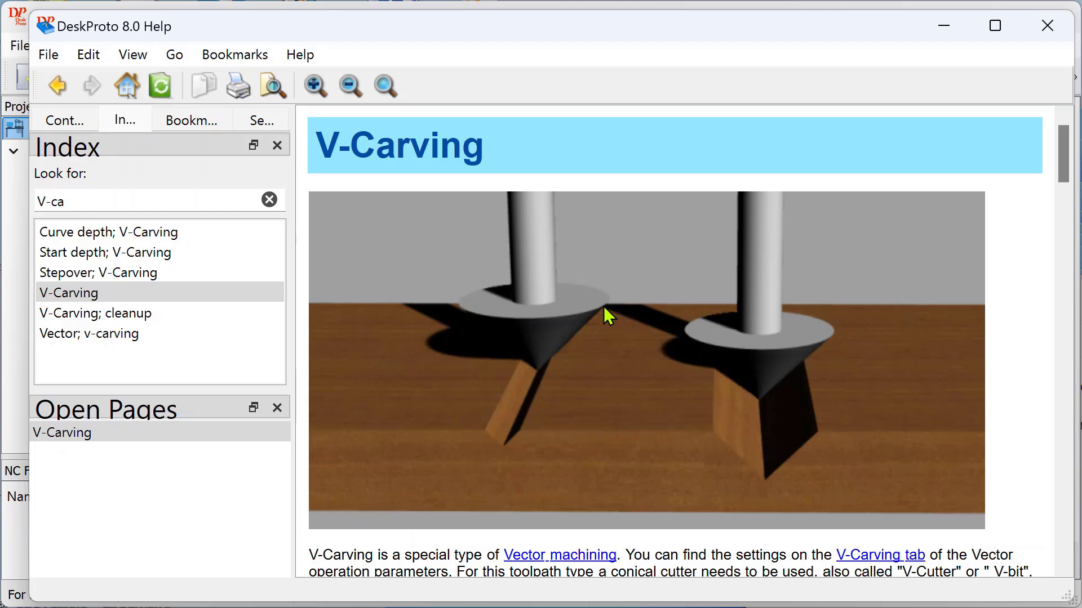
mouse_move(828, 345)
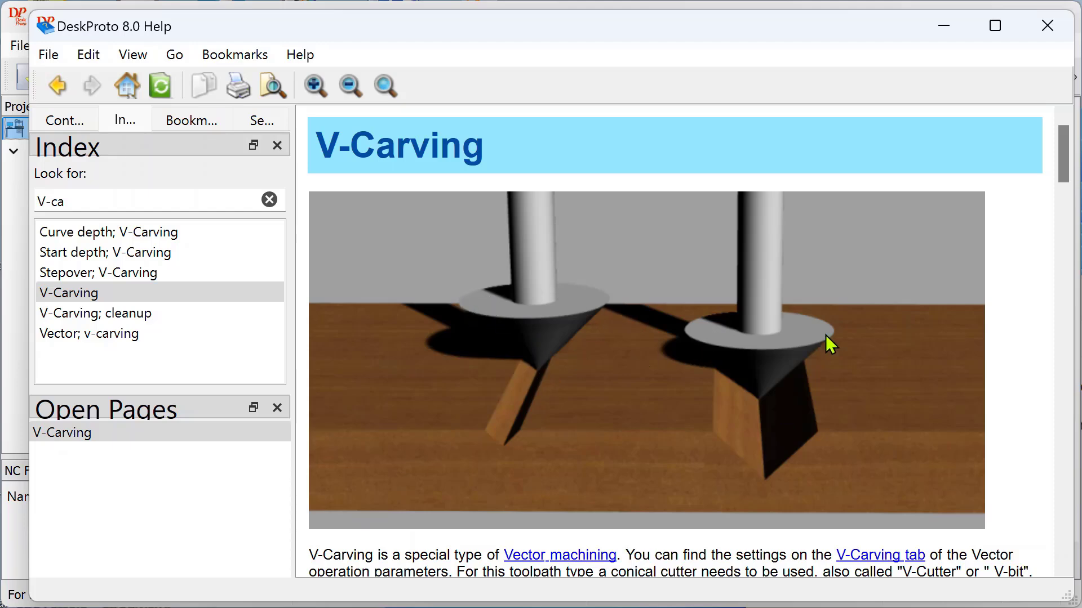
mouse_move(714, 436)
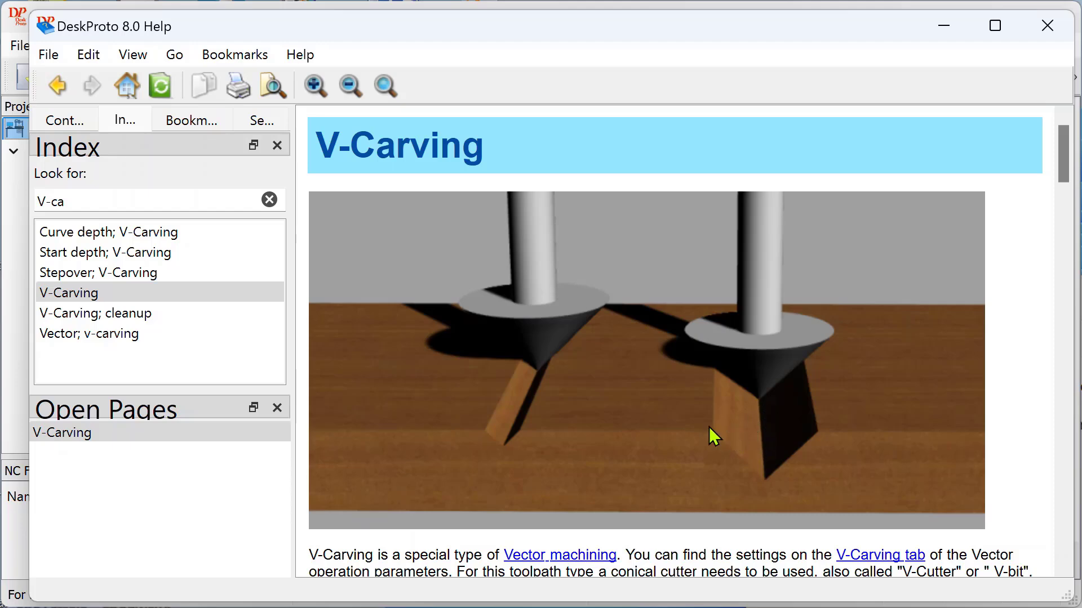
mouse_move(726, 406)
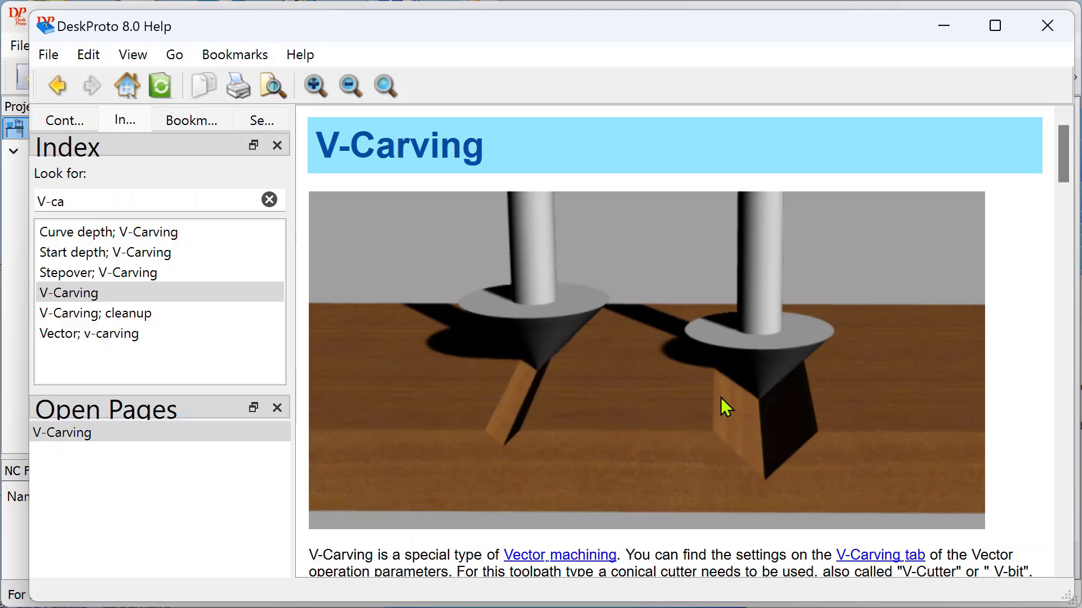
mouse_move(760, 378)
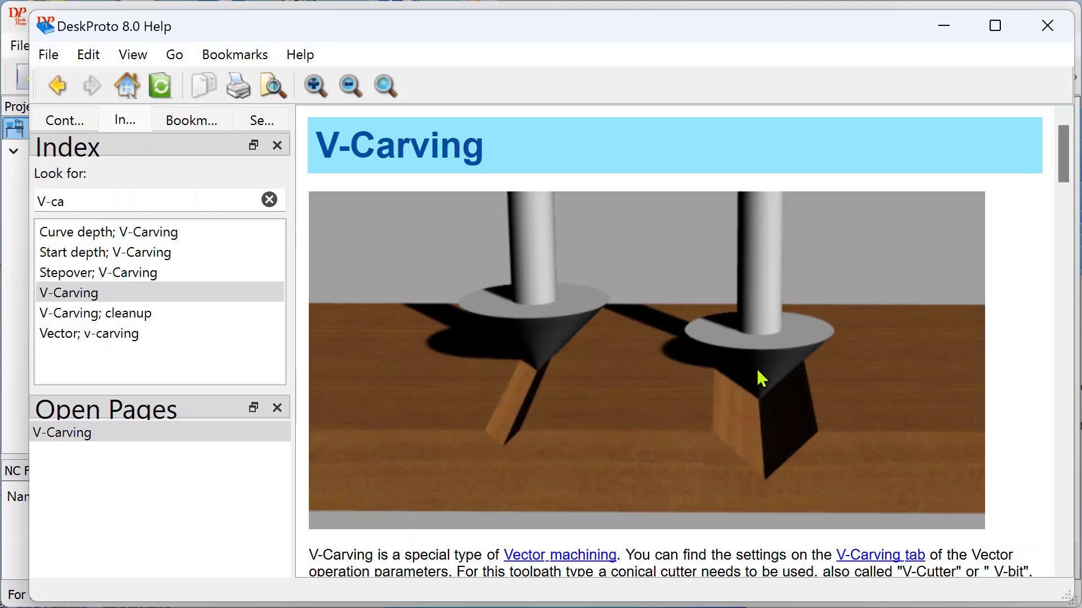
mouse_move(765, 348)
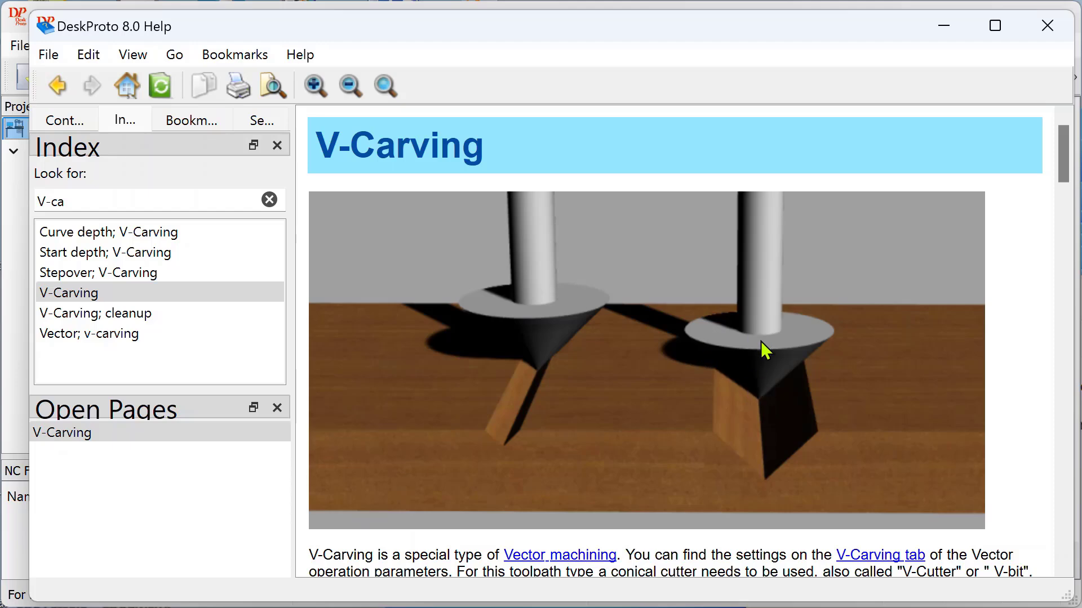
mouse_move(768, 343)
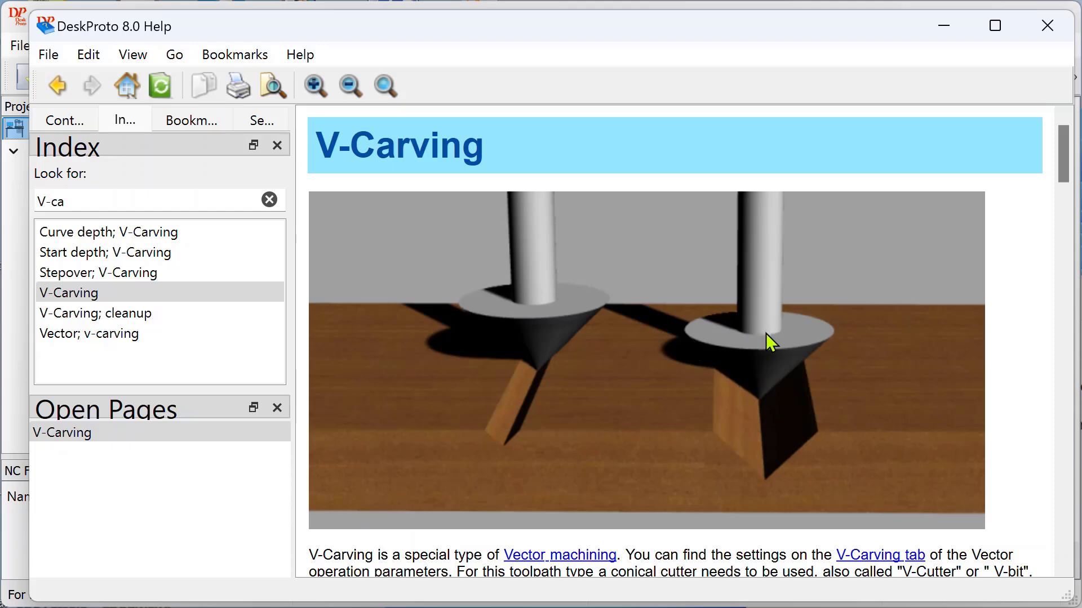
mouse_move(544, 339)
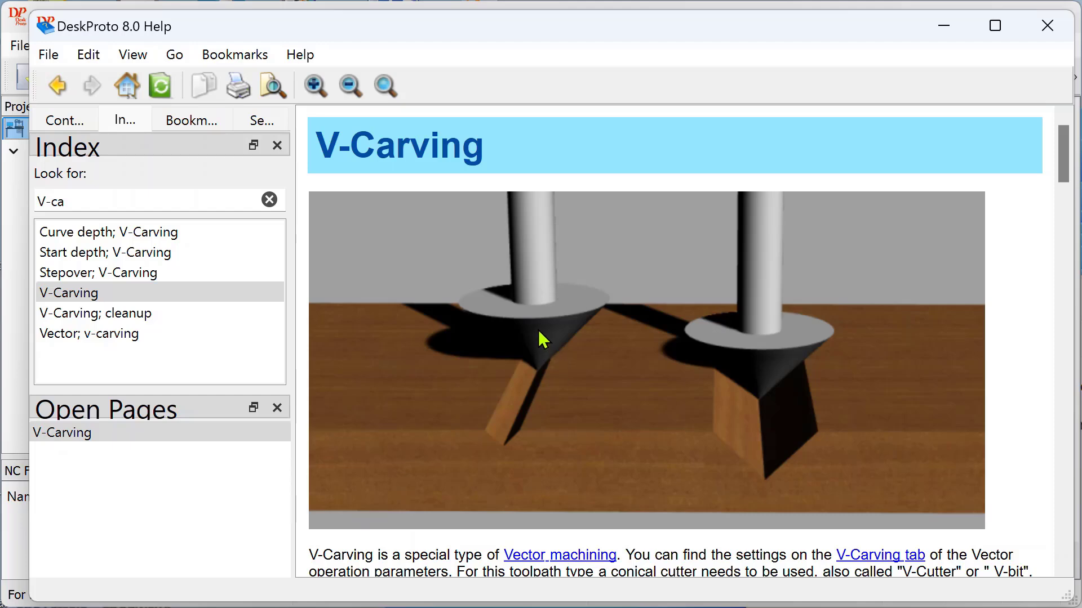
mouse_move(542, 379)
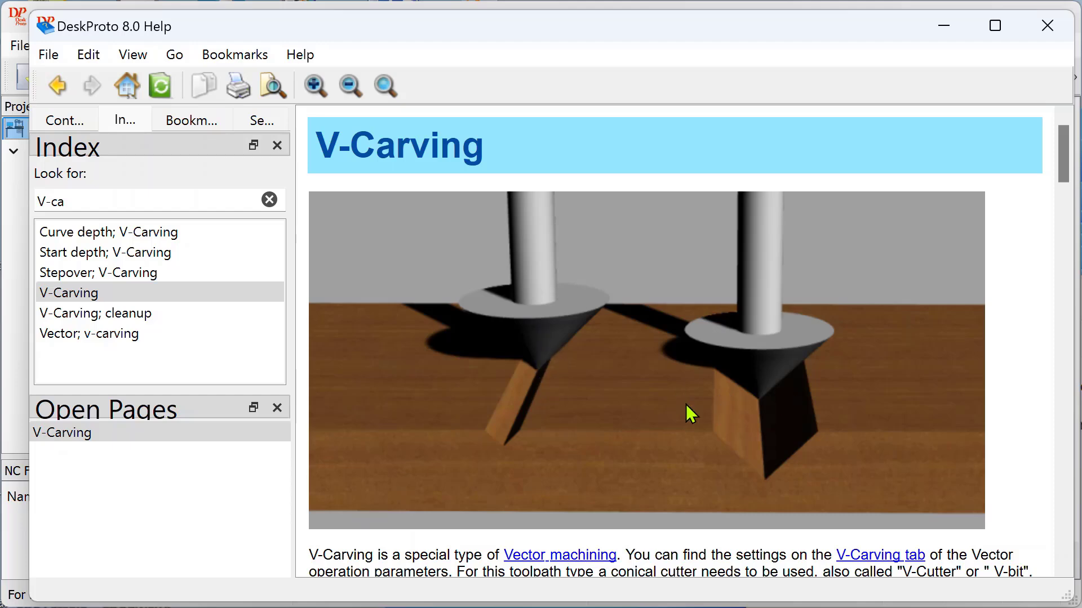
mouse_move(656, 414)
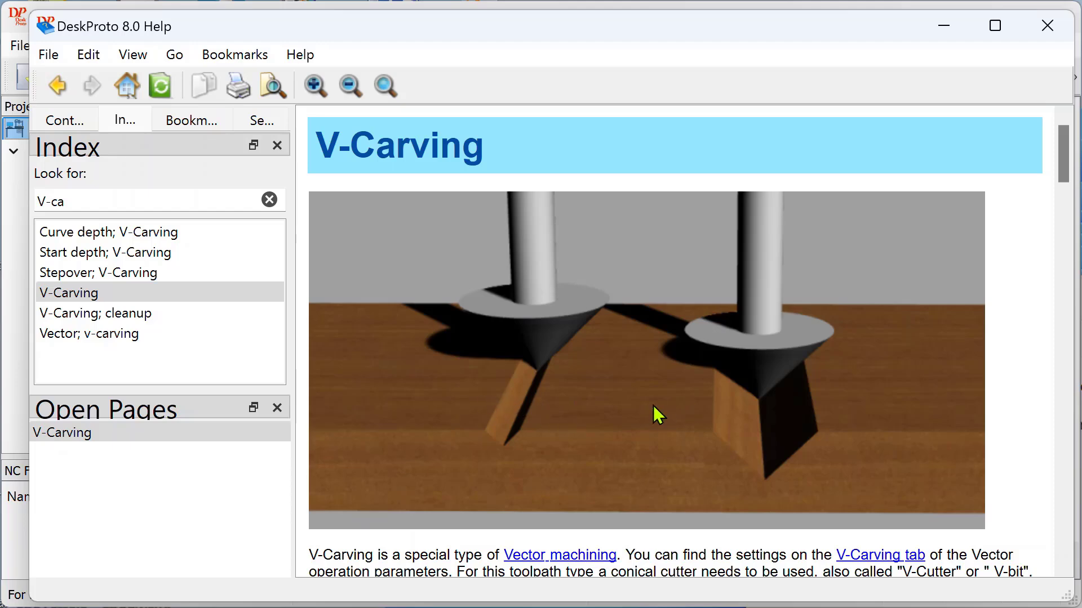
mouse_move(648, 393)
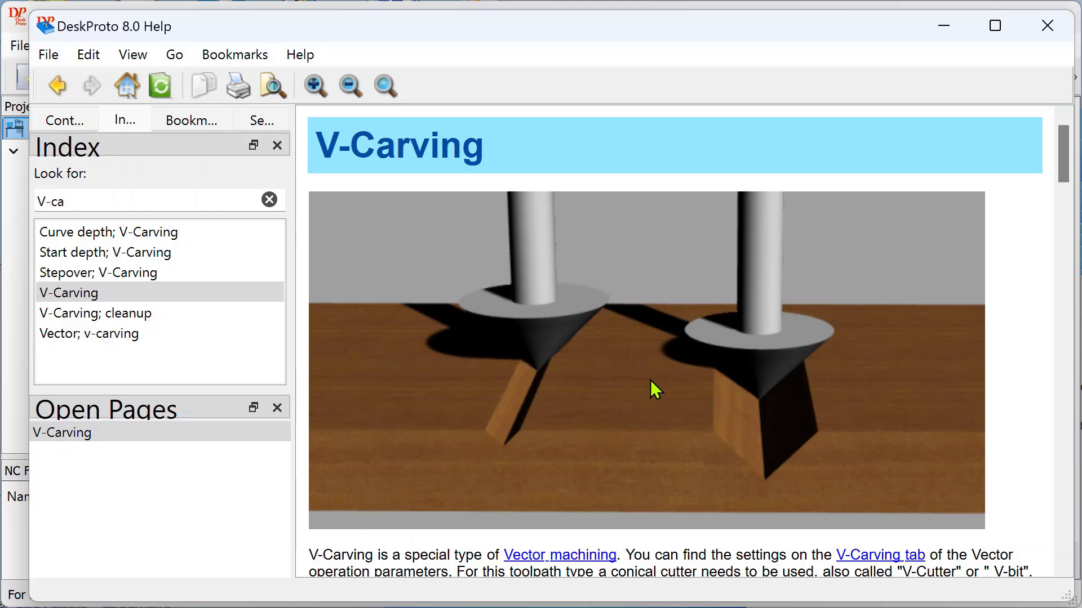
Scroll down the V-Carving page to the letter 'e' toolpath diagrams.
scroll("down", 3)
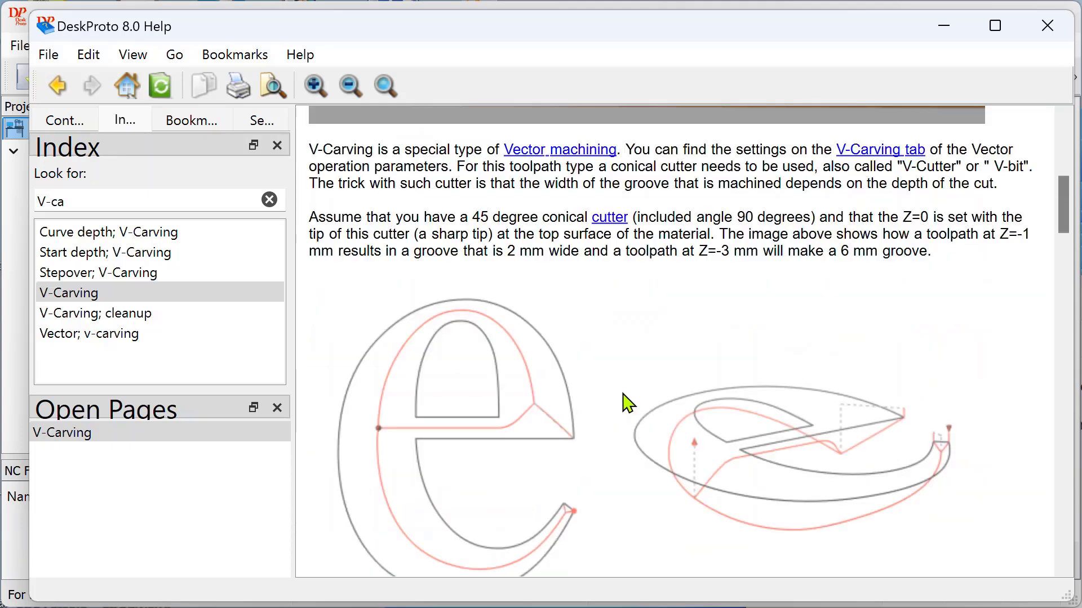
scroll("down", 3)
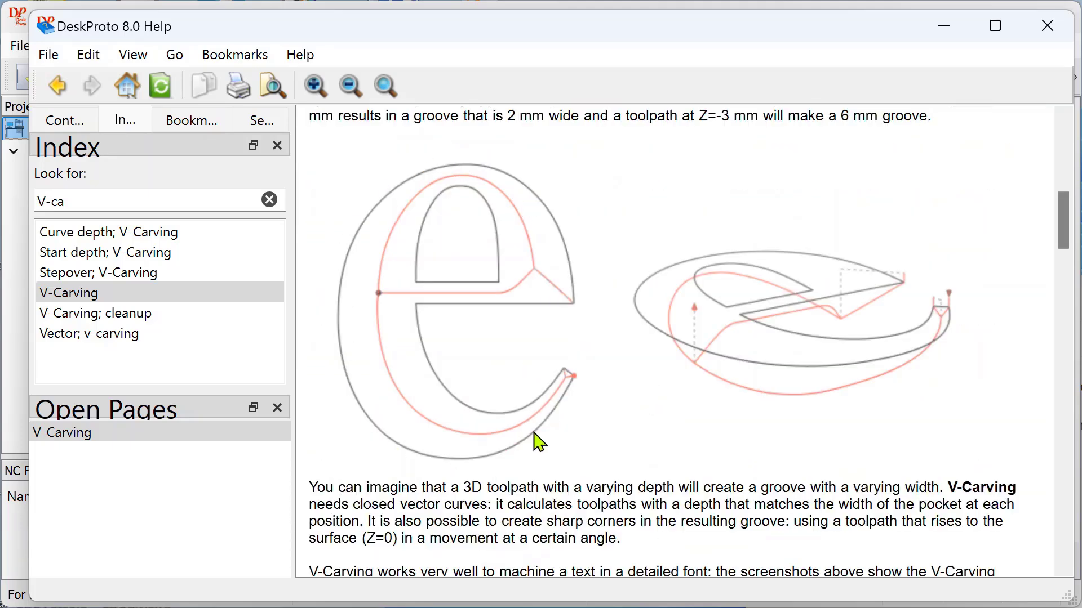
mouse_move(403, 406)
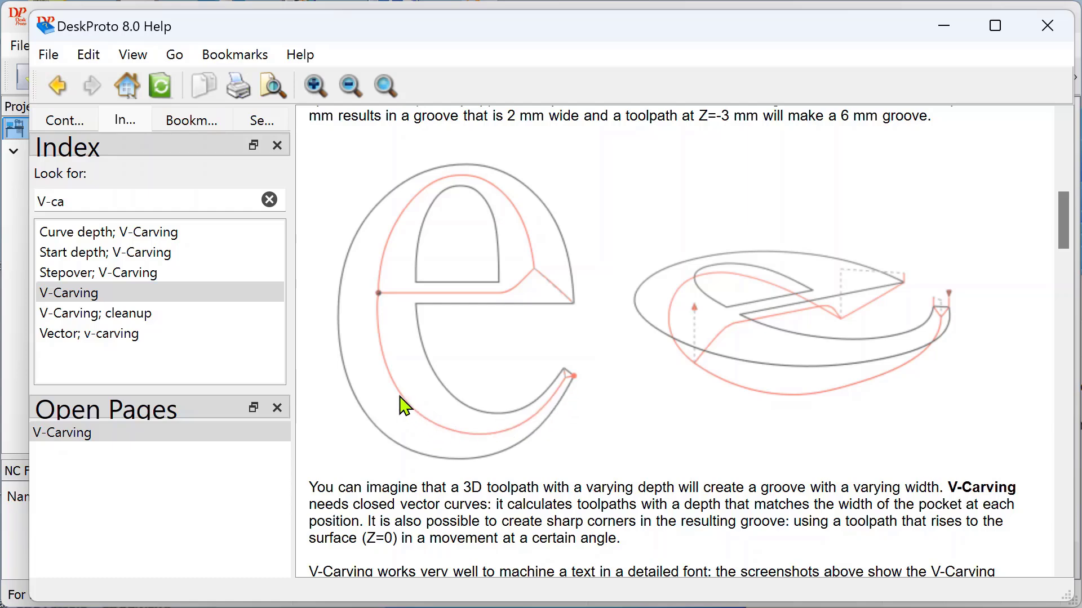
mouse_move(372, 334)
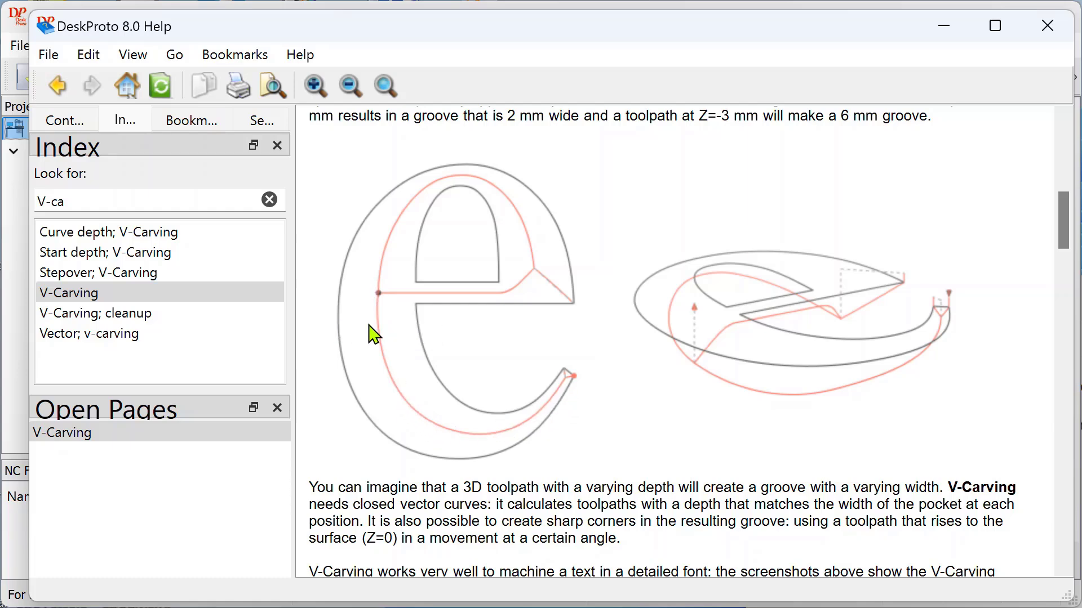
mouse_move(419, 331)
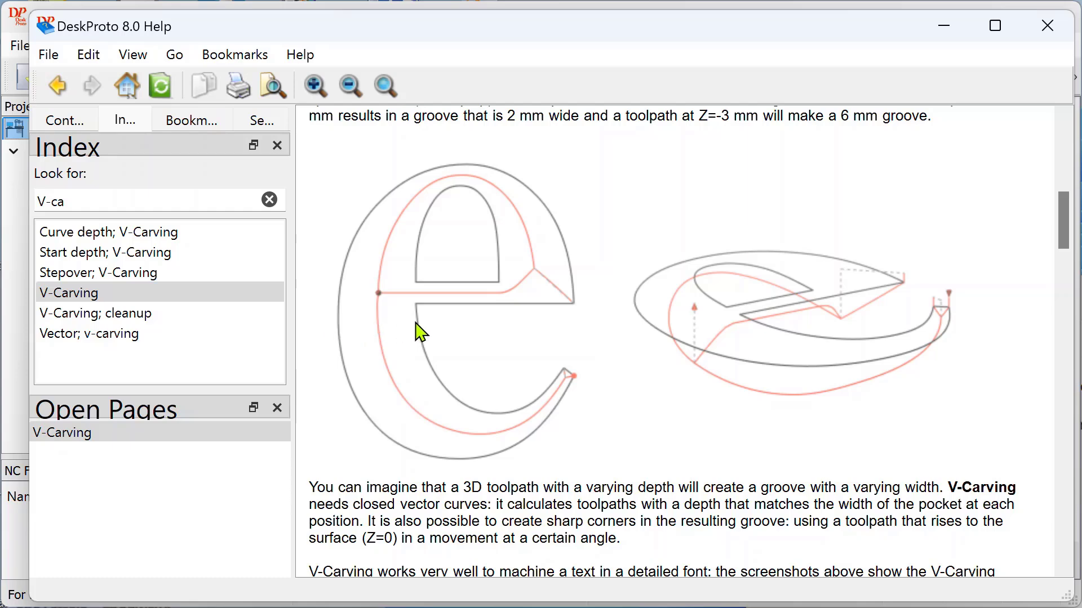
mouse_move(741, 409)
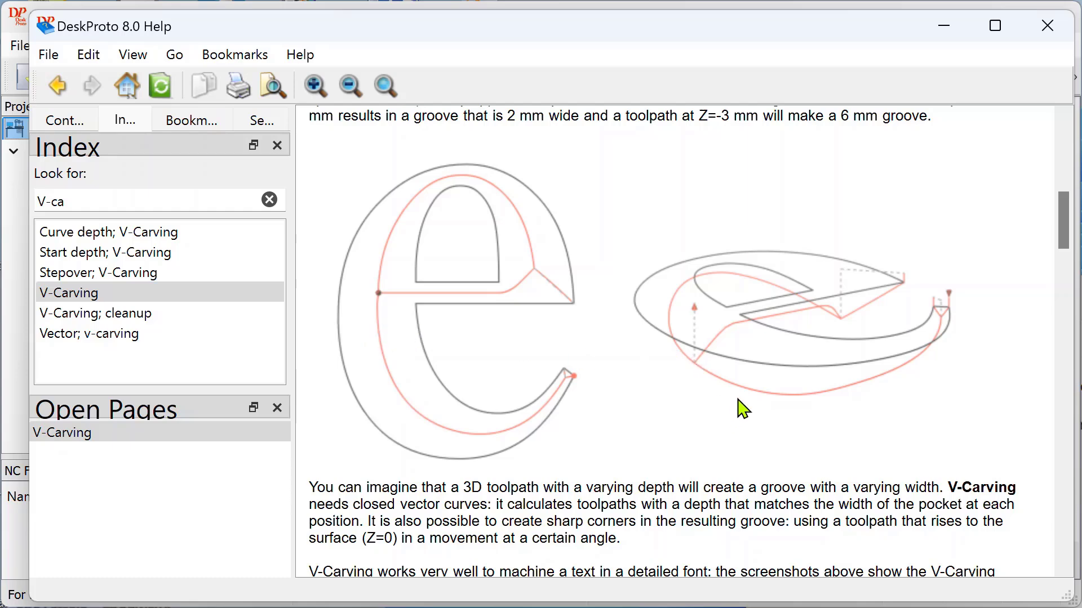
mouse_move(655, 414)
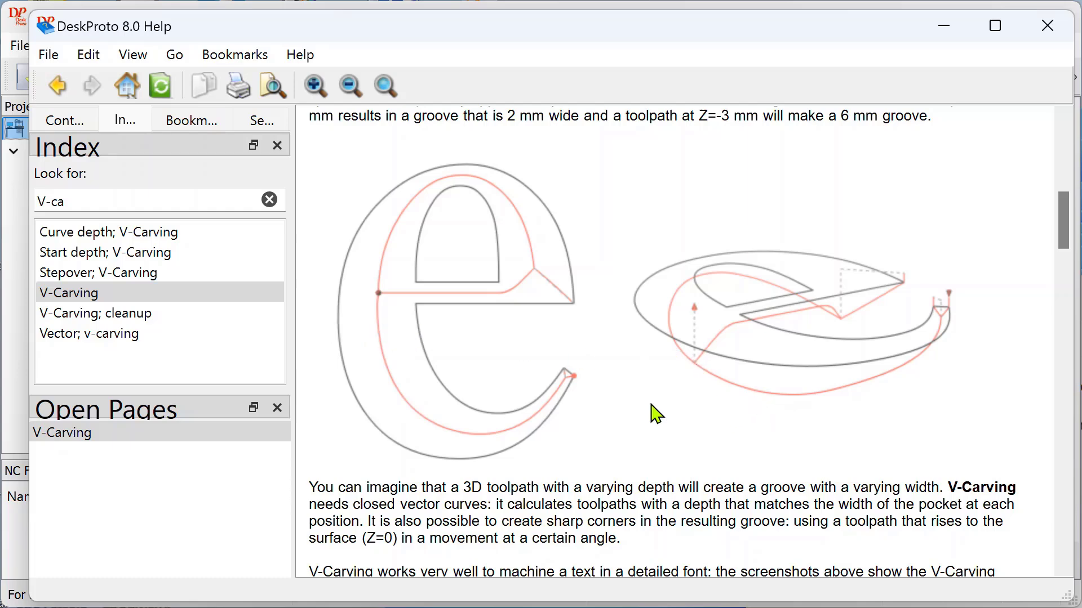
mouse_move(587, 286)
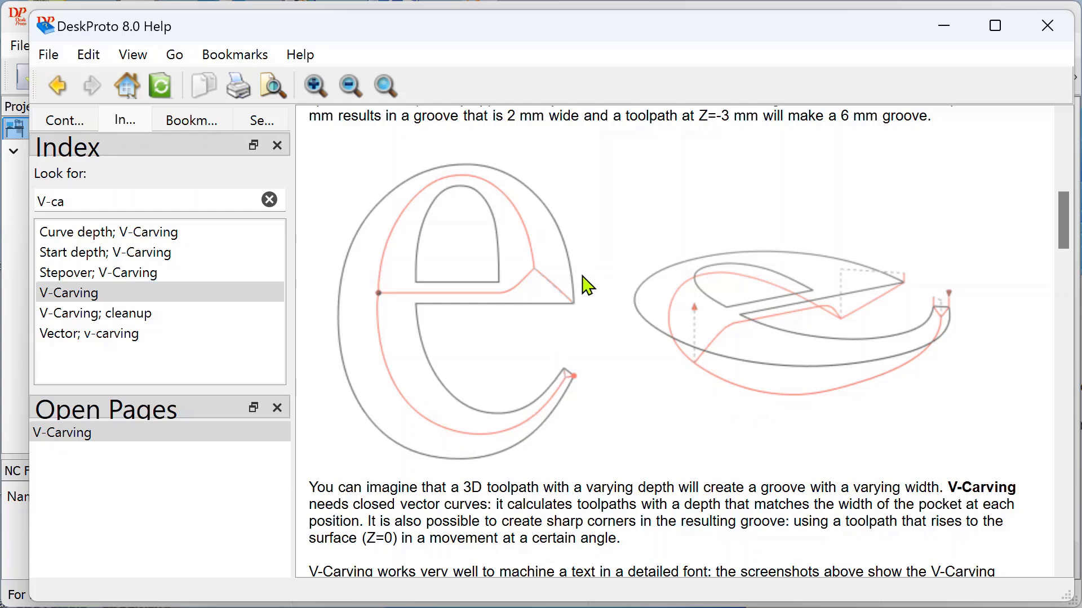
mouse_move(632, 329)
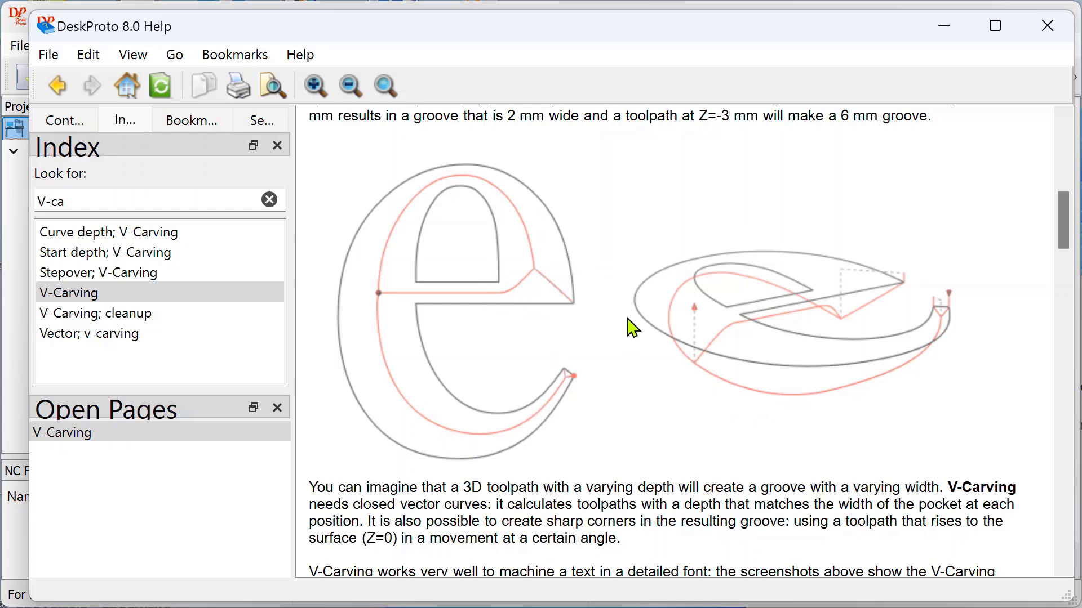
Scroll to the rendered 'e' images, close Help, and bring up the File menu.
scroll("down", 3)
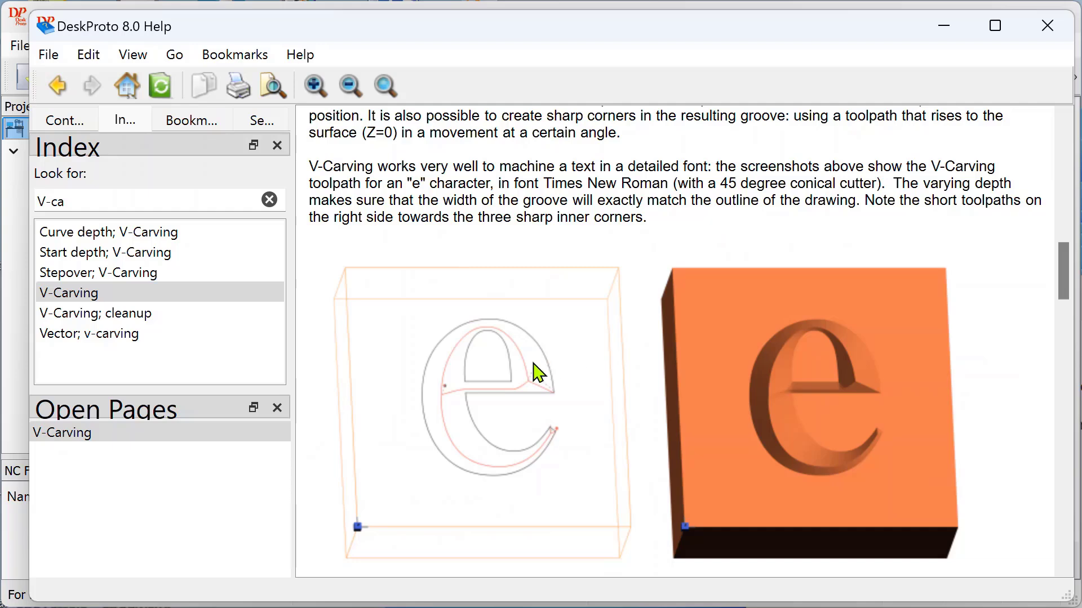
mouse_move(757, 403)
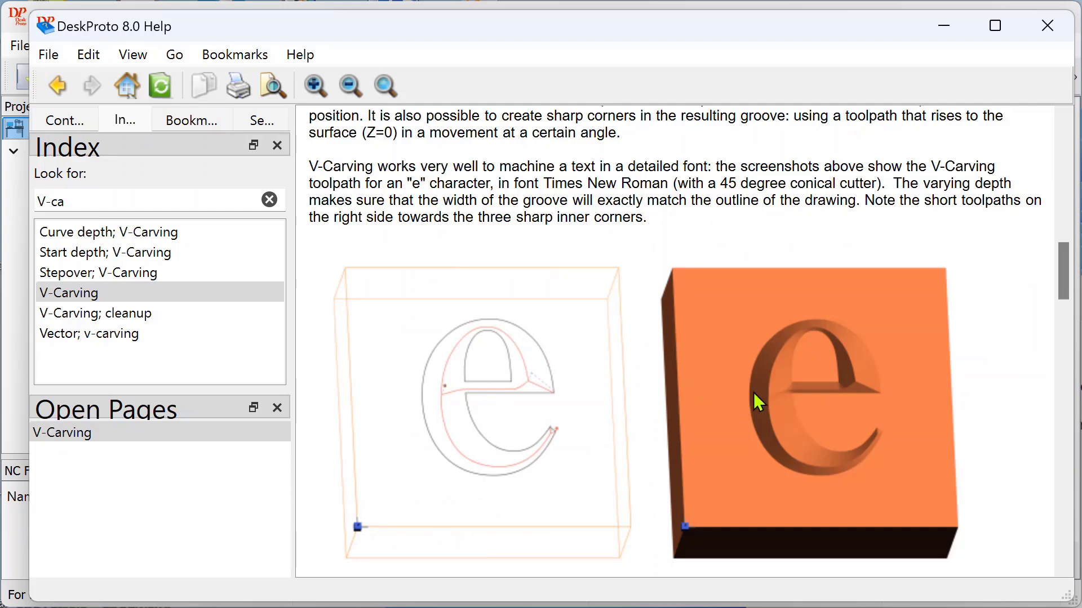
mouse_move(870, 406)
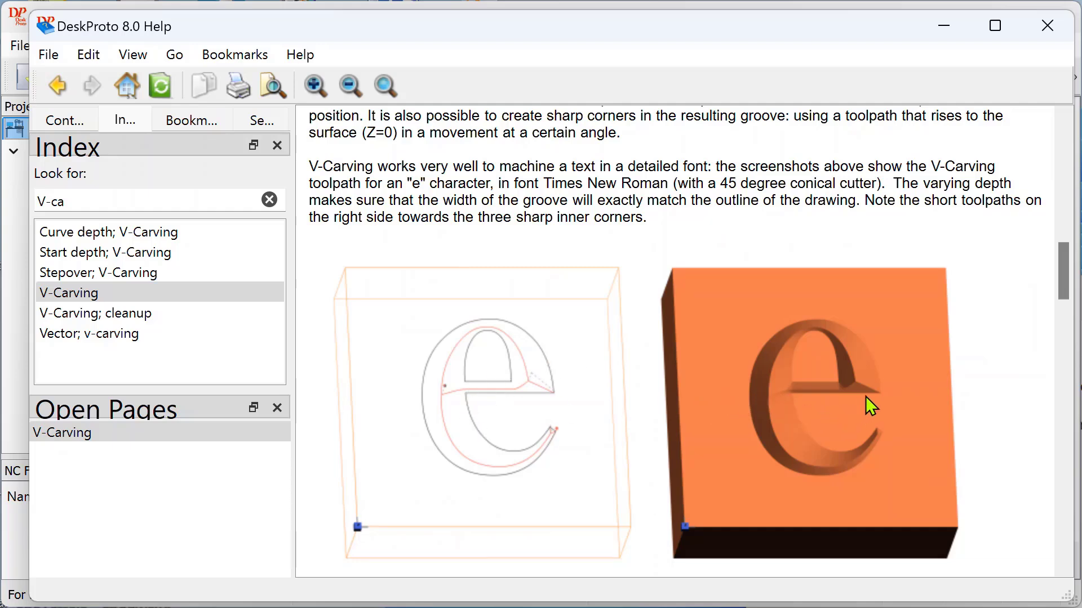
mouse_move(858, 409)
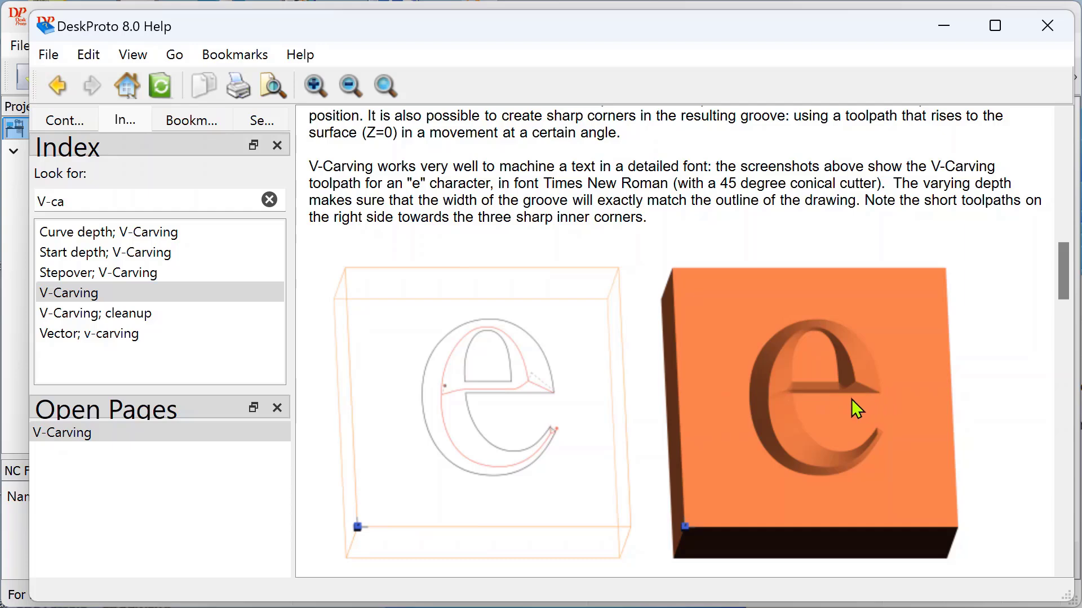
mouse_move(542, 395)
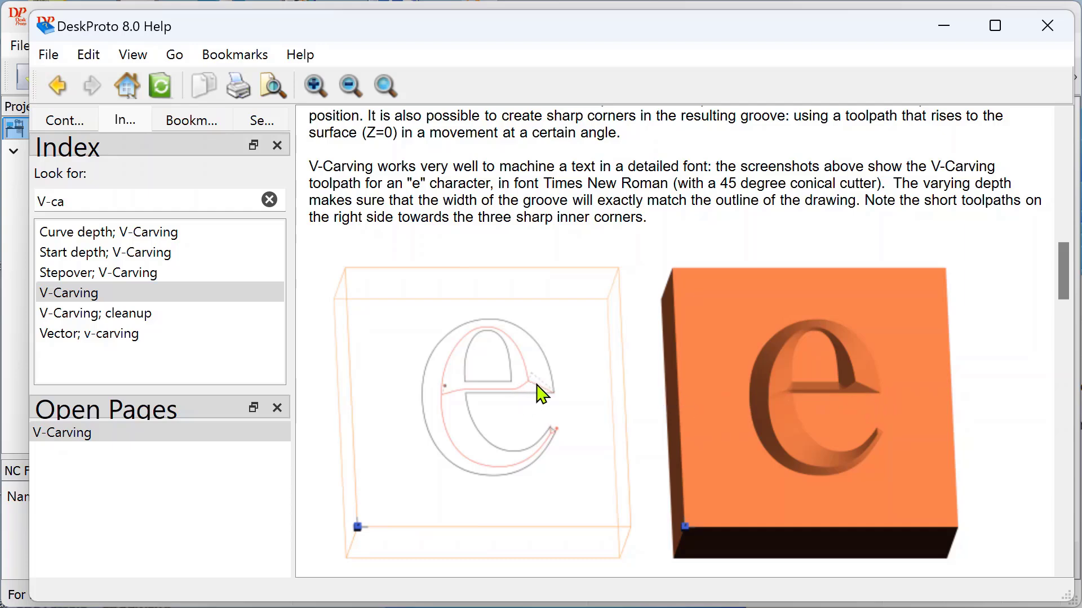
mouse_move(854, 391)
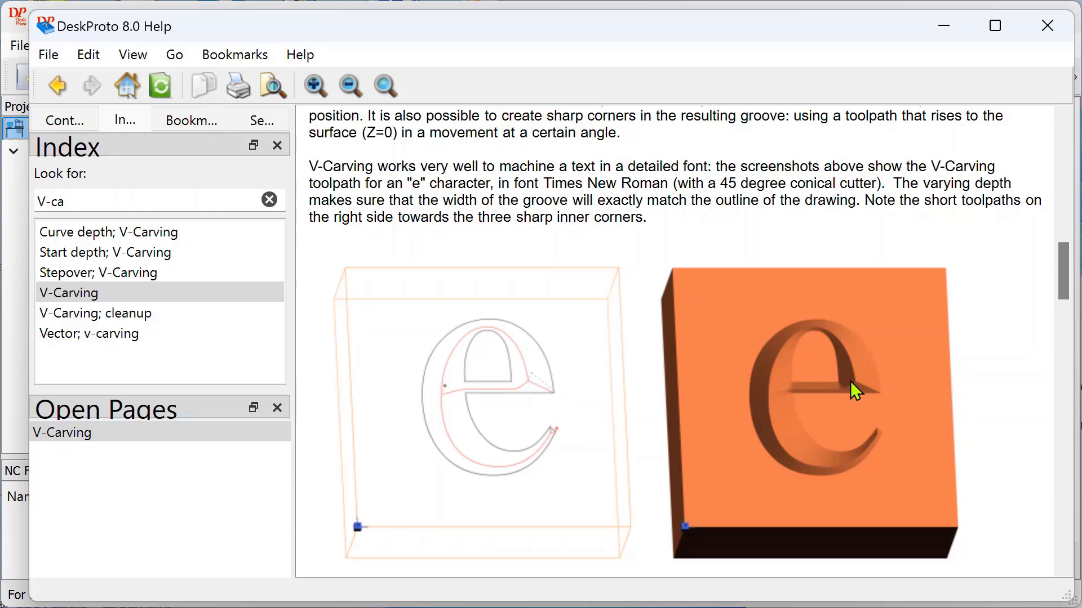
mouse_move(888, 402)
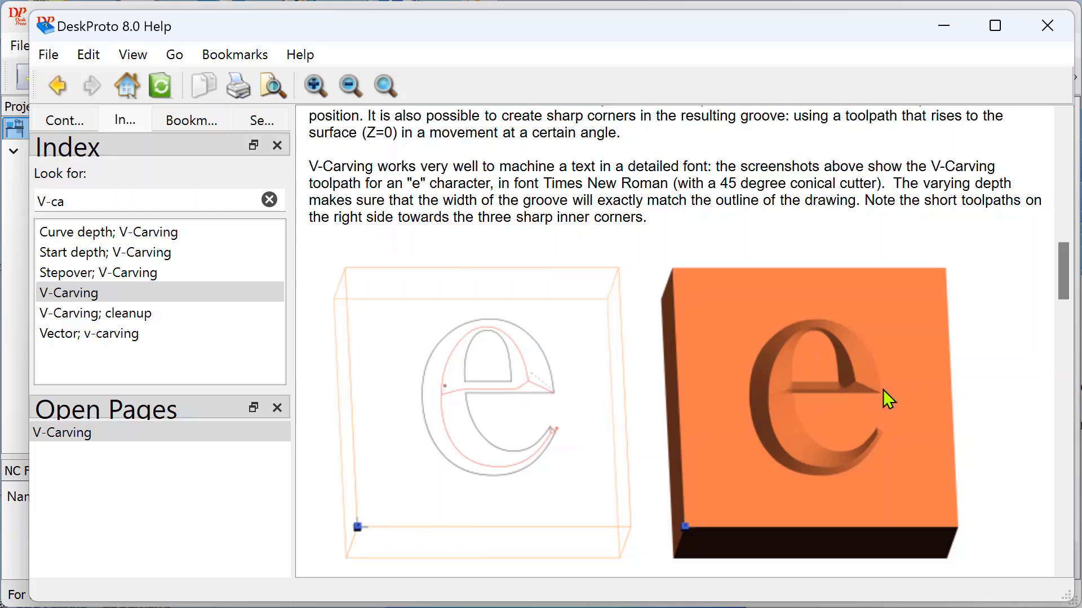
mouse_move(889, 412)
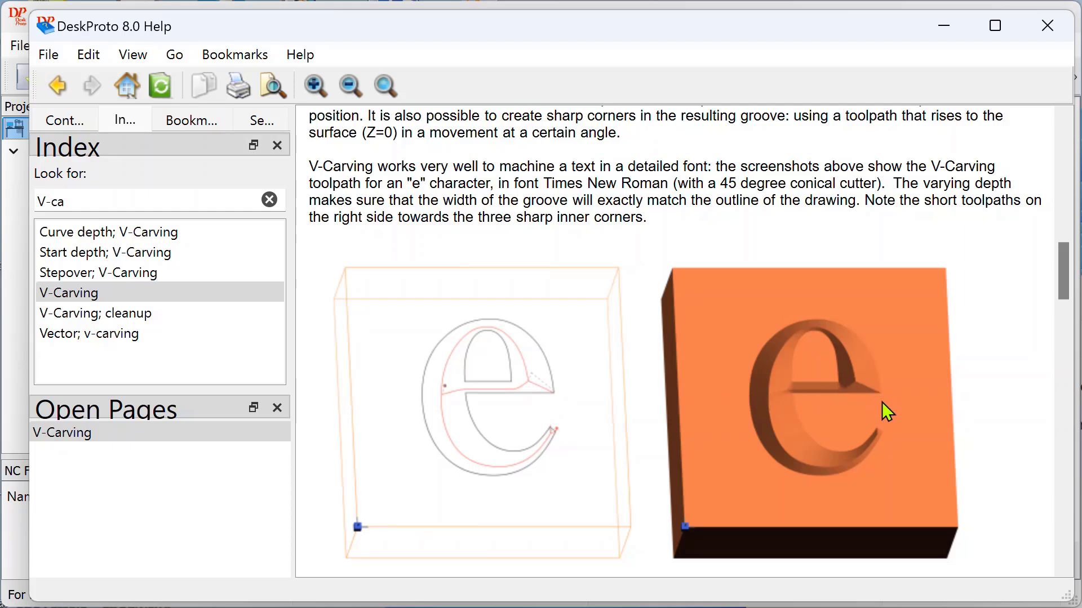
mouse_move(251, 296)
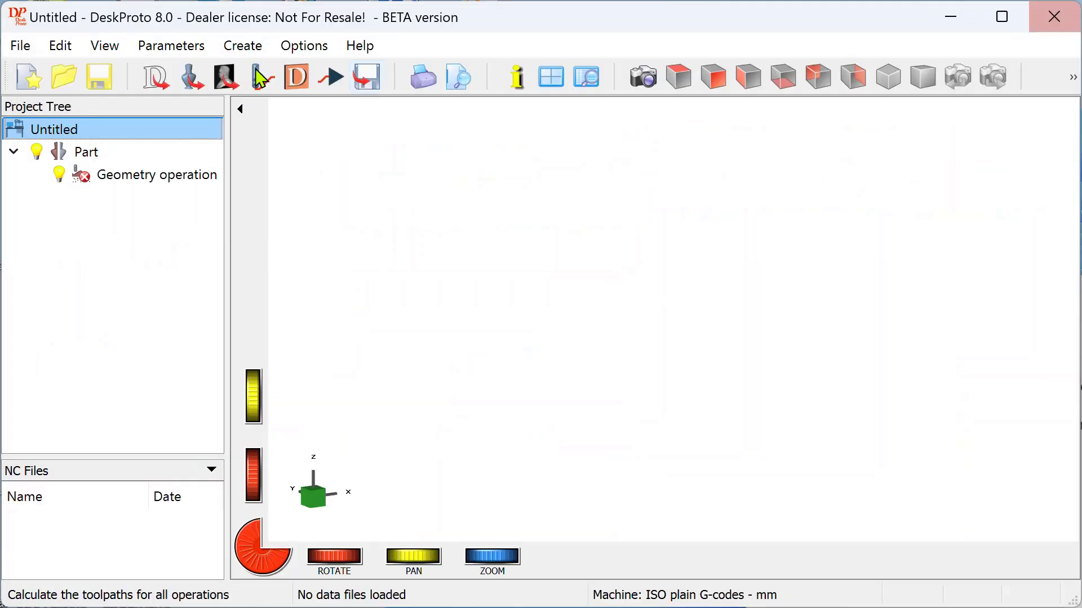
left_click(20, 46)
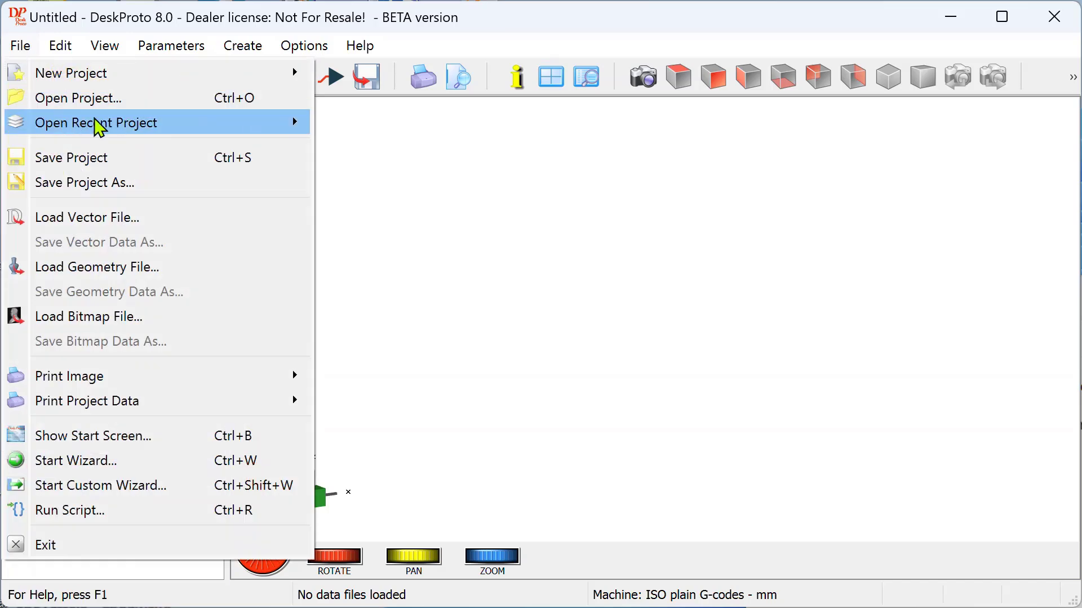
Reopen the recent project William.dpj with its vector text.
left_click(95, 122)
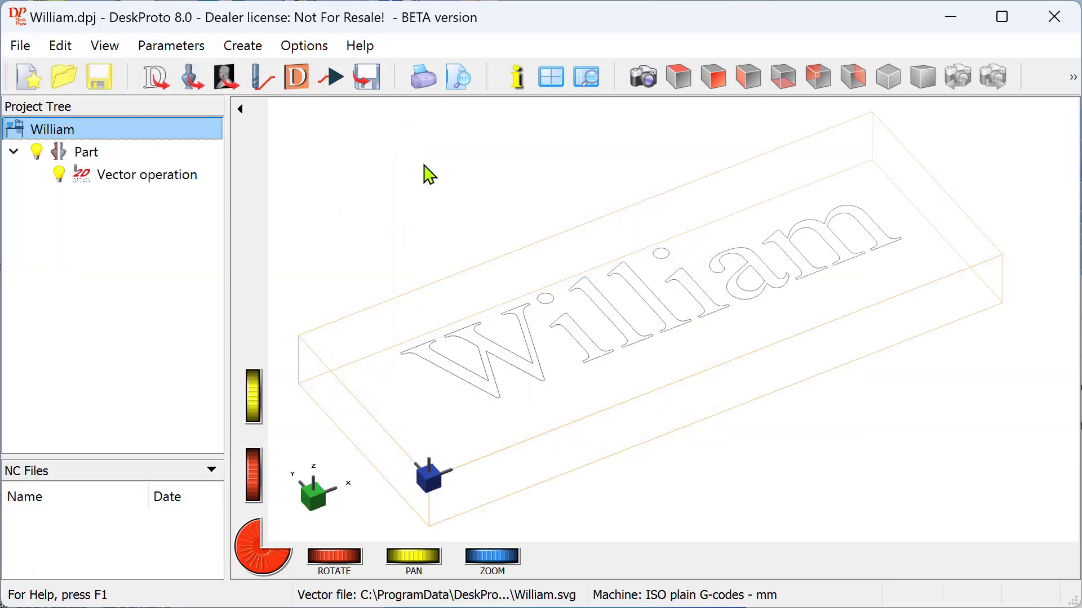
mouse_move(436, 357)
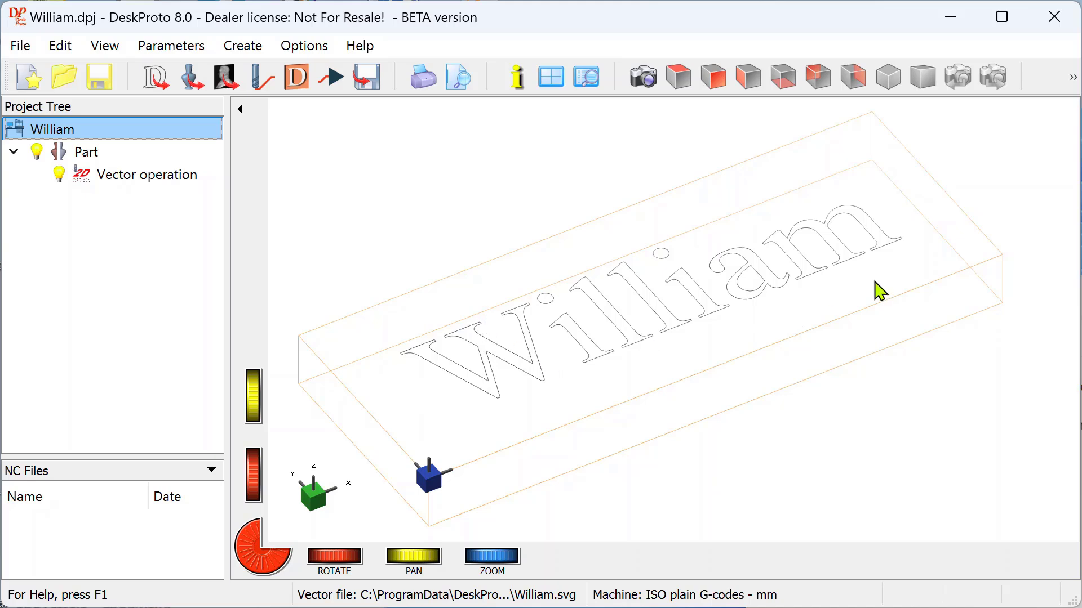
mouse_move(860, 243)
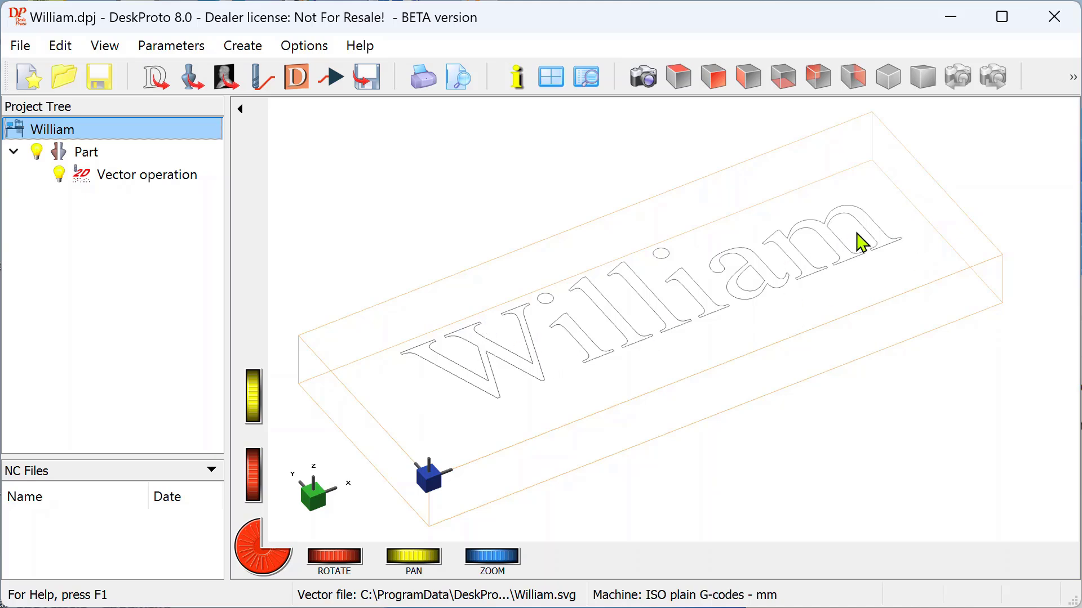
mouse_move(562, 355)
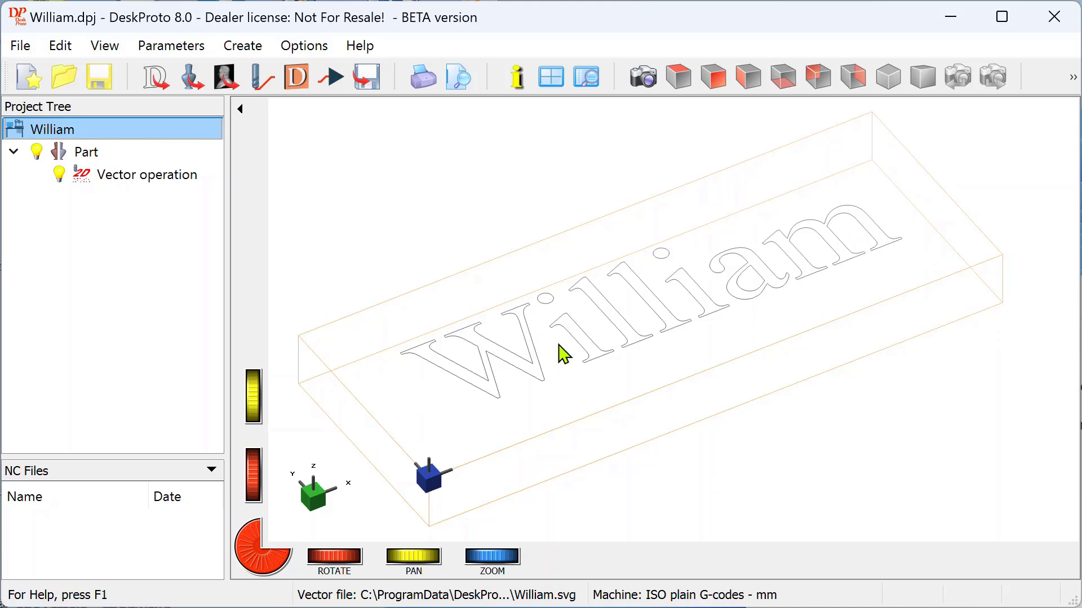
mouse_move(290, 202)
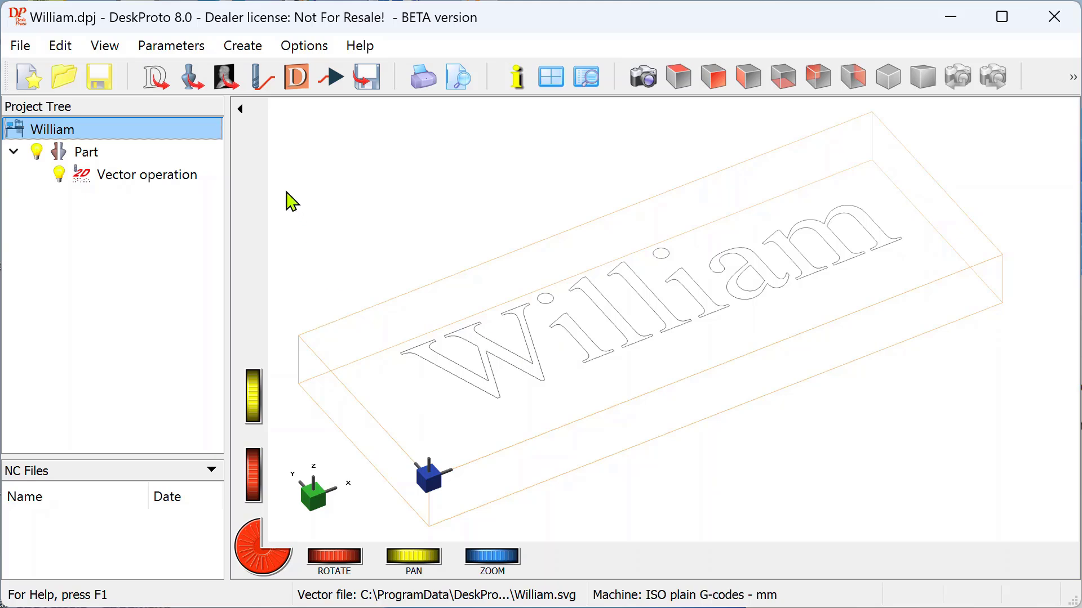
mouse_move(501, 360)
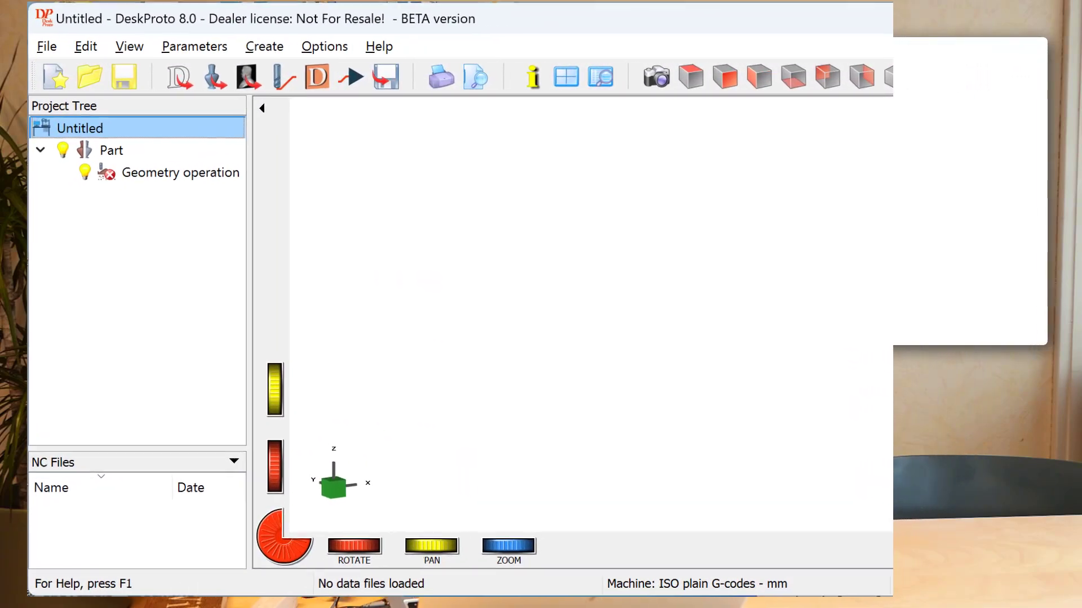
left_click(360, 45)
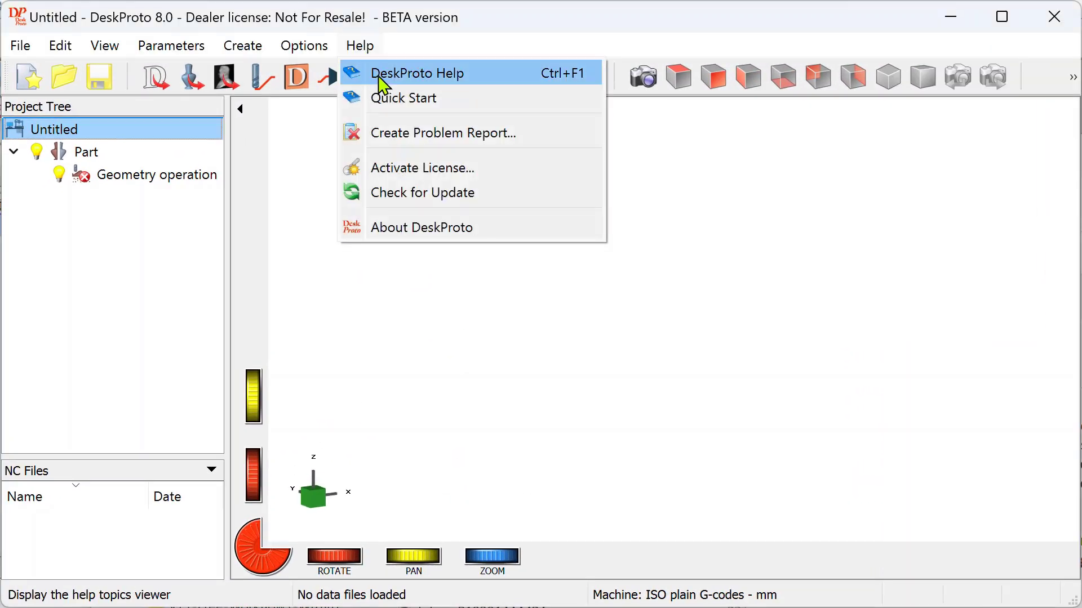
left_click(416, 73)
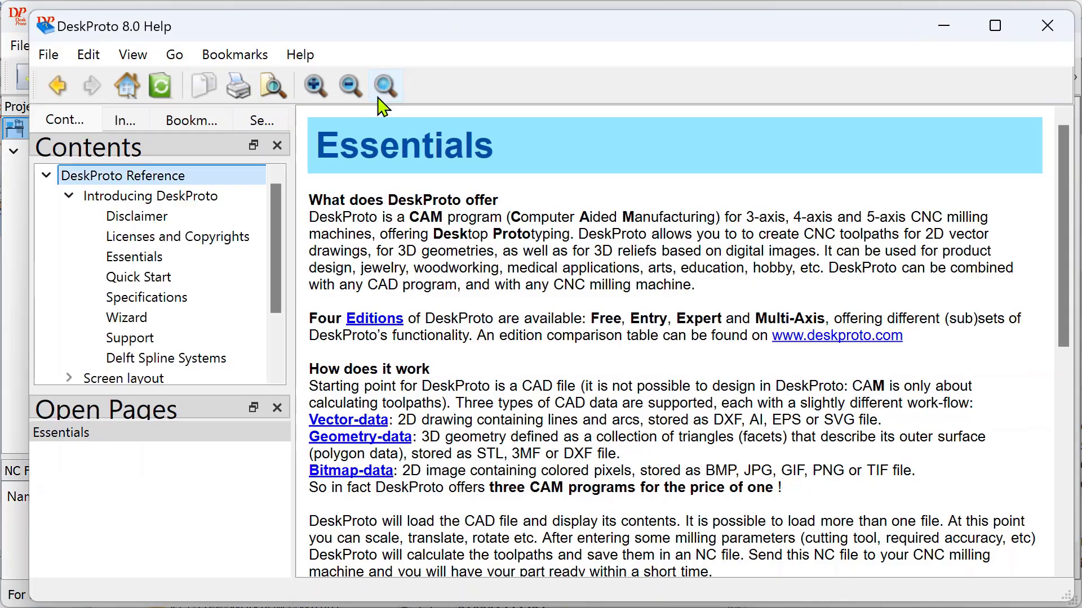
left_click(125, 120)
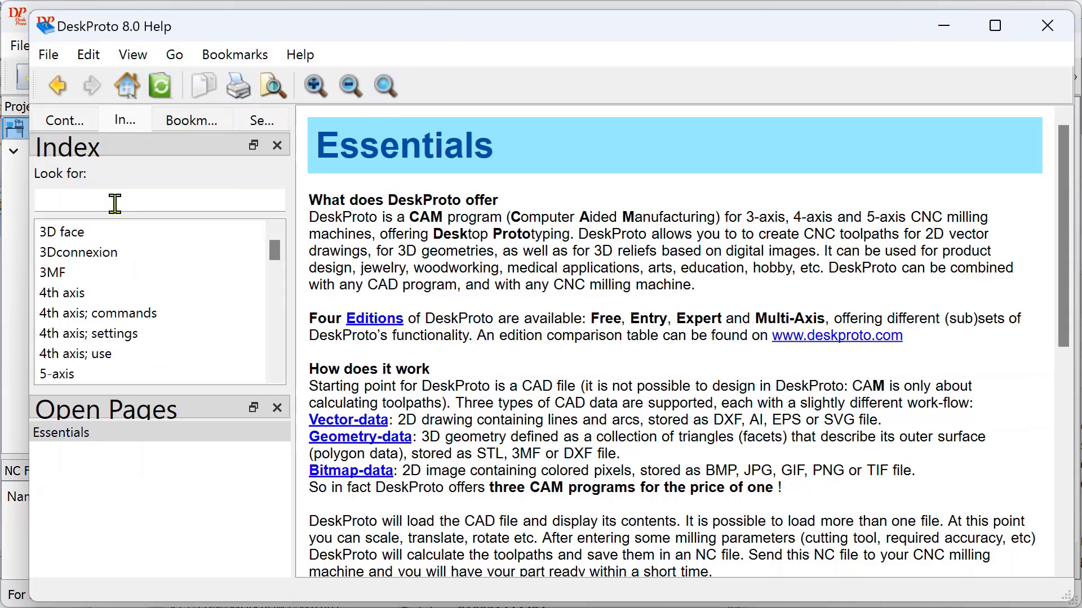
type("inla")
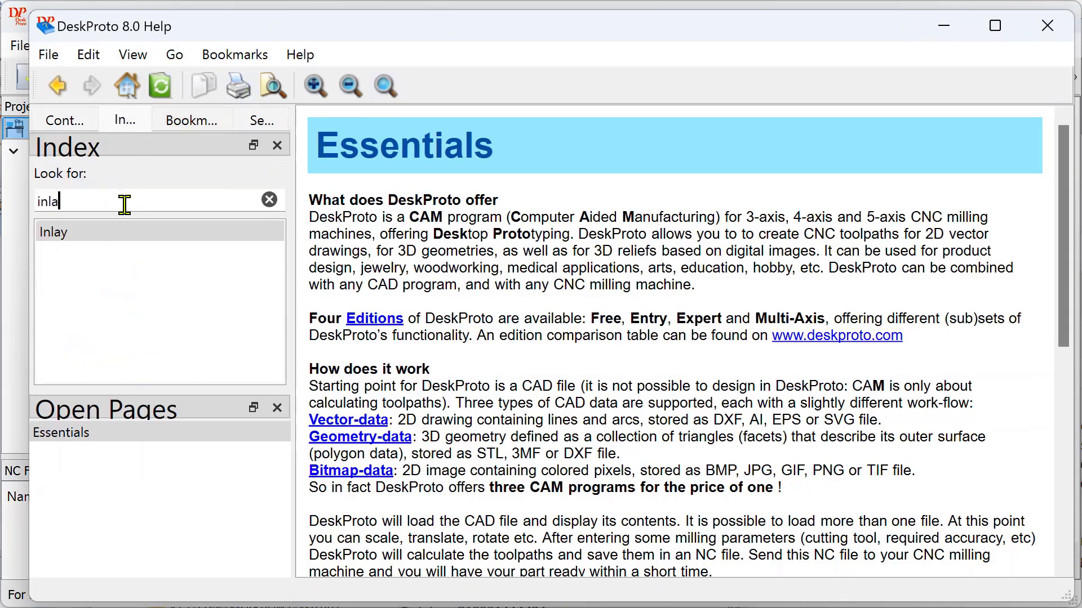
type("ys")
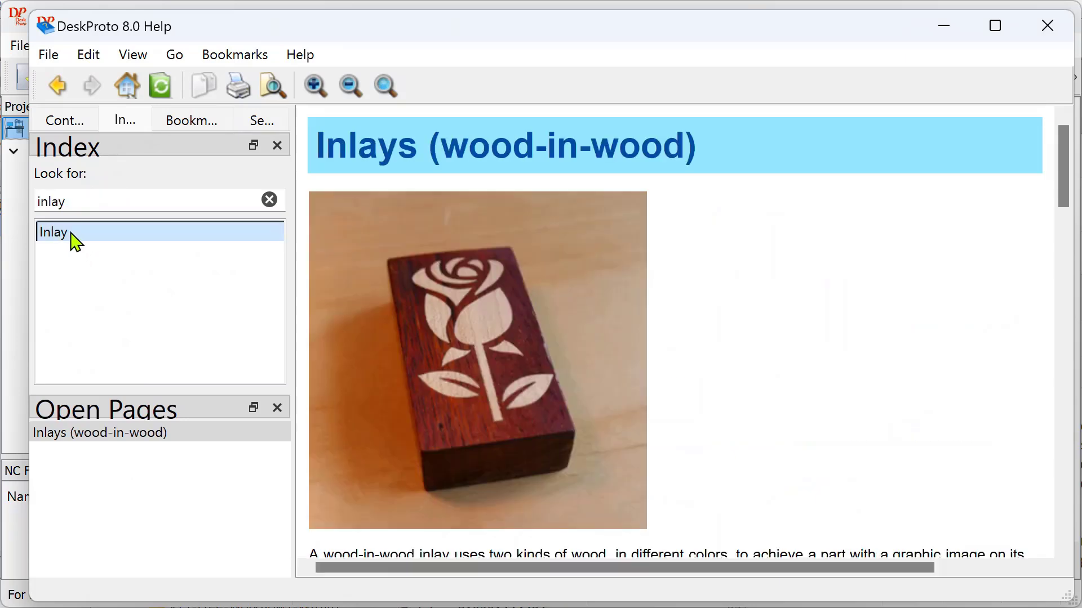
mouse_move(774, 313)
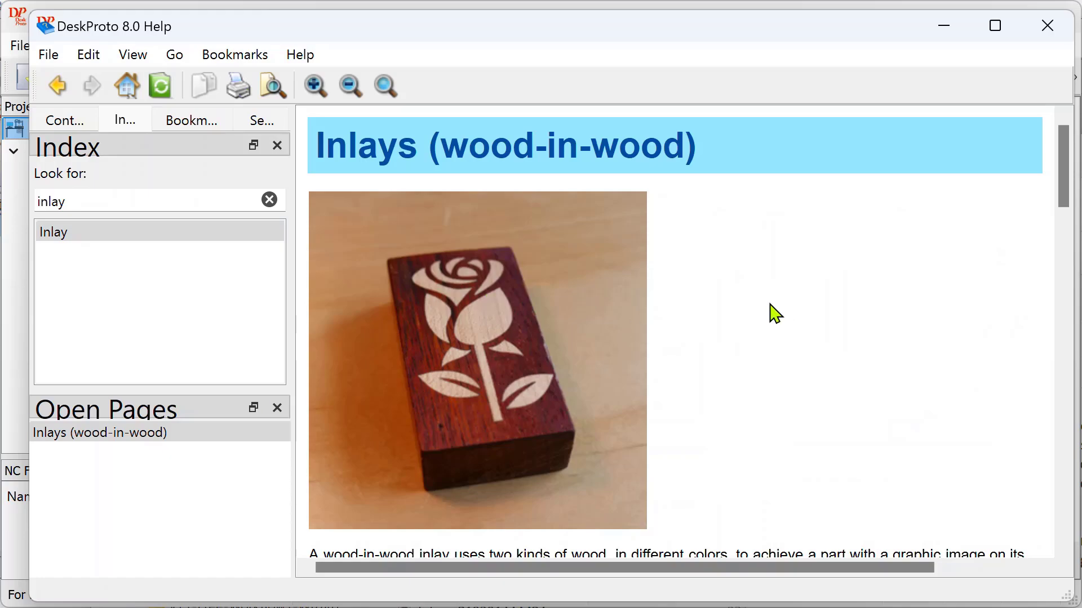
scroll("down", 3)
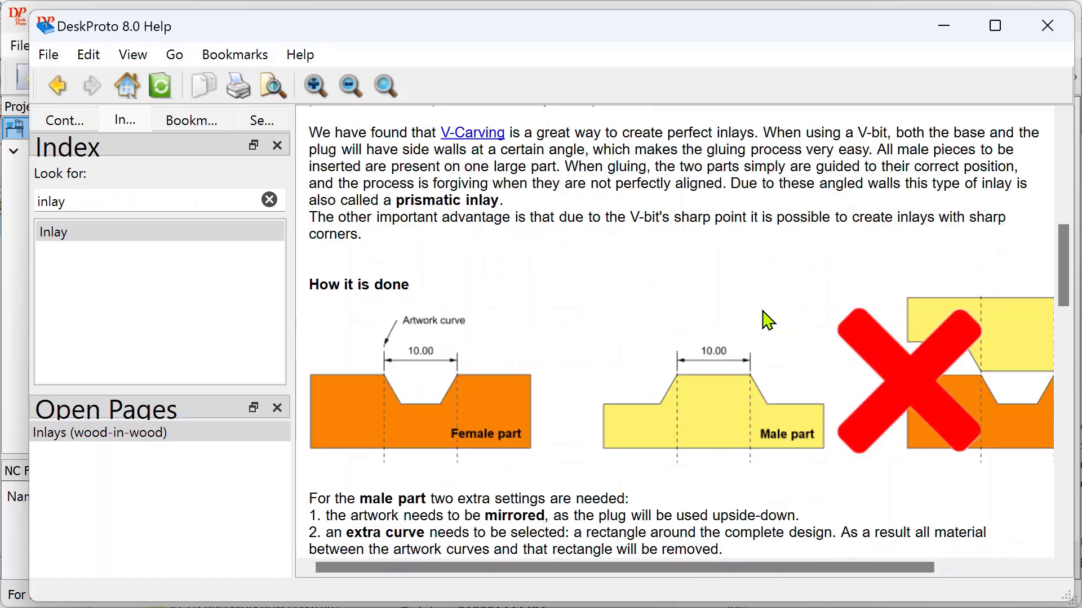
mouse_move(664, 395)
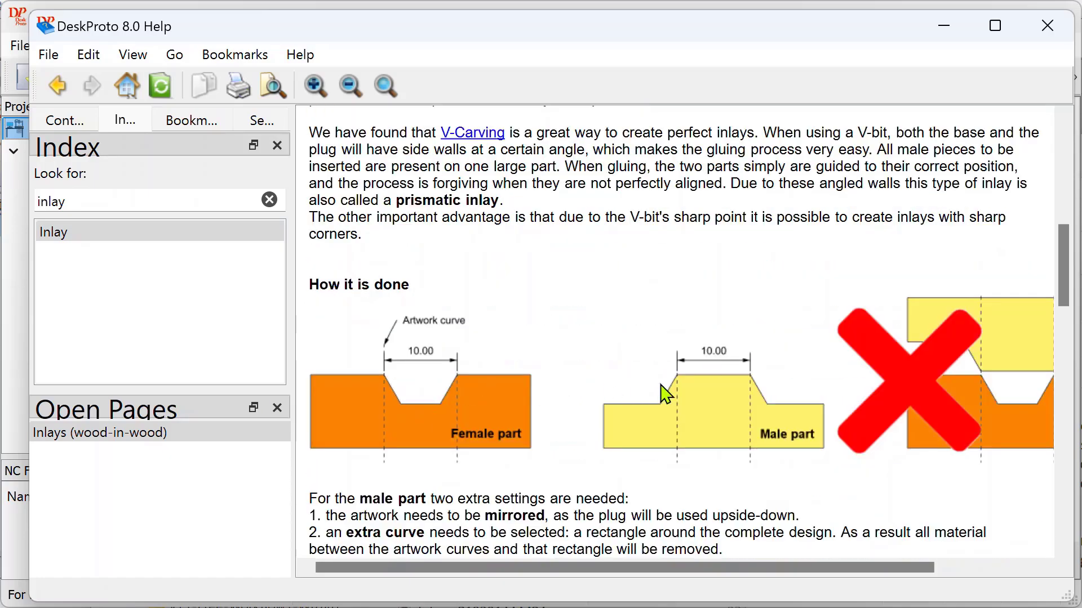
mouse_move(467, 394)
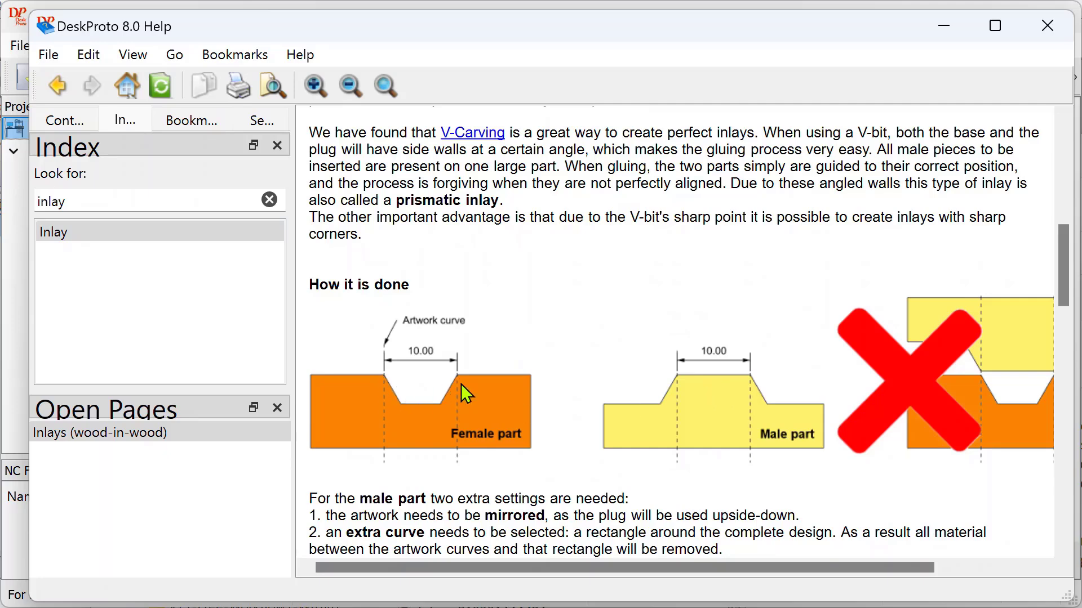
mouse_move(421, 434)
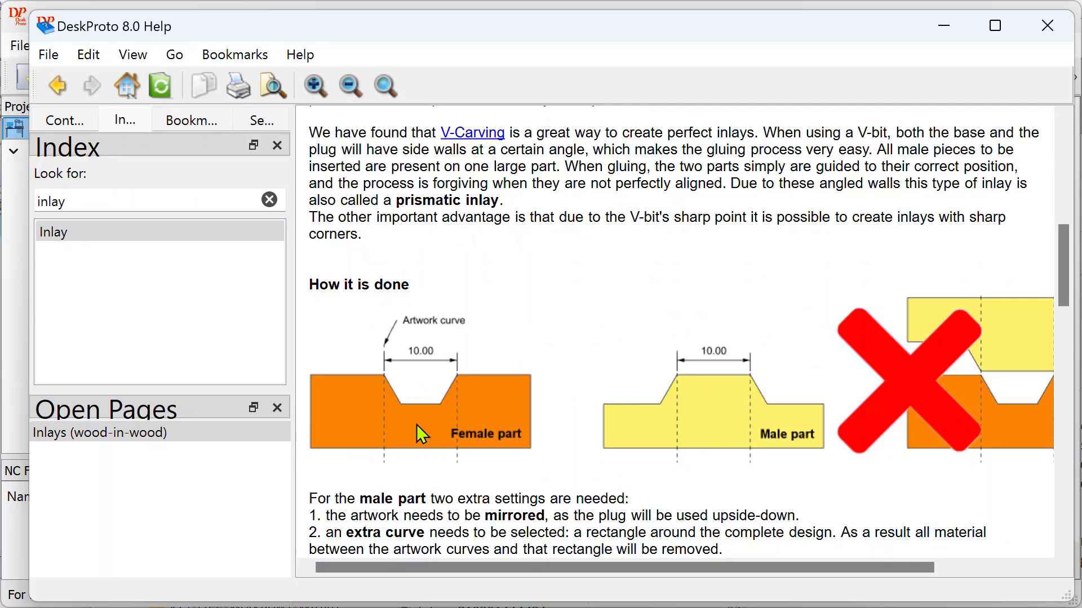
mouse_move(417, 393)
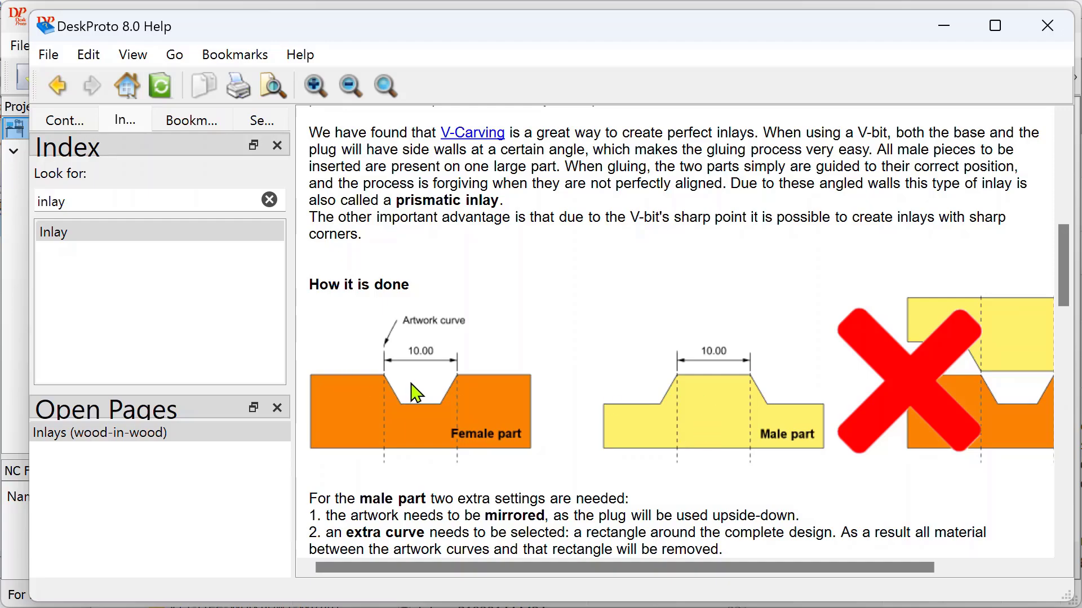
scroll("down", 3)
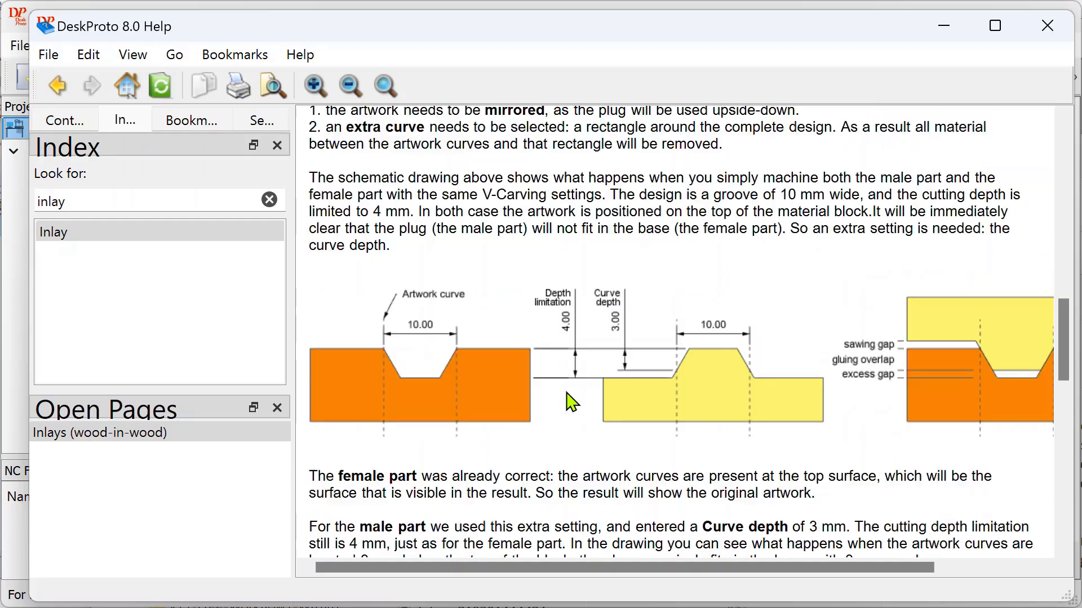
scroll("down", 3)
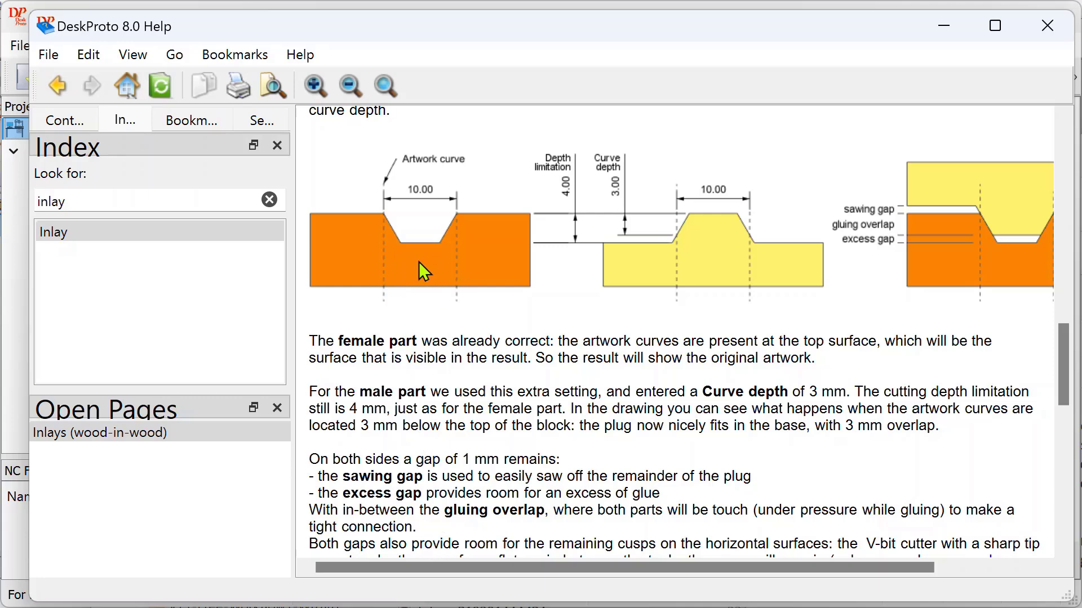
mouse_move(1026, 275)
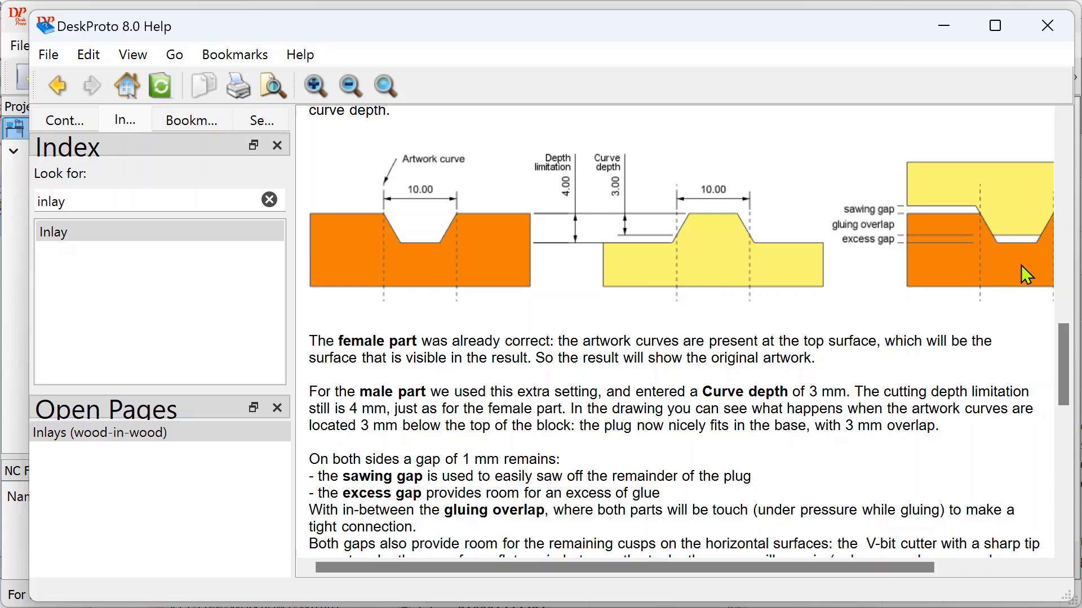
mouse_move(936, 212)
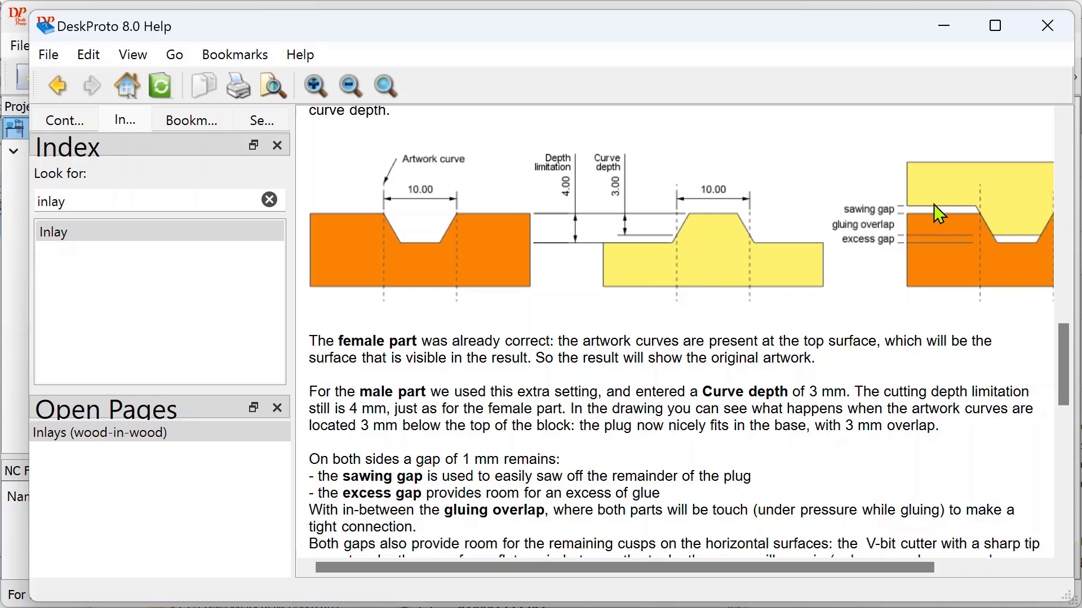
mouse_move(1018, 248)
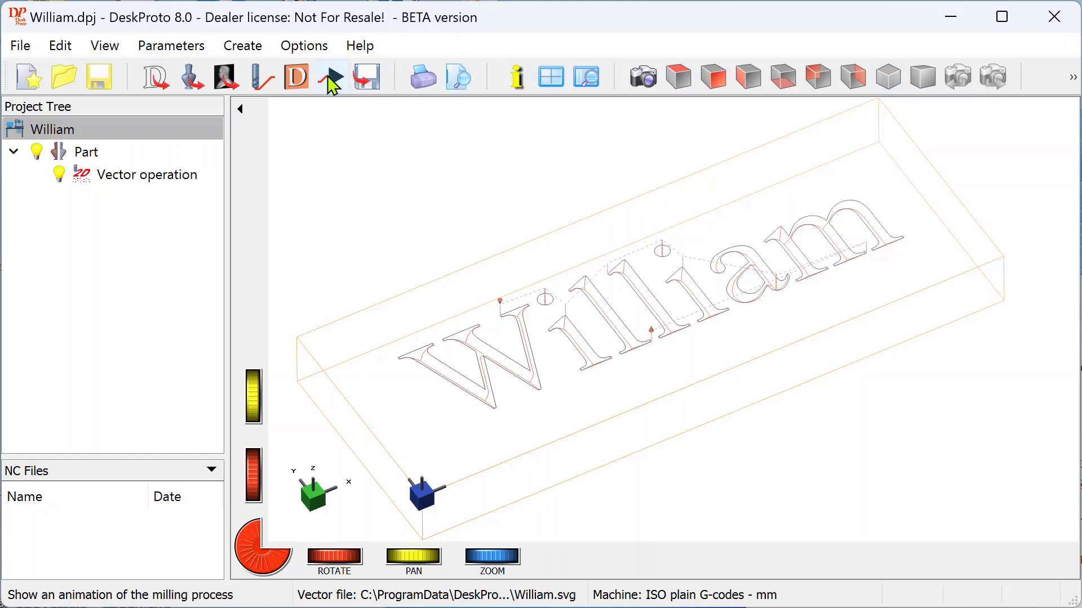
mouse_move(331, 76)
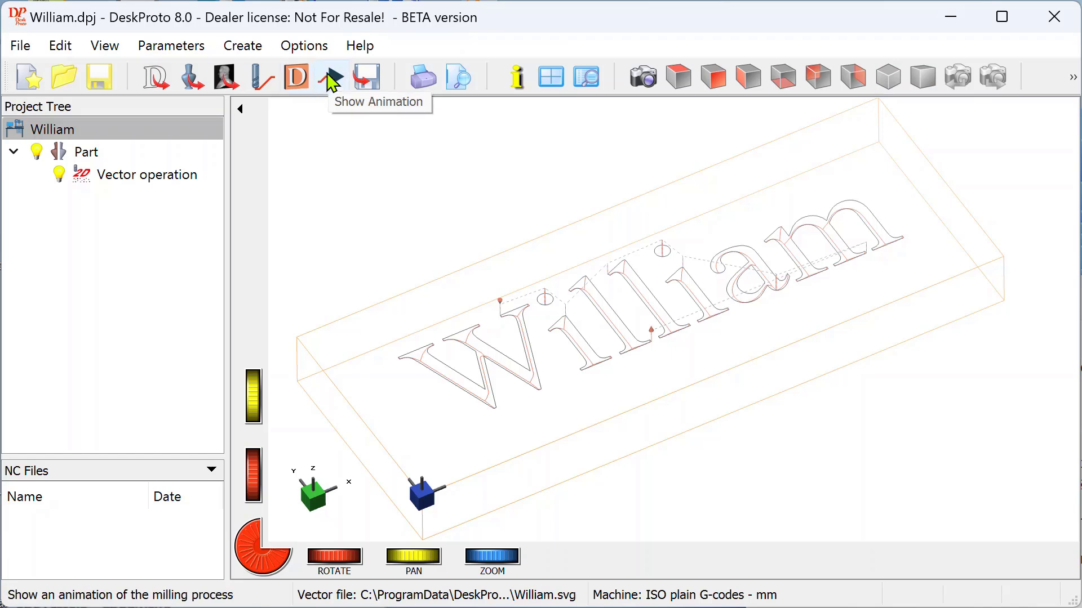
mouse_move(338, 89)
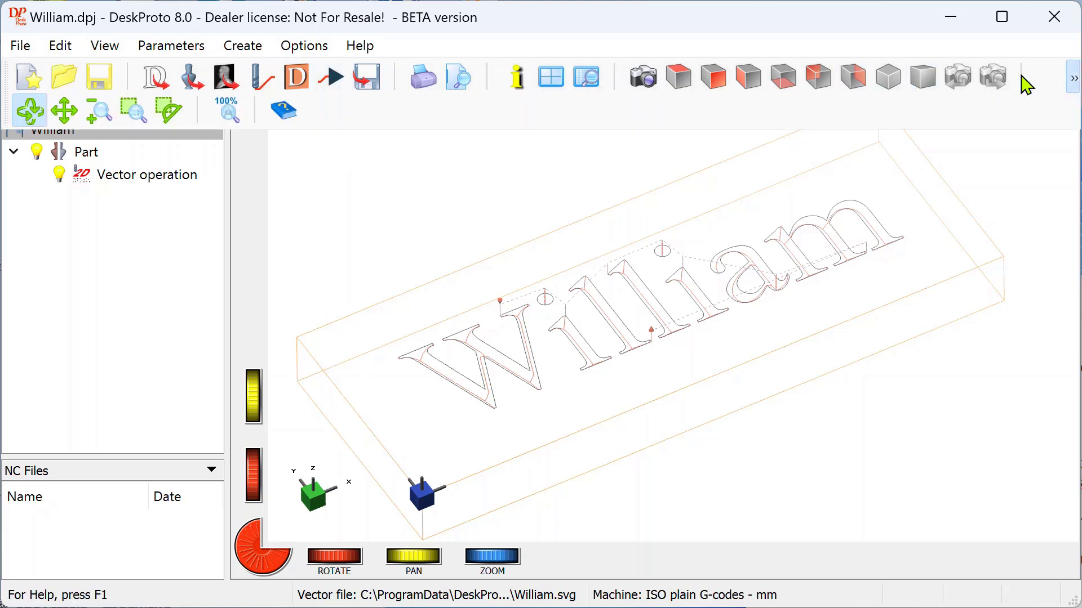
mouse_move(167, 112)
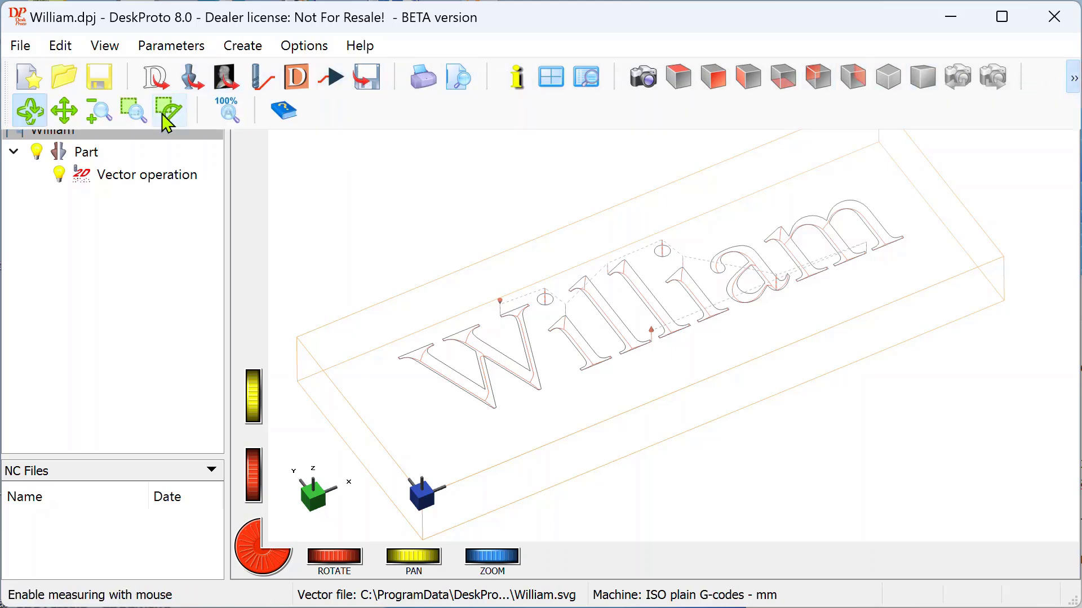
mouse_move(183, 118)
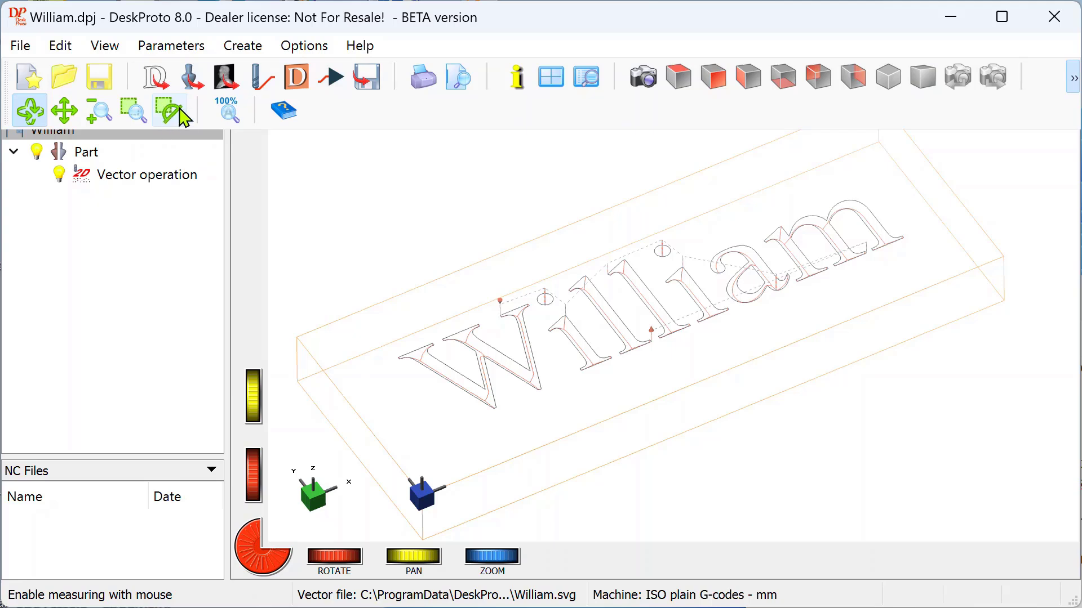
mouse_move(170, 110)
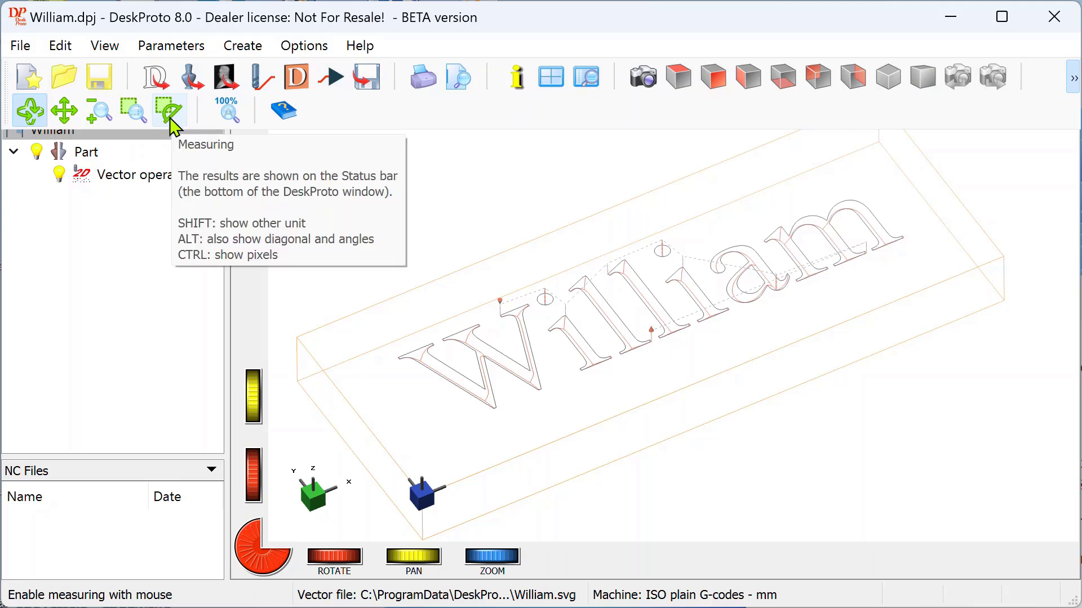
mouse_move(333, 77)
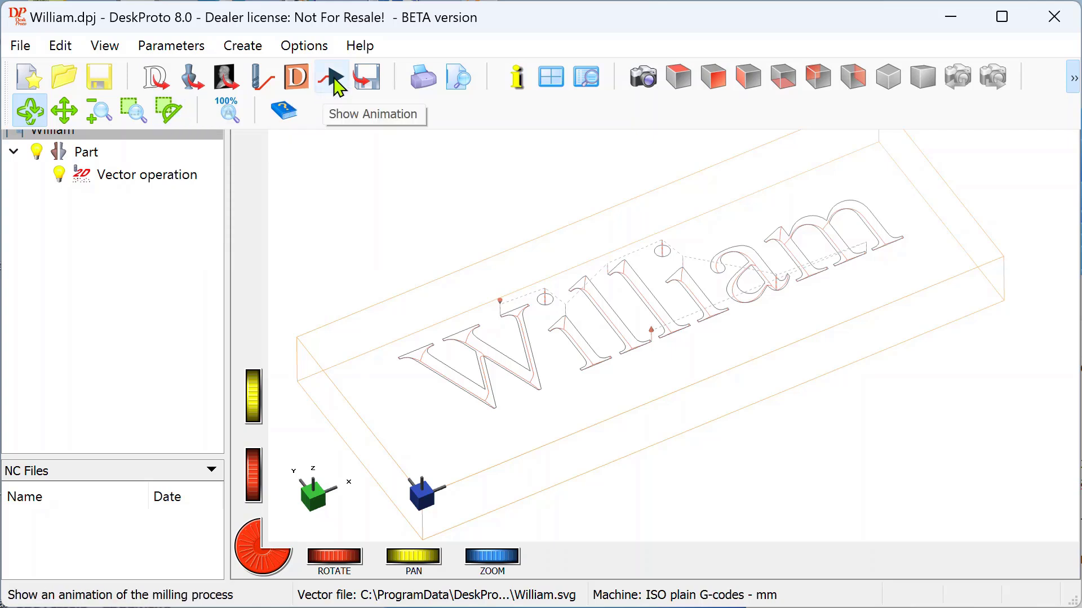
Play the William toolpath animation, speed it up to 32x, then close the dialog.
left_click(332, 76)
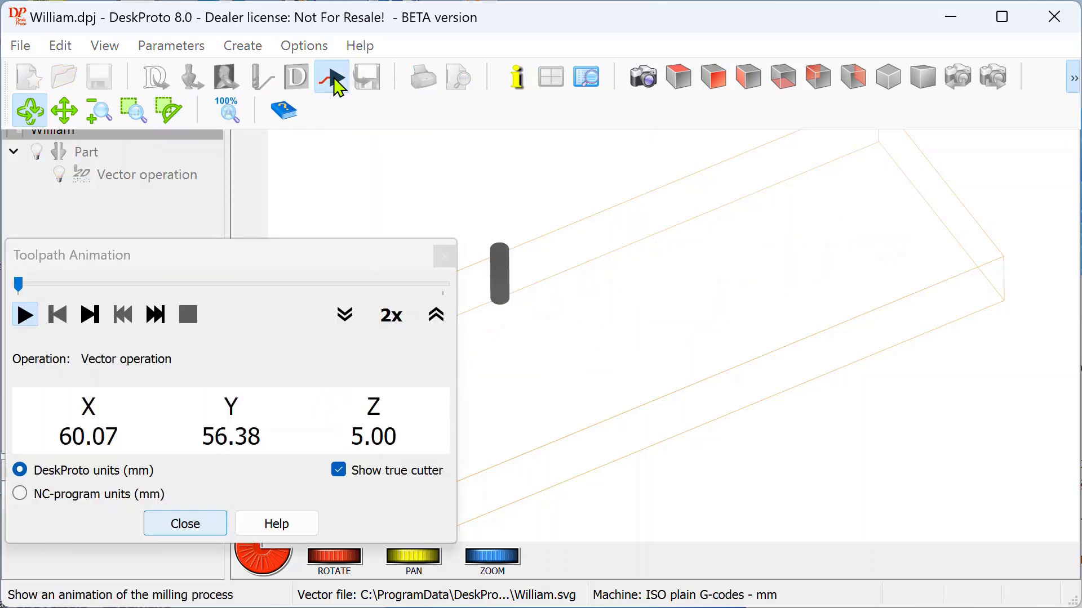
left_click(331, 77)
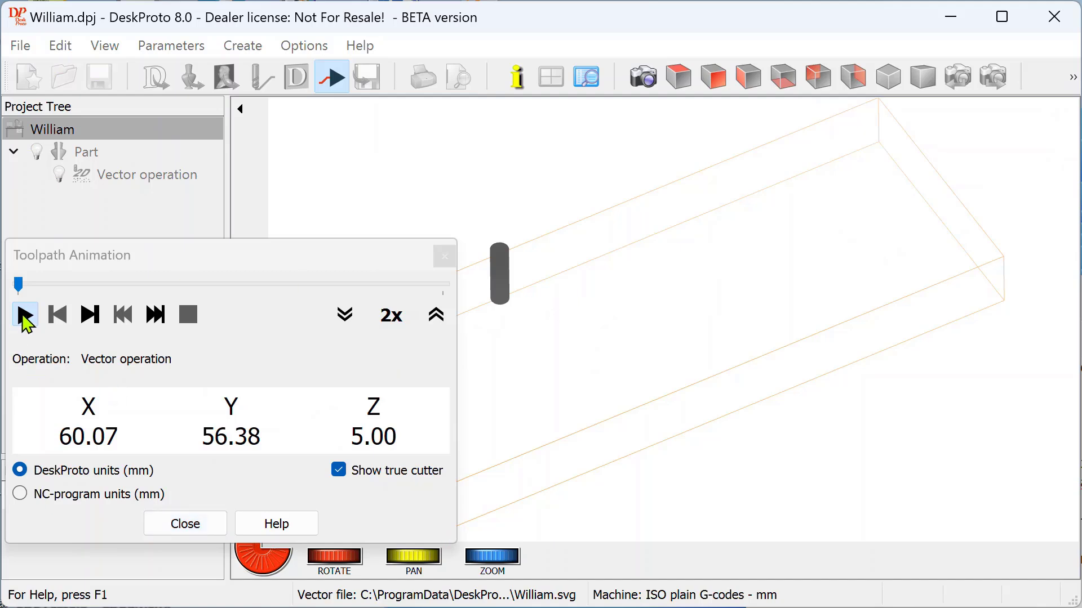
left_click(25, 315)
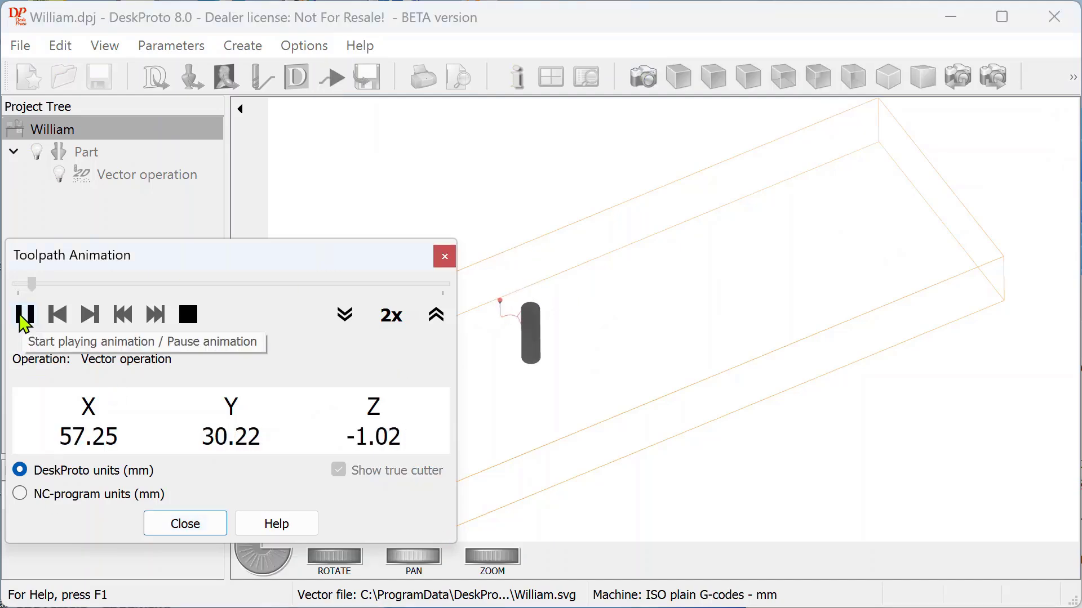
left_click(24, 314)
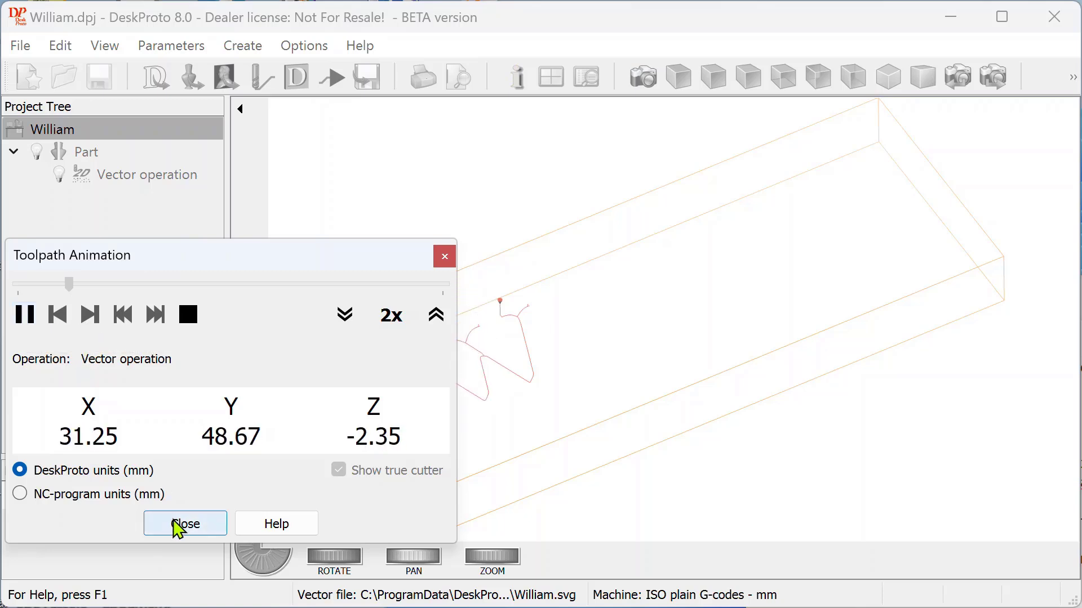
left_click(24, 315)
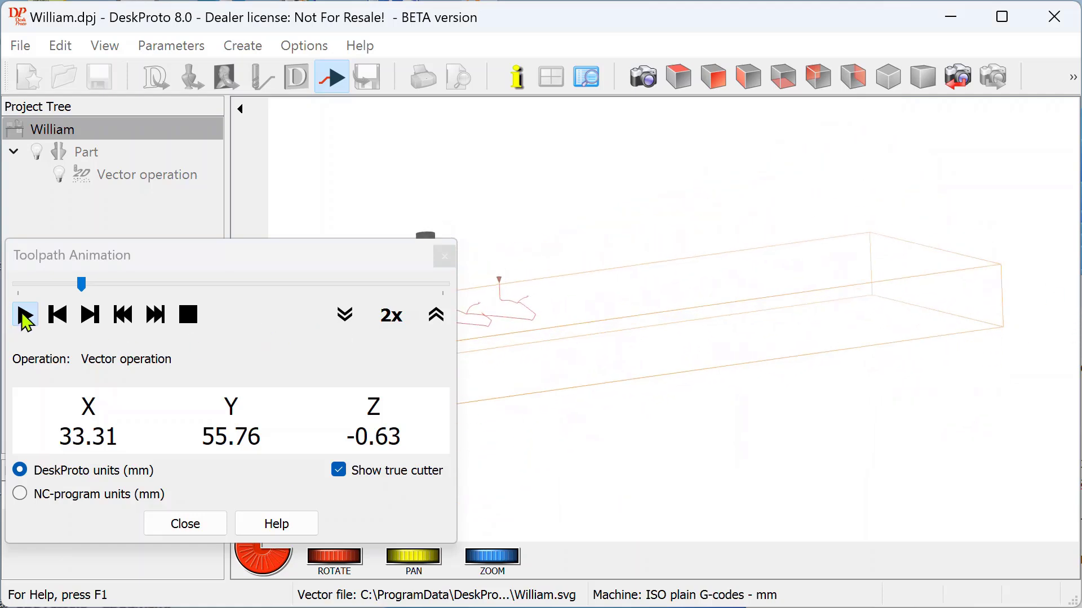
left_click(24, 314)
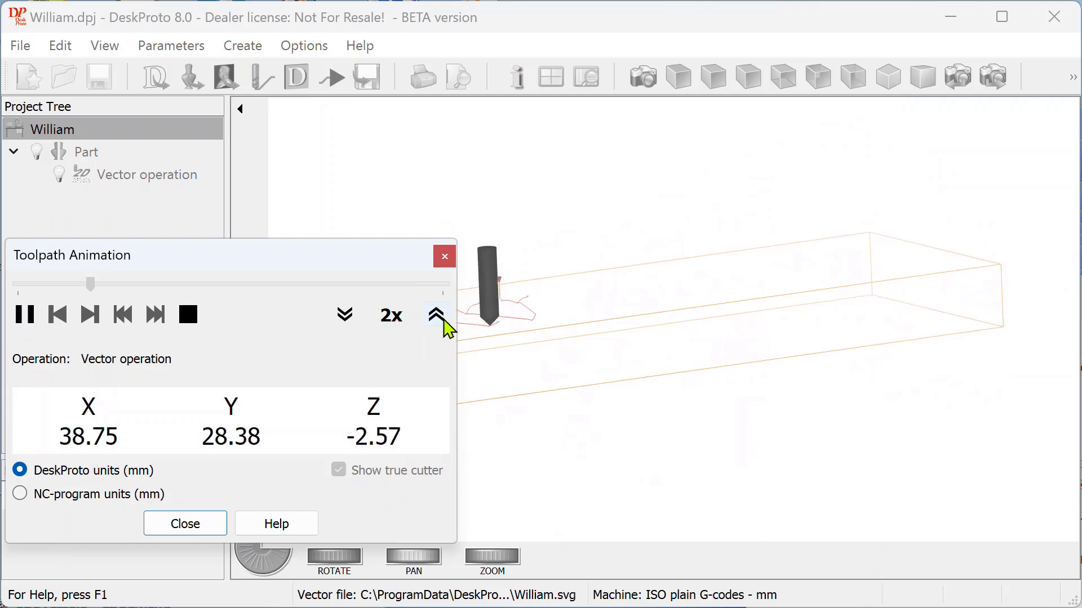
left_click(435, 314)
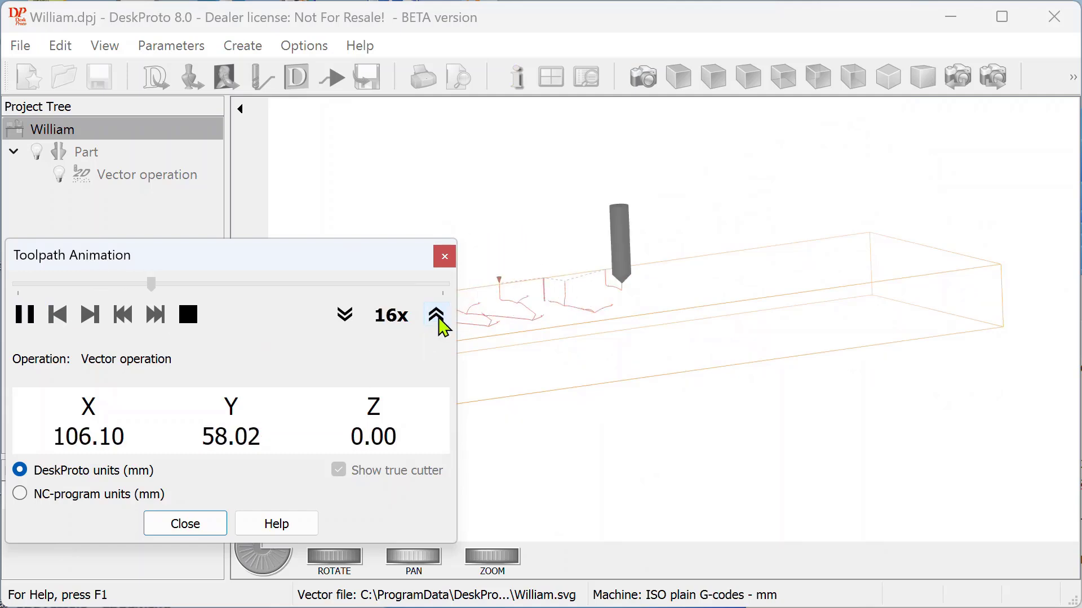
left_click(436, 316)
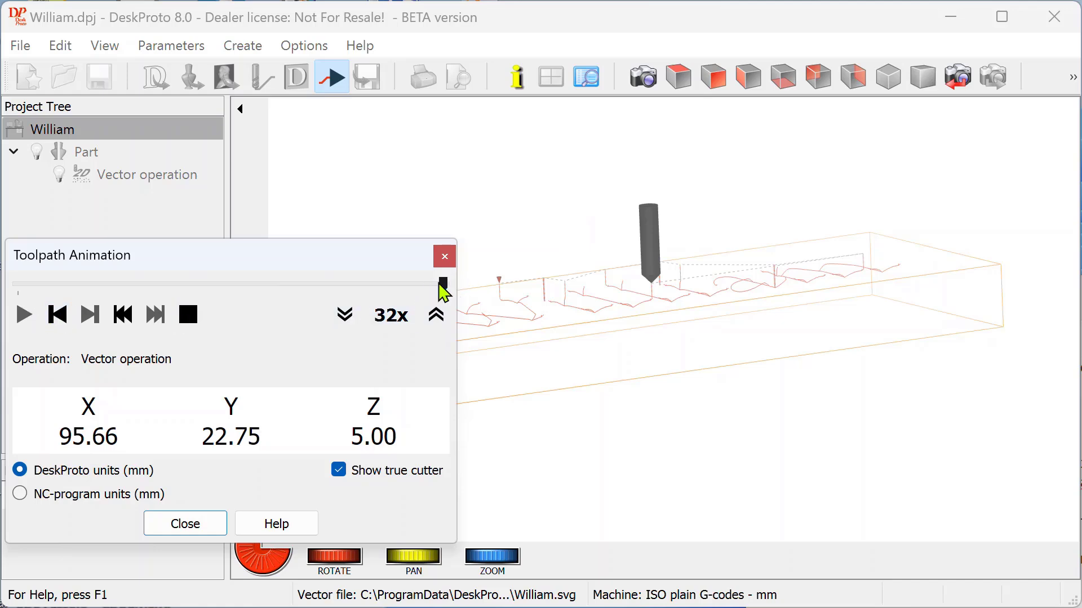
left_click(89, 315)
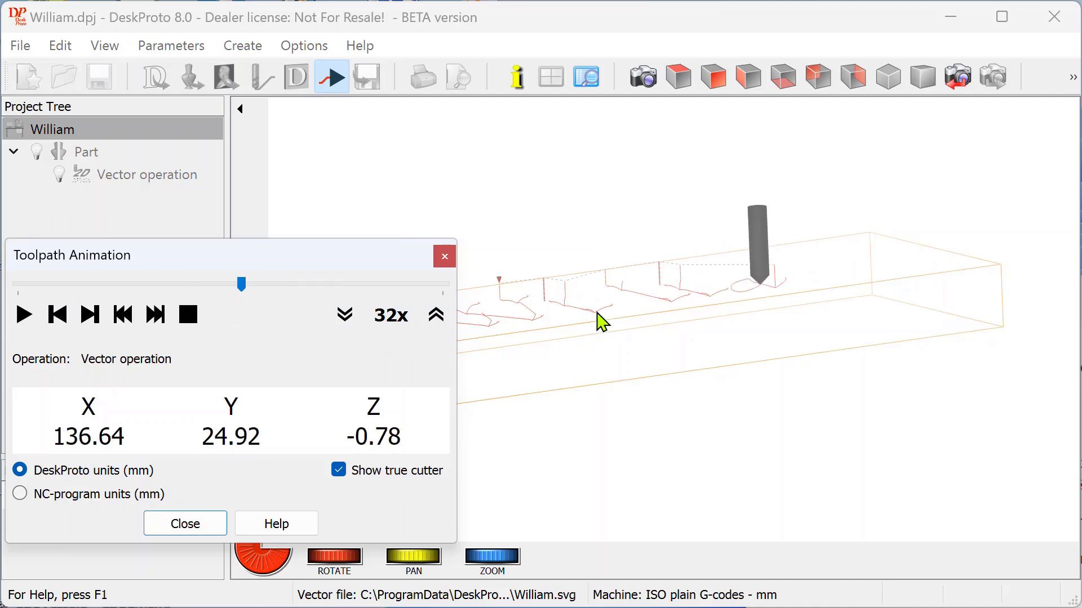
mouse_move(464, 482)
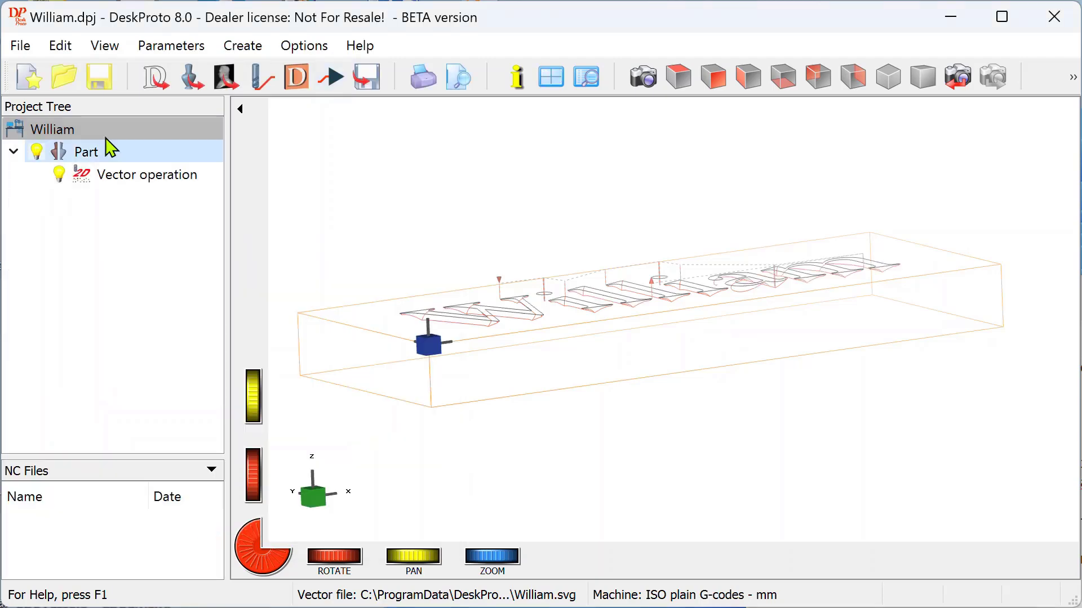
Load Bottle-withShellRelief.dpj, show its toolpaths, and play then close the animation.
left_click(20, 46)
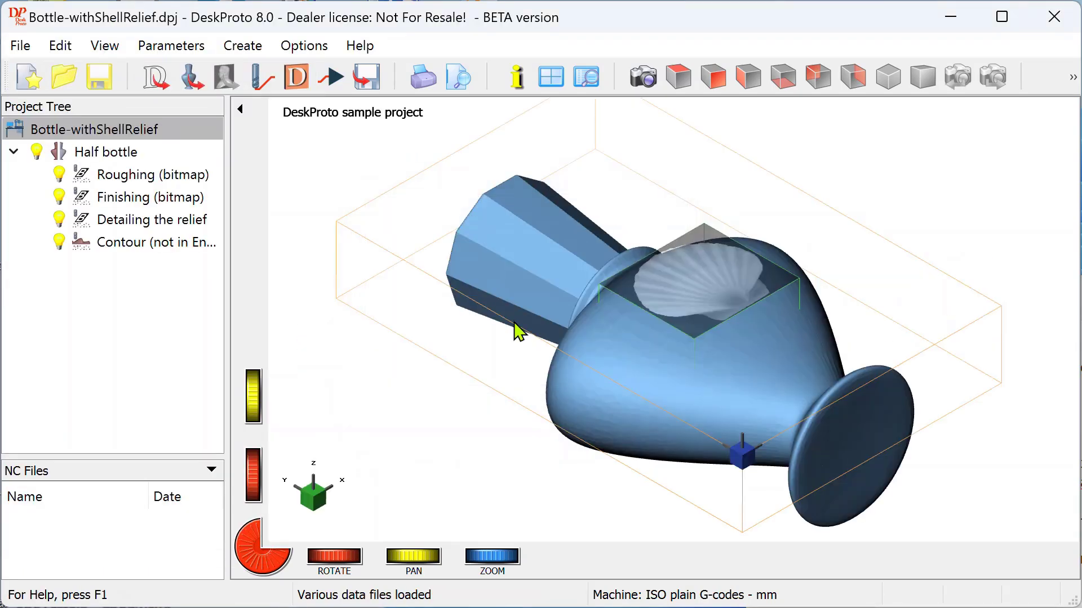
left_click(259, 77)
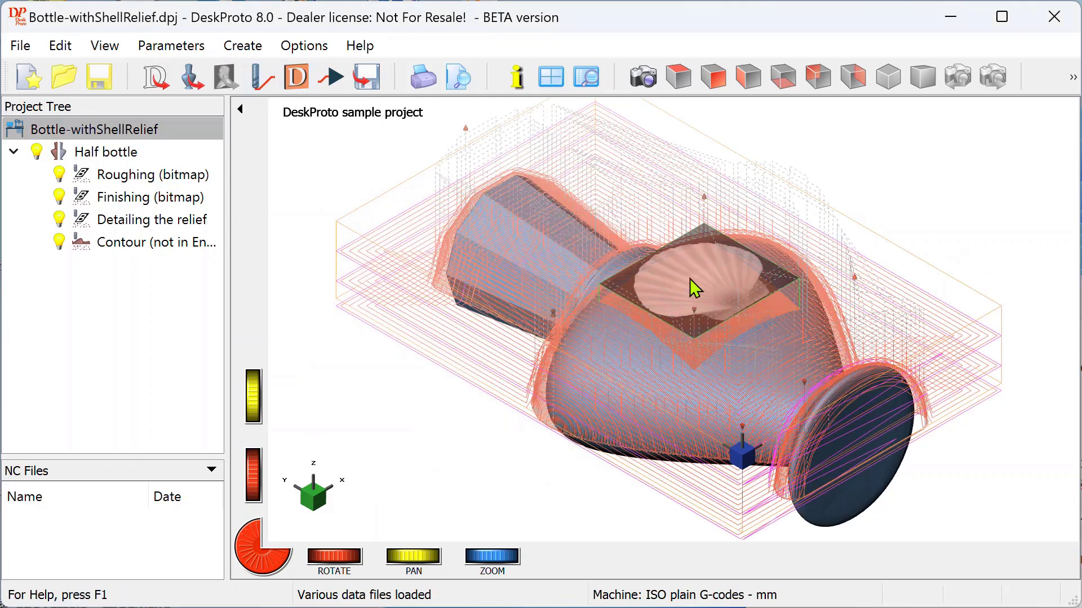
mouse_move(827, 404)
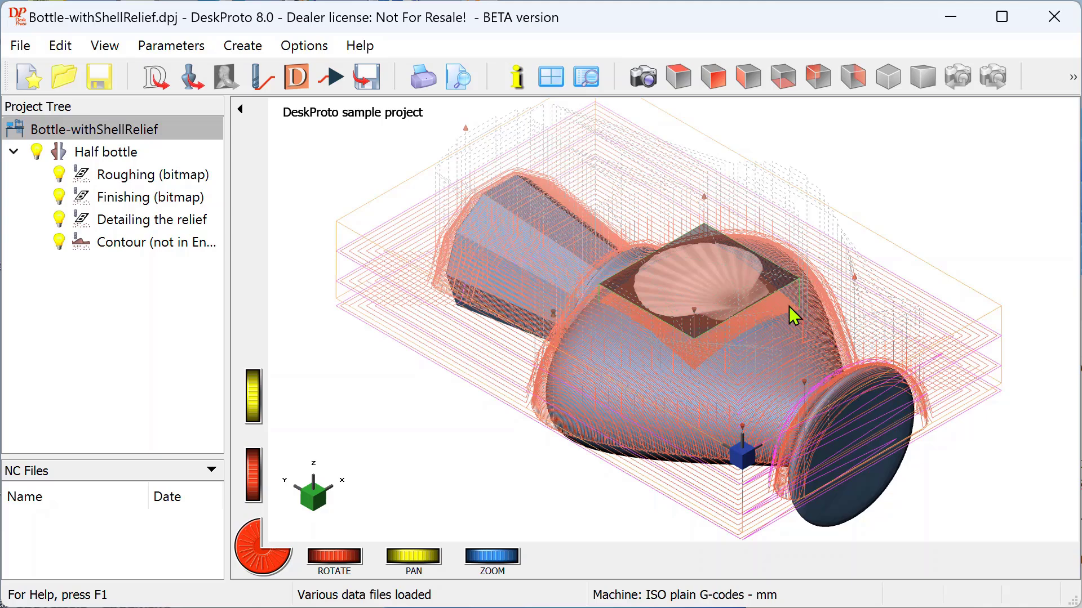
left_click(329, 77)
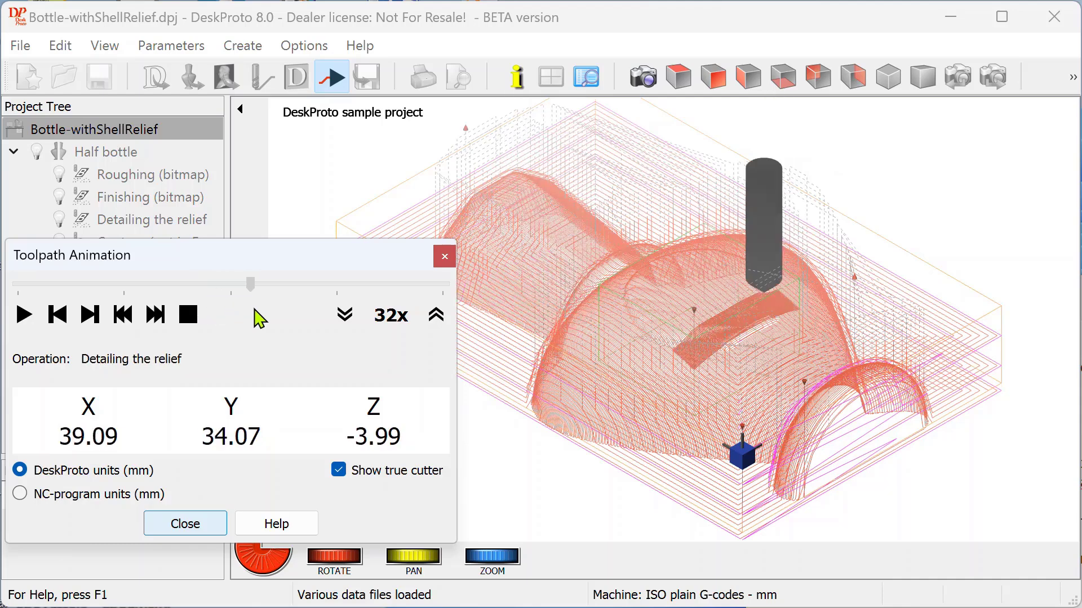
left_click(22, 314)
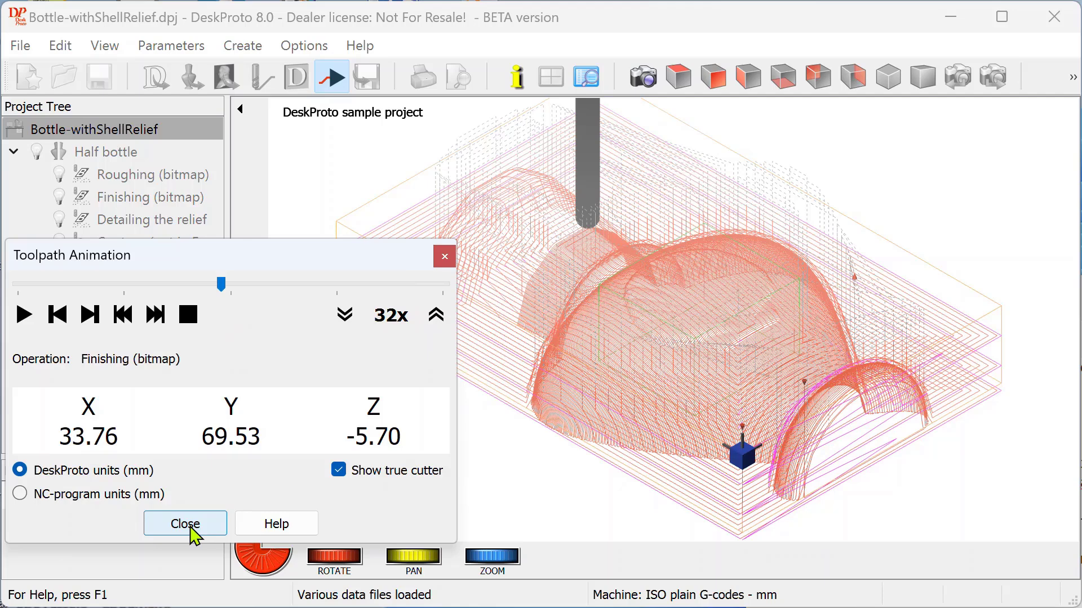
left_click(184, 523)
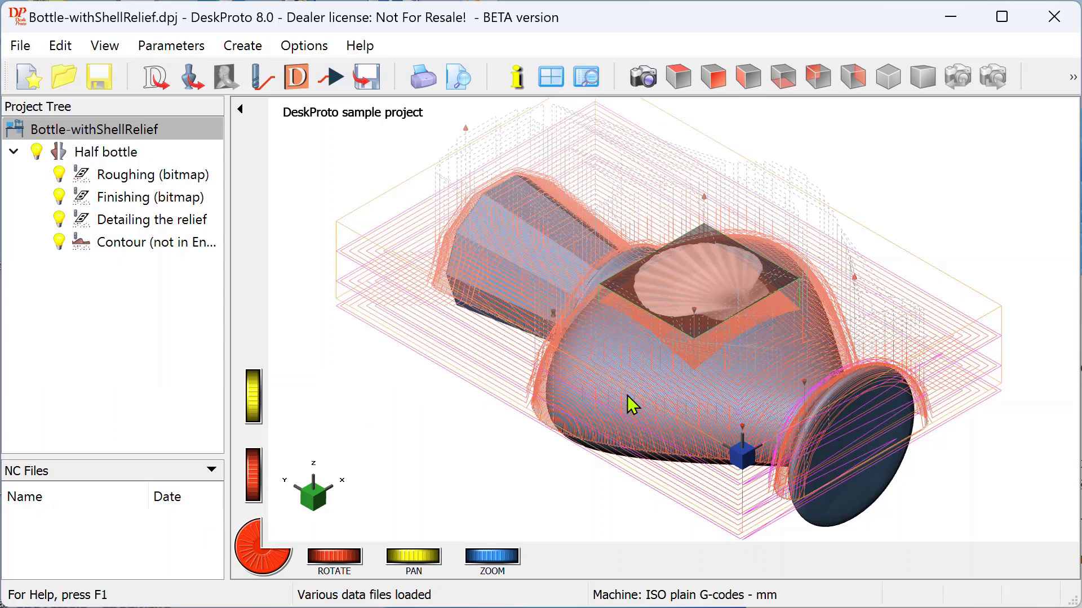
left_click(956, 76)
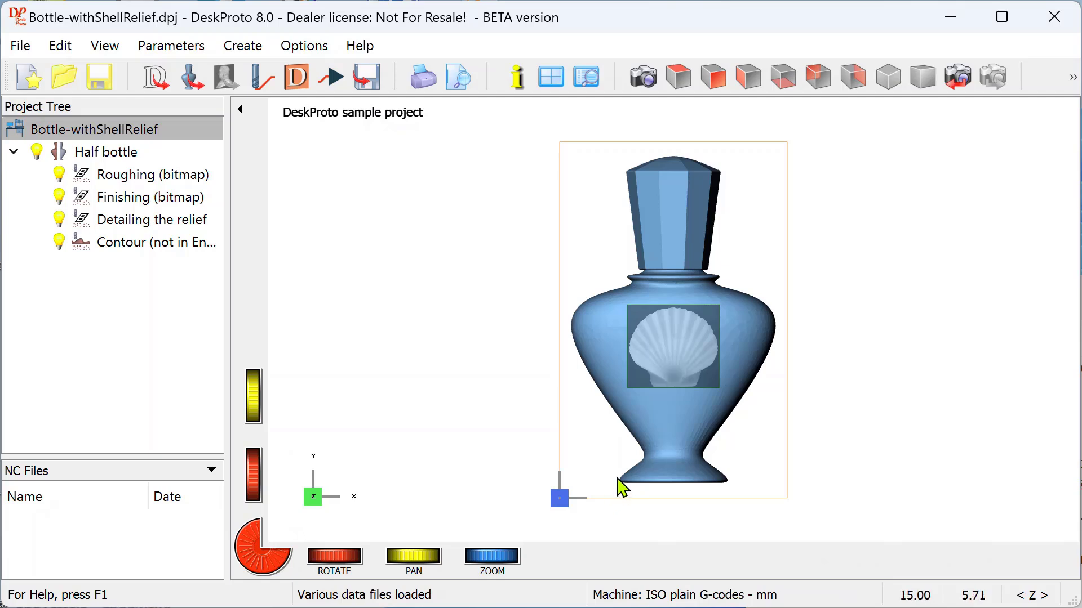
mouse_move(747, 486)
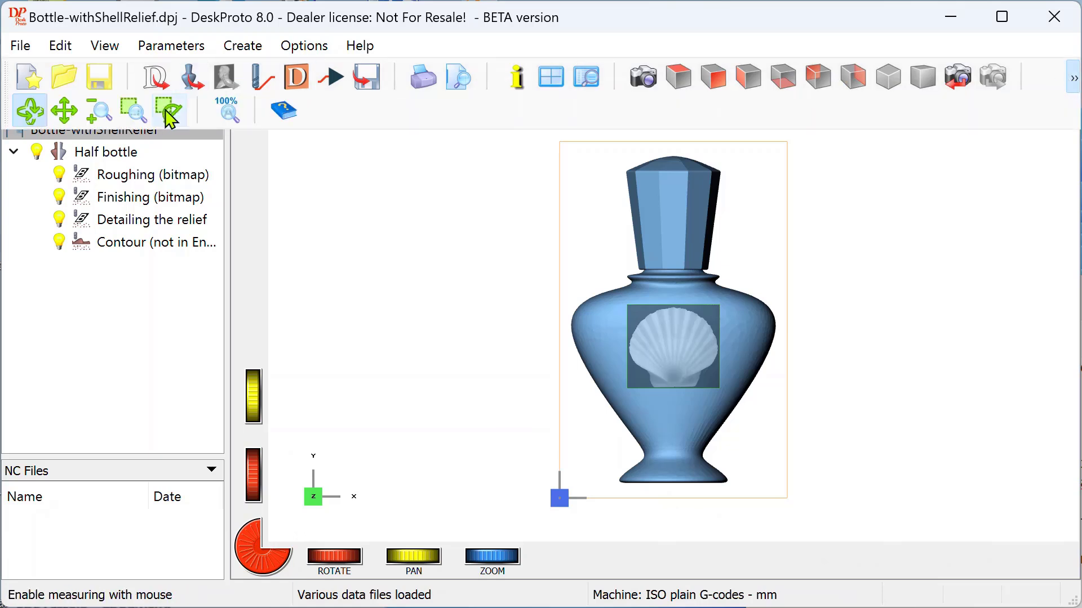
mouse_move(169, 110)
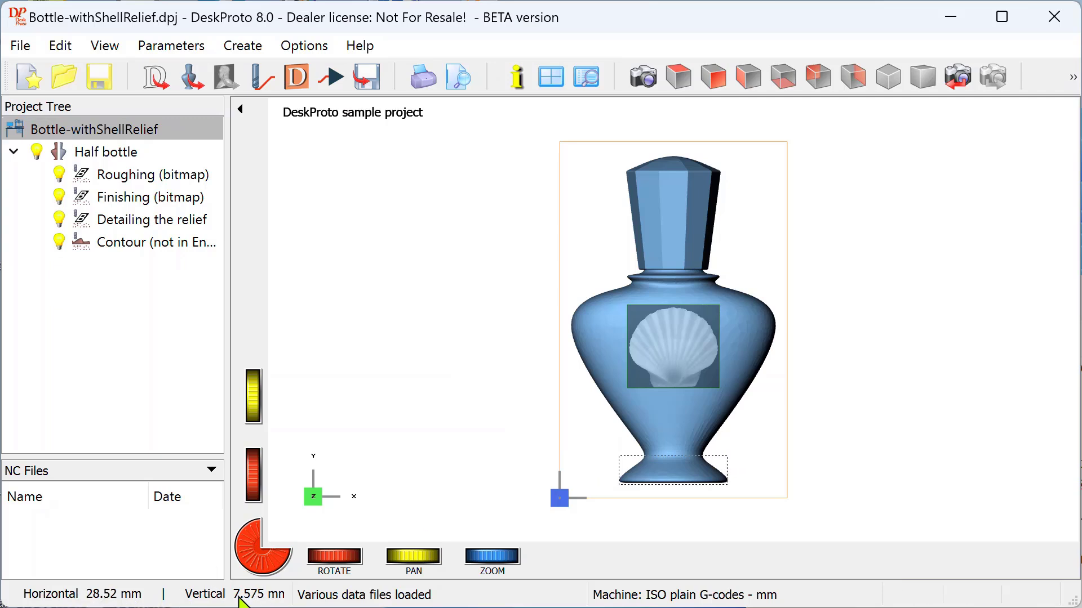
mouse_move(682, 493)
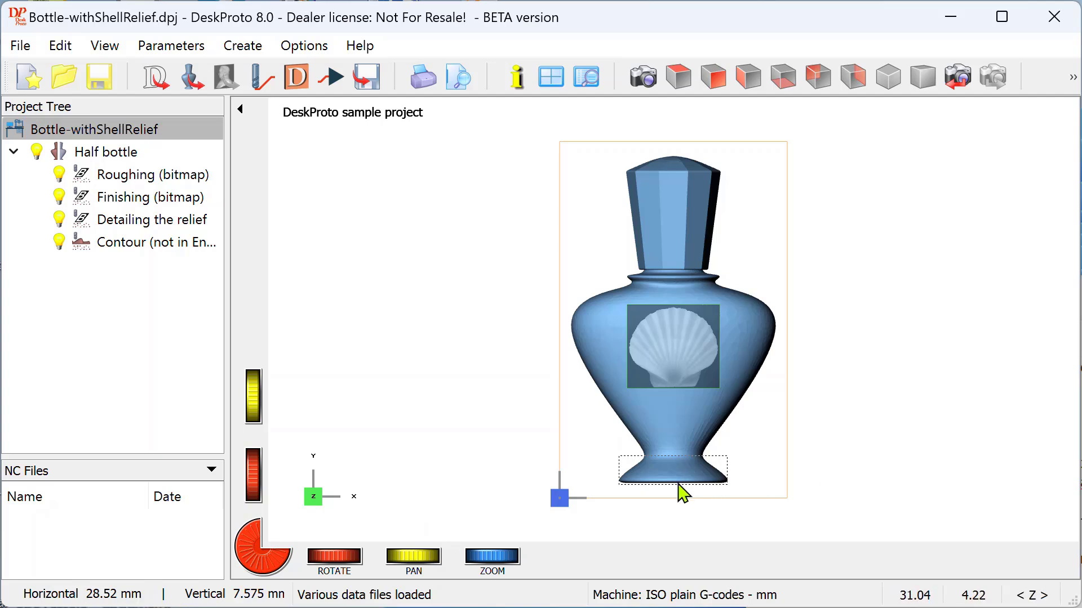
mouse_move(661, 528)
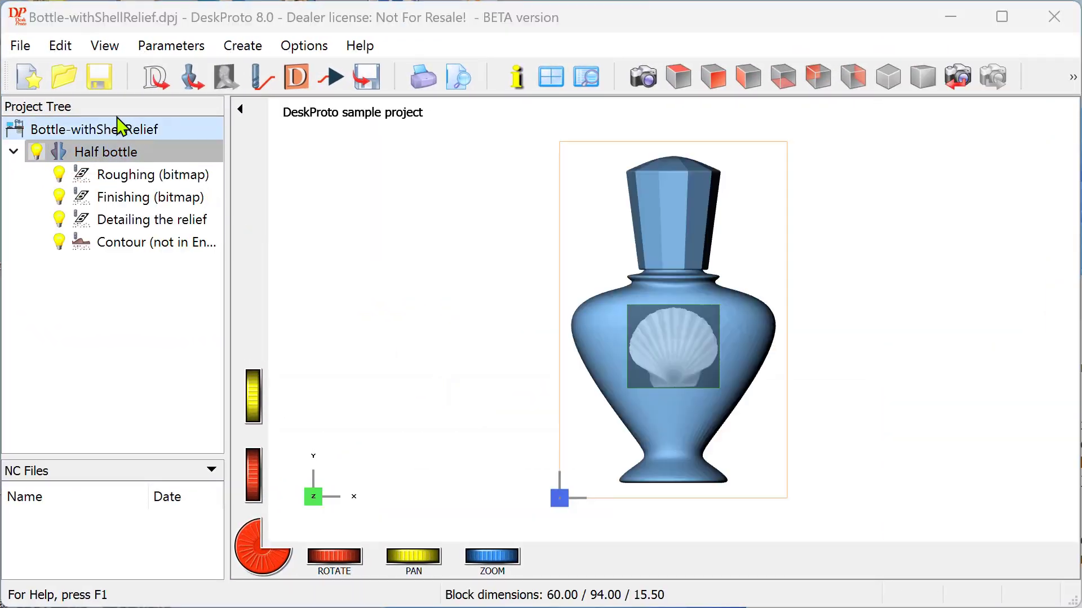
Open Bottle.dpj without saving changes and set Half bottle to Four default support tabs.
left_click(20, 46)
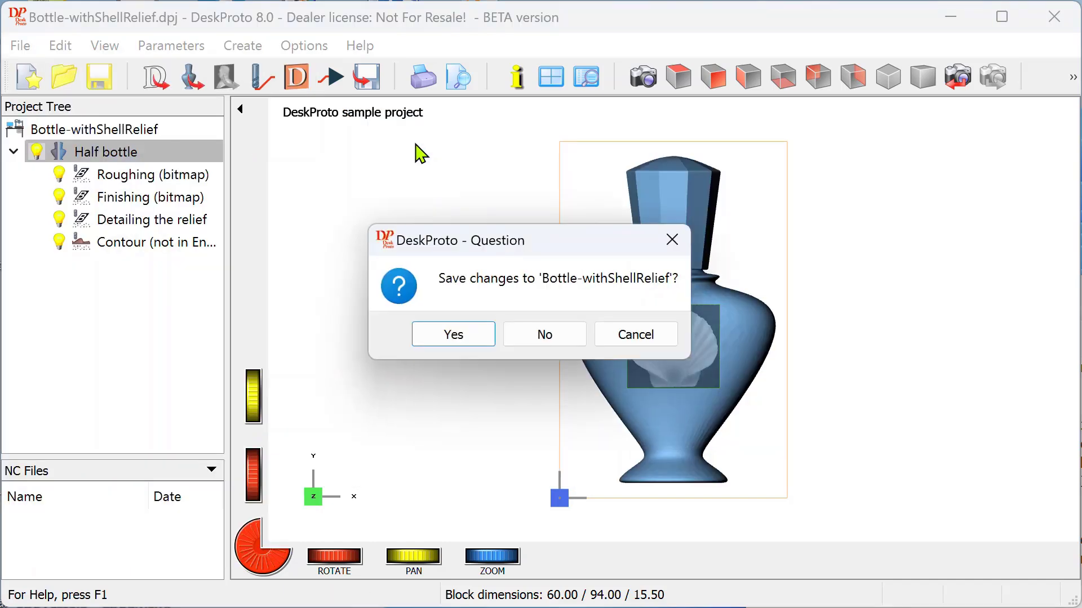
left_click(544, 335)
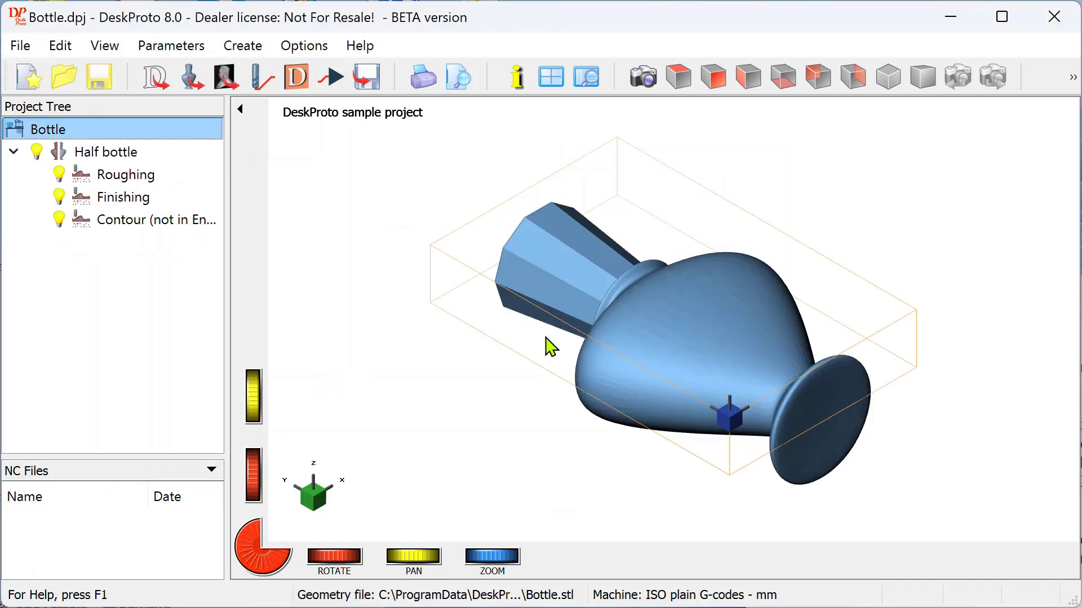
left_click(106, 151)
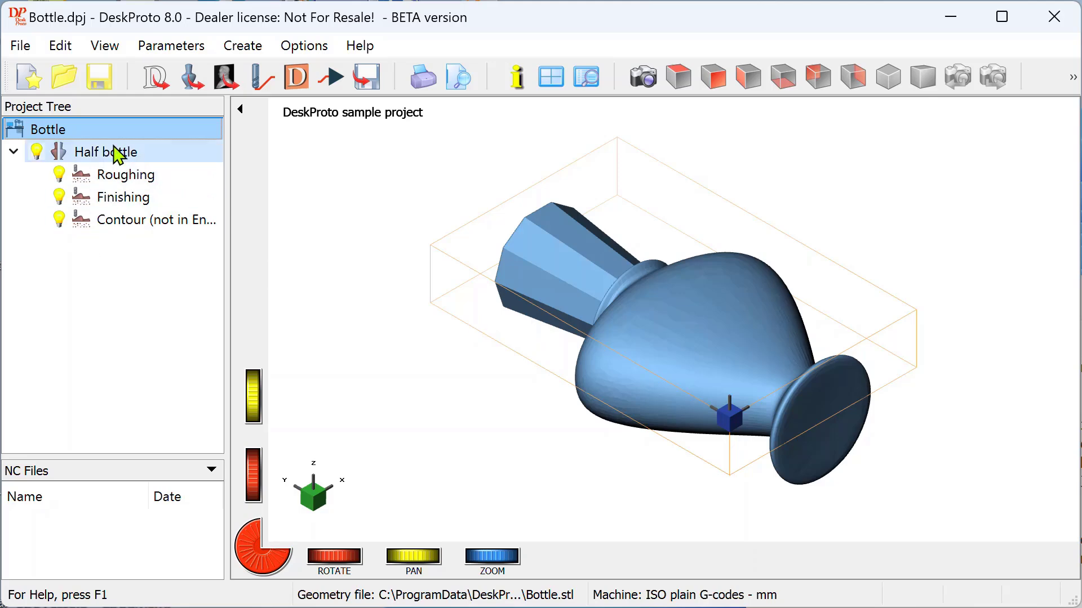
double_click(104, 152)
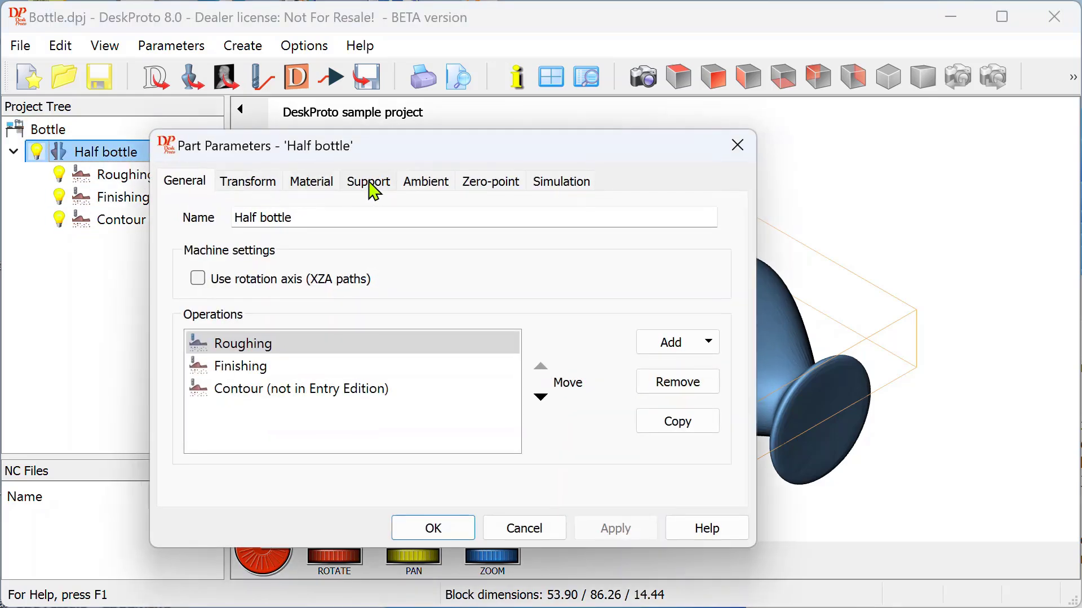
left_click(368, 181)
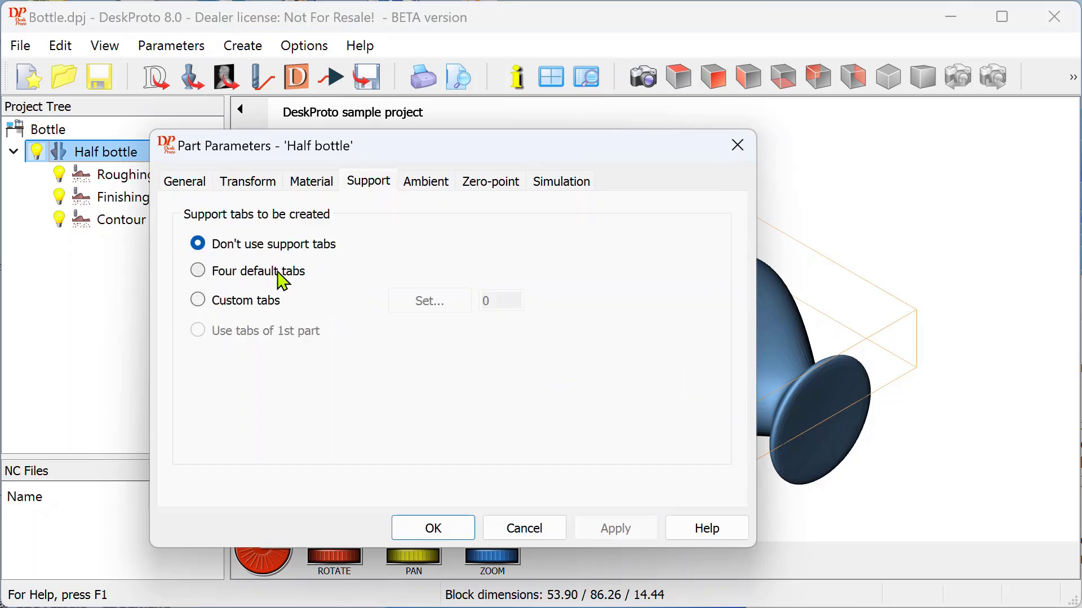
mouse_move(282, 288)
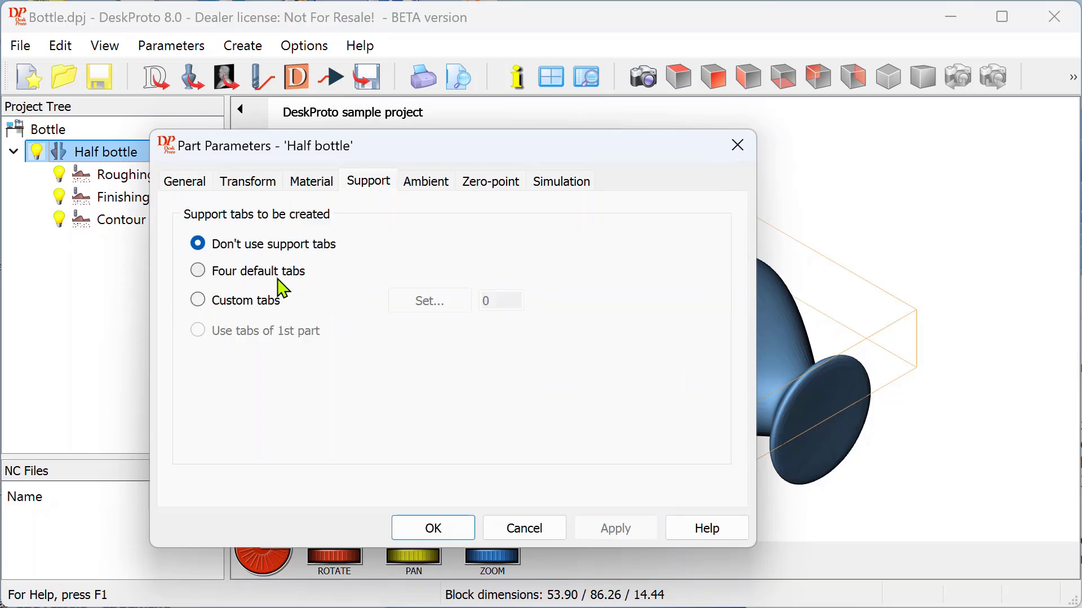
mouse_move(198, 271)
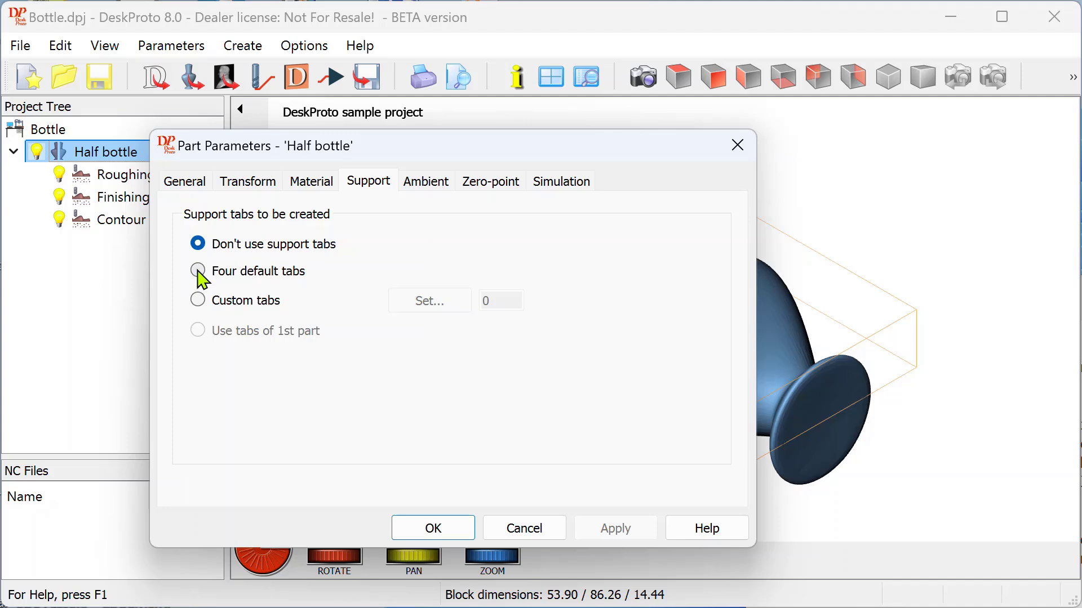
left_click(197, 270)
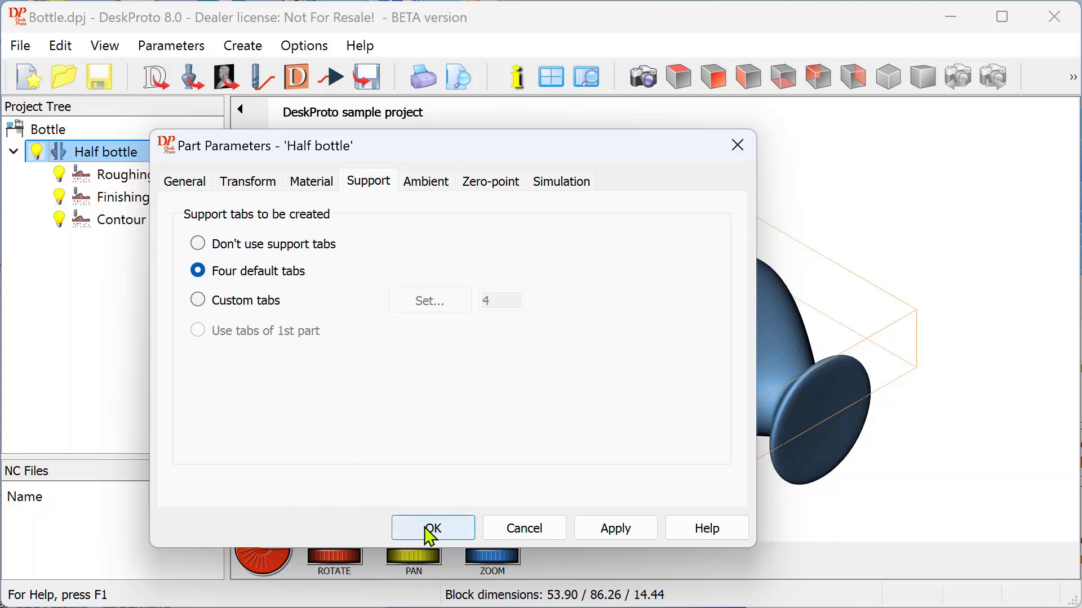
left_click(432, 527)
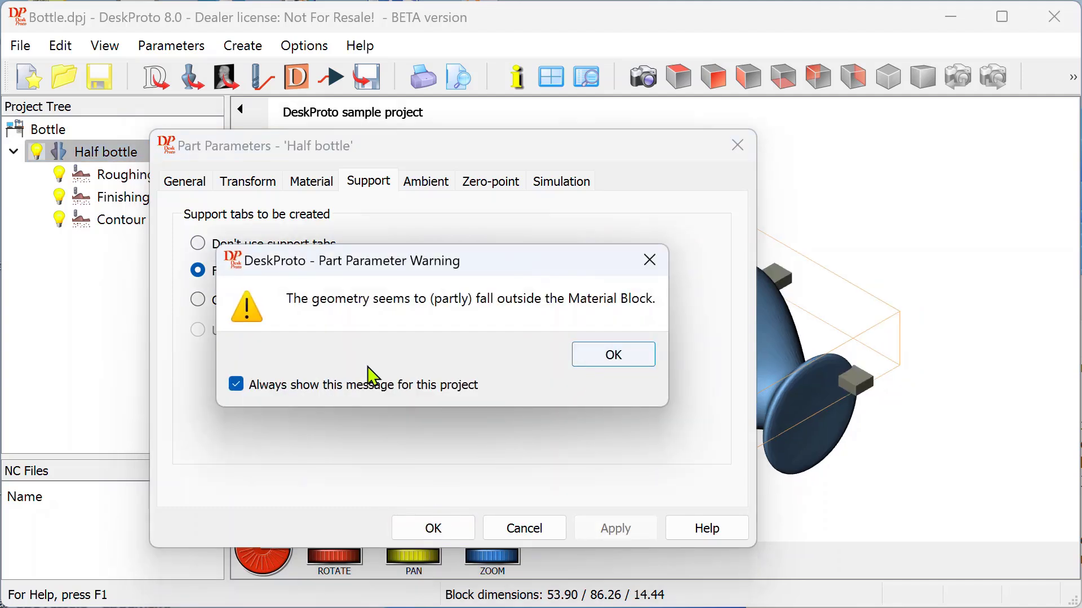
left_click(612, 355)
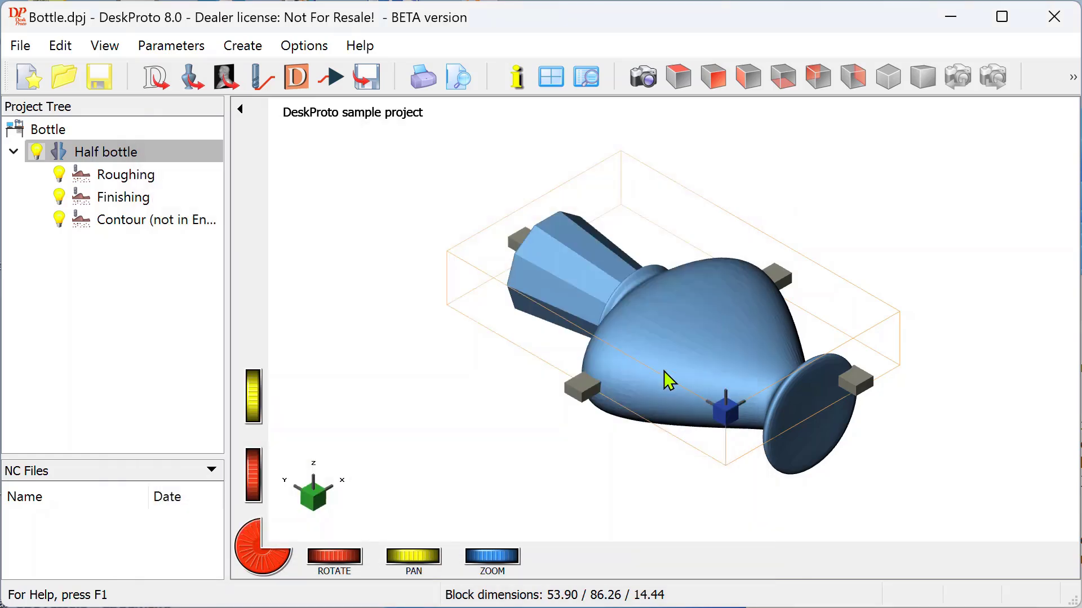
mouse_move(635, 373)
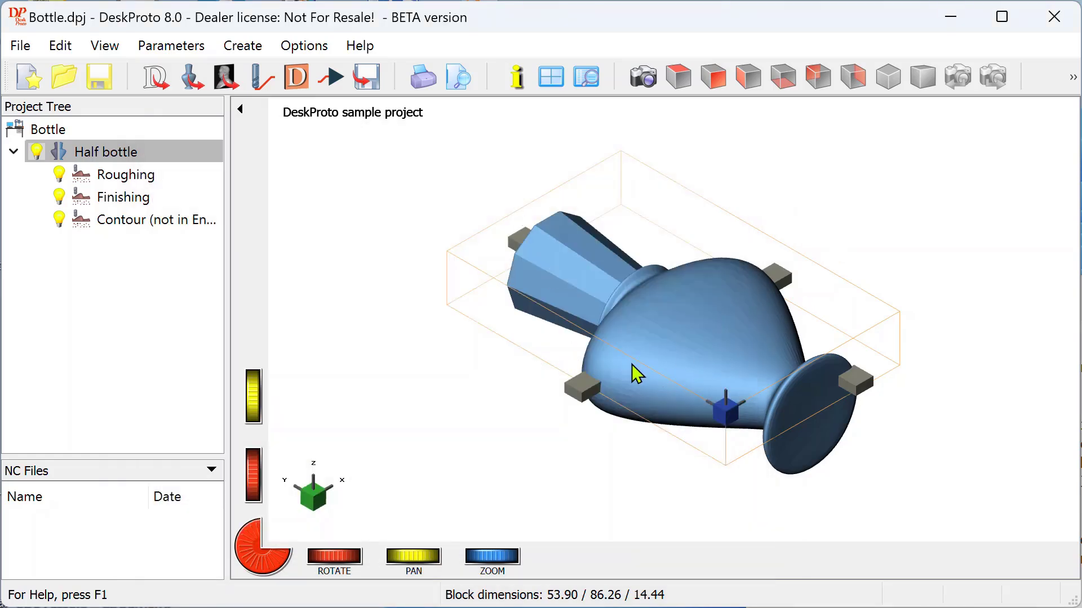
mouse_move(815, 261)
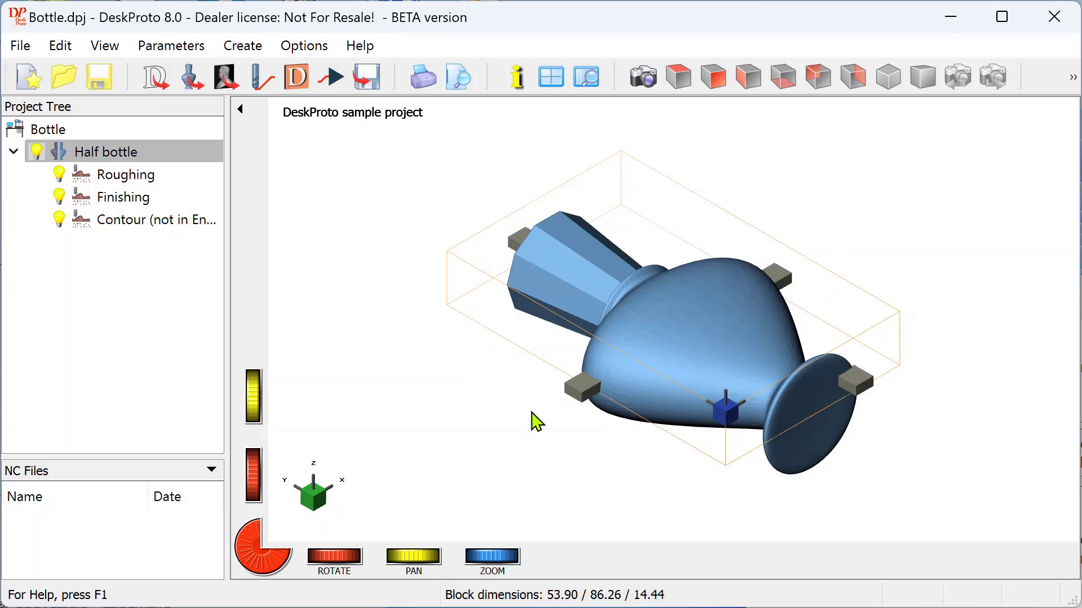
mouse_move(591, 399)
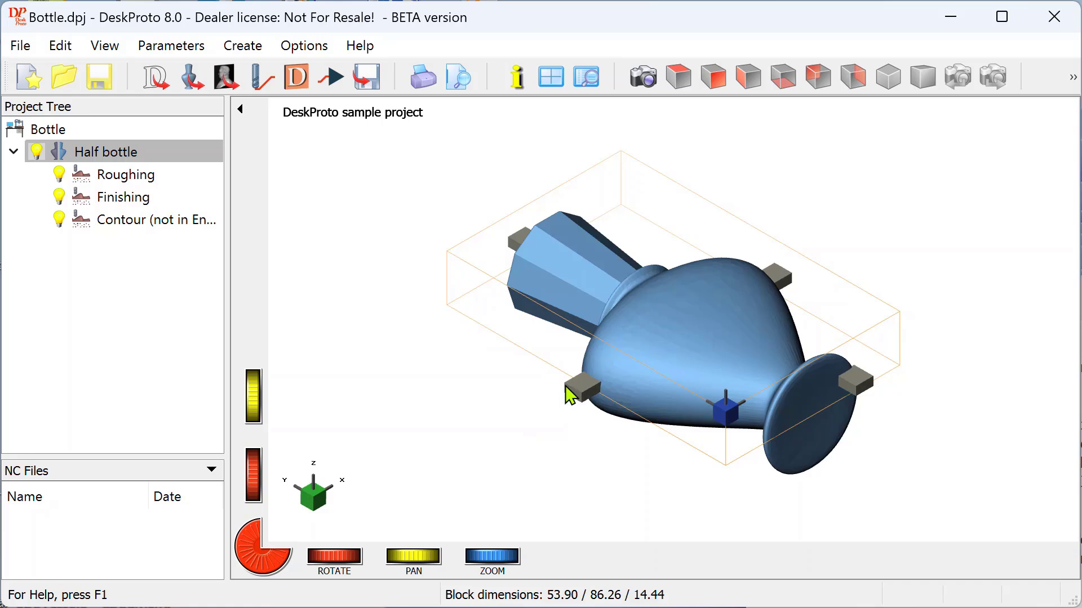
mouse_move(590, 388)
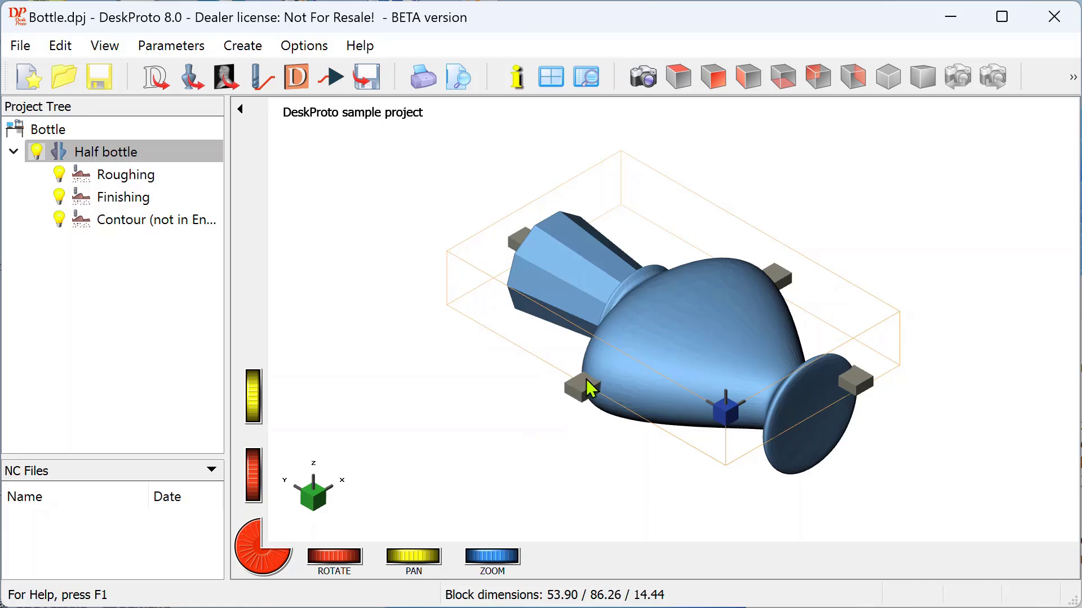
mouse_move(758, 271)
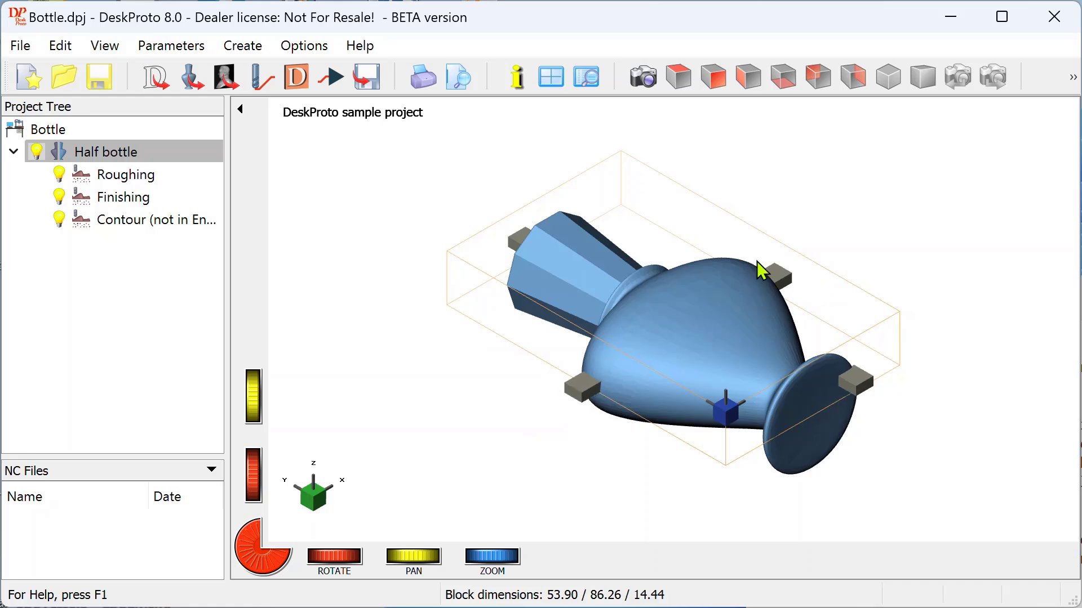
Reopen Half bottle's Support tab options and switch to custom support tabs.
left_click(107, 151)
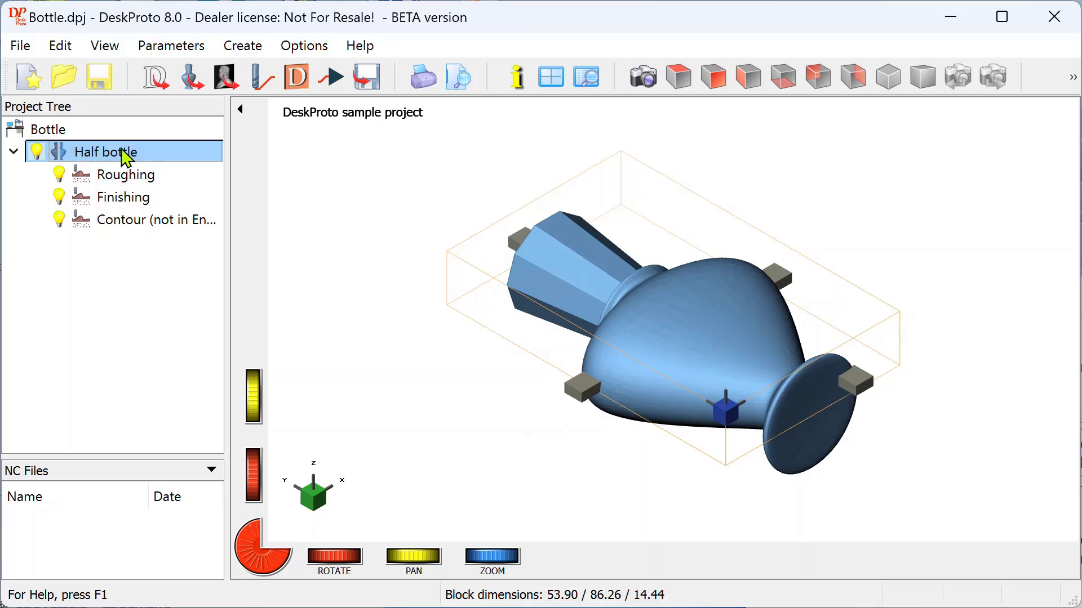
double_click(104, 151)
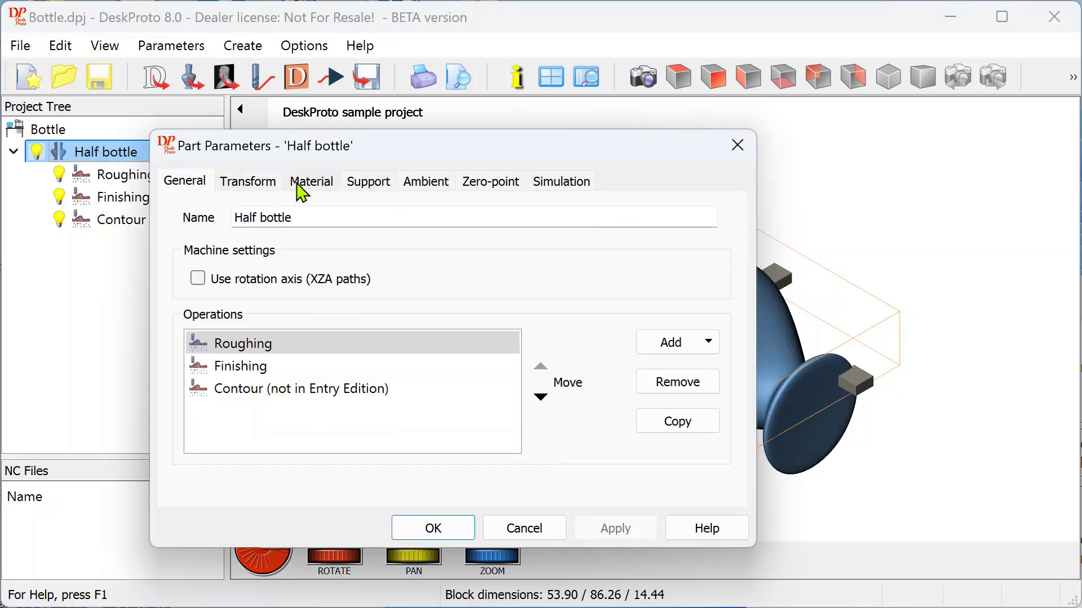
left_click(367, 181)
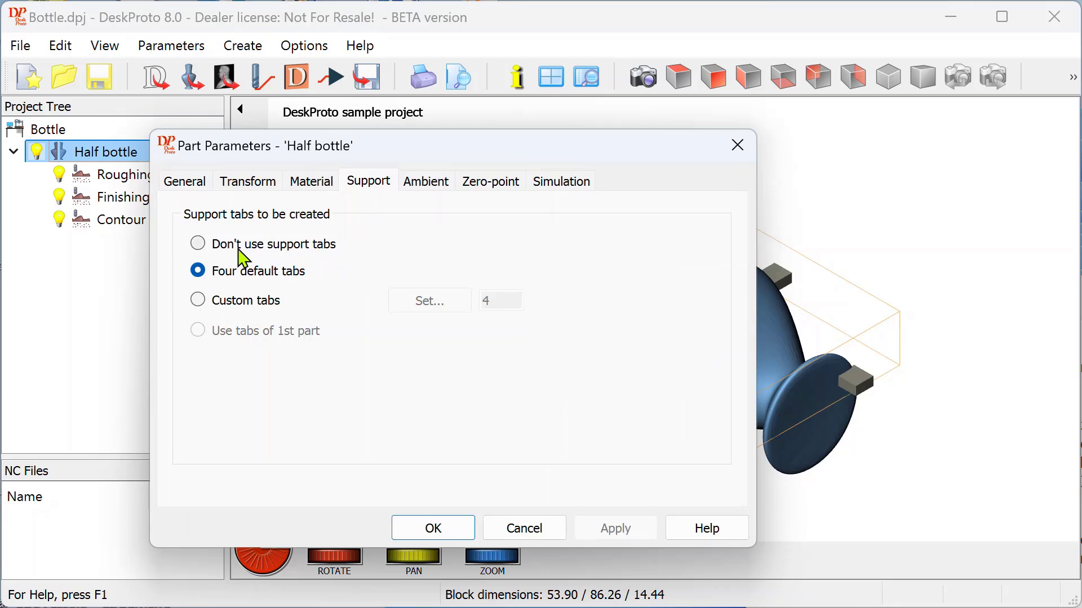
left_click(197, 243)
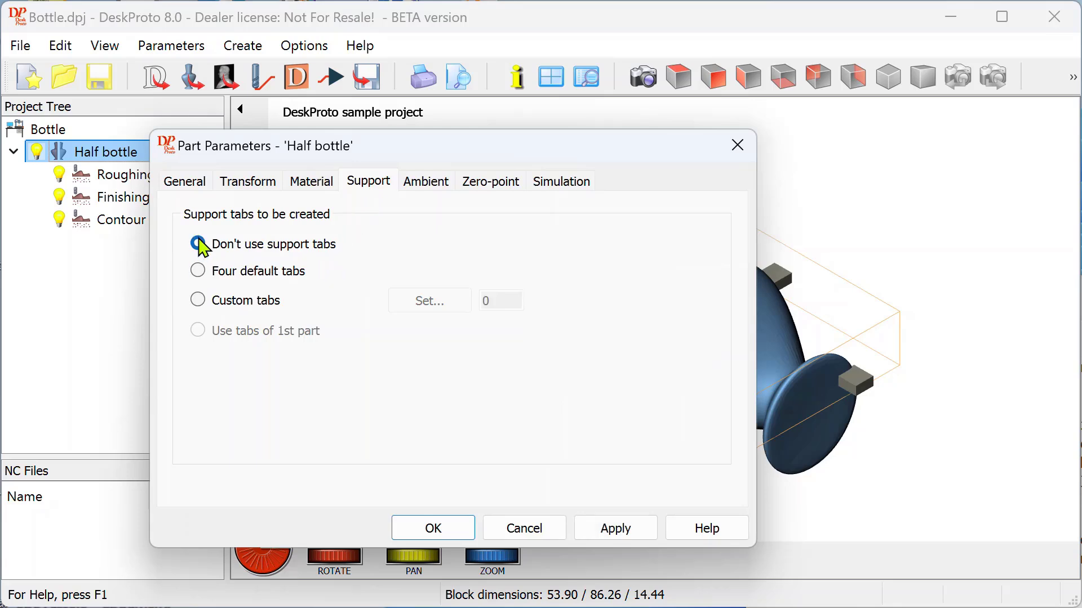
left_click(198, 243)
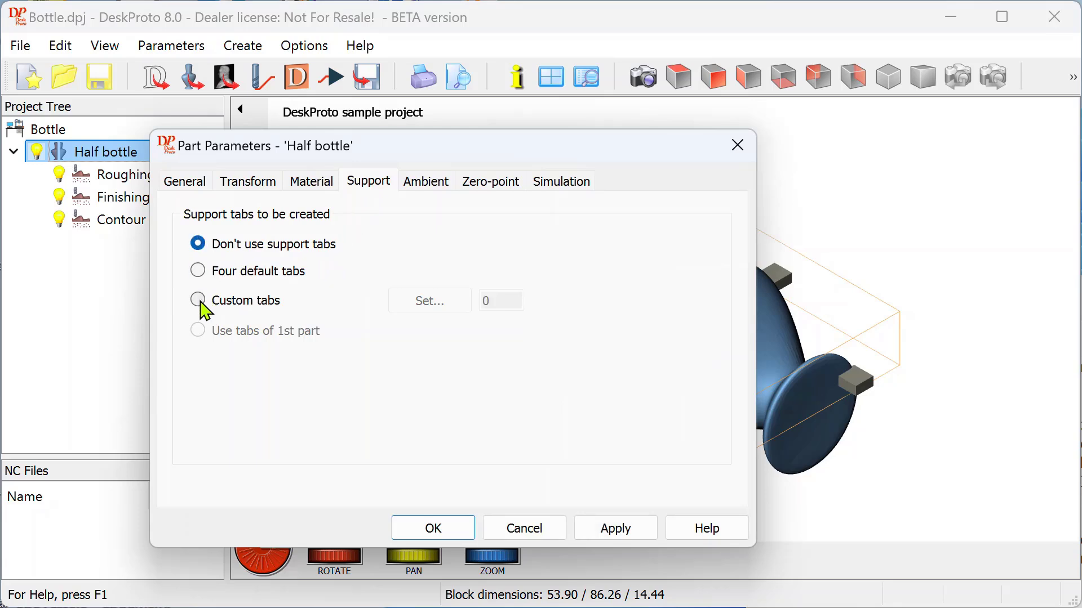
left_click(198, 300)
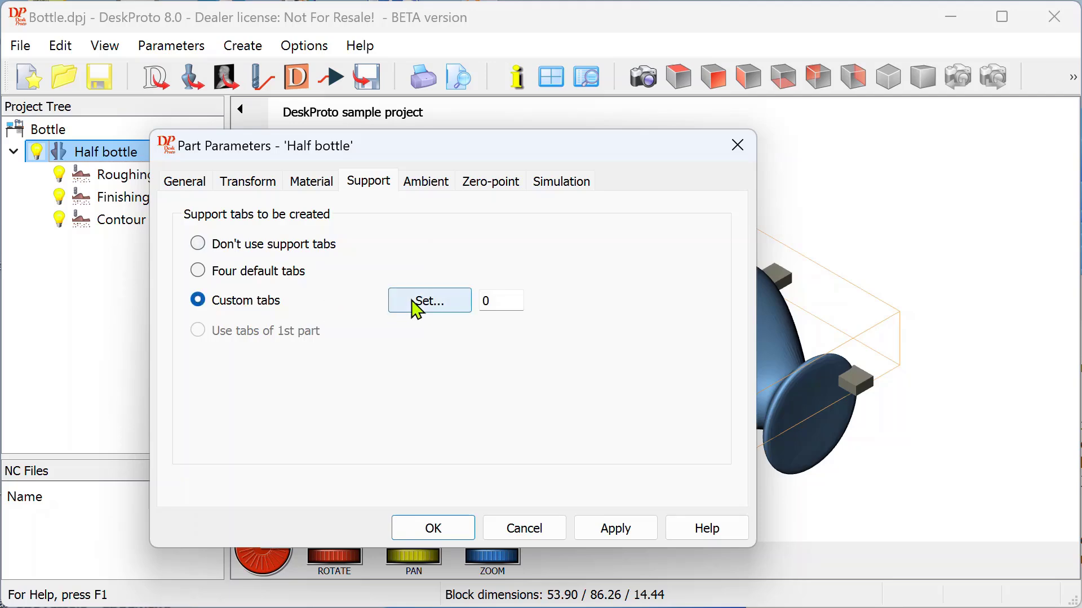
Open the custom tab editor and add a support tab at the bottle's base.
left_click(429, 300)
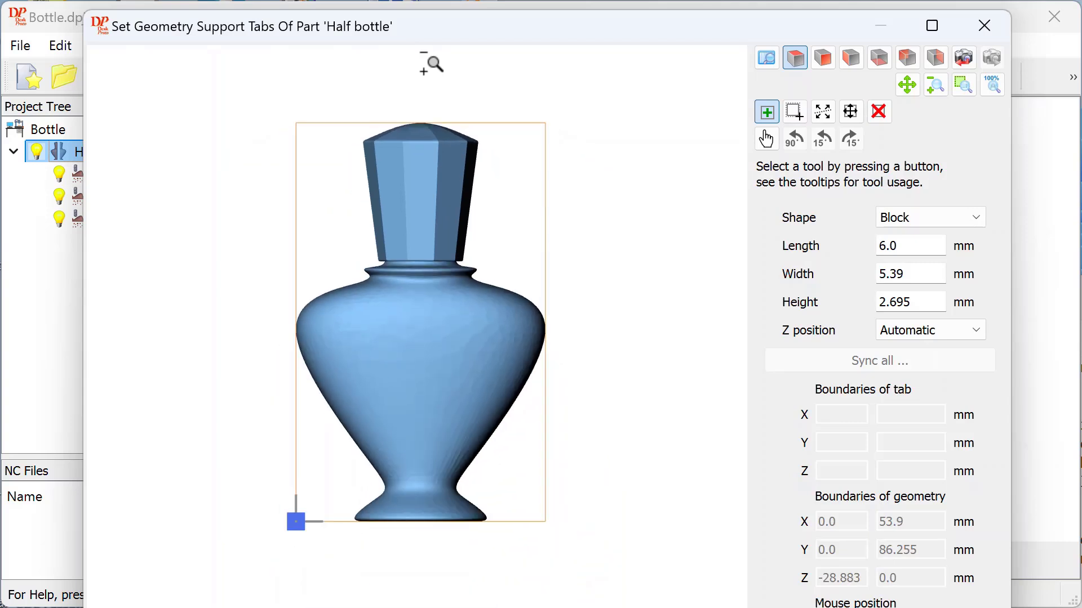
mouse_move(377, 591)
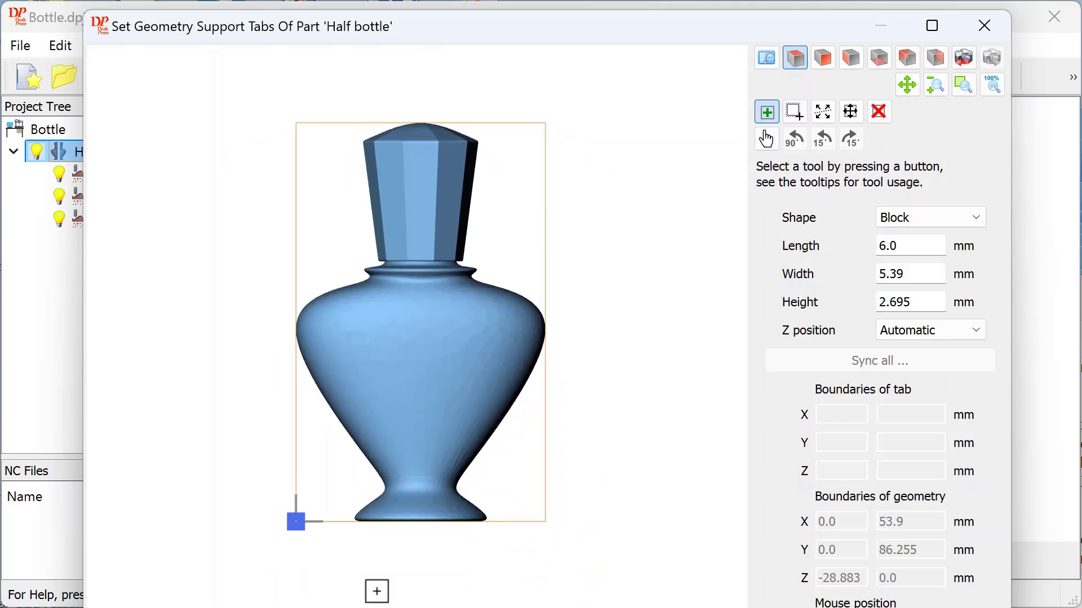
mouse_move(671, 213)
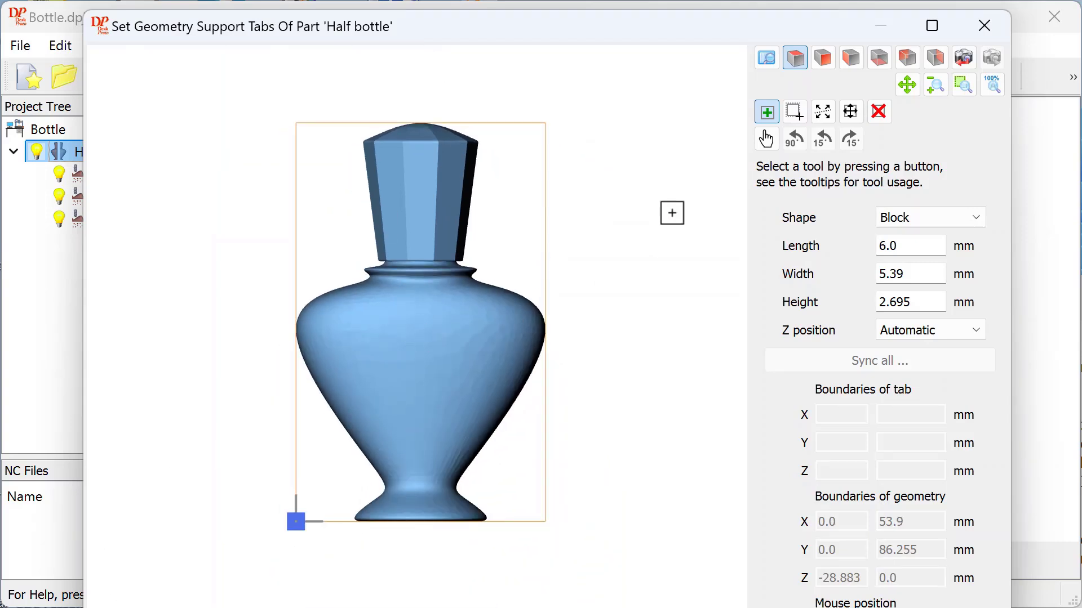
mouse_move(766, 111)
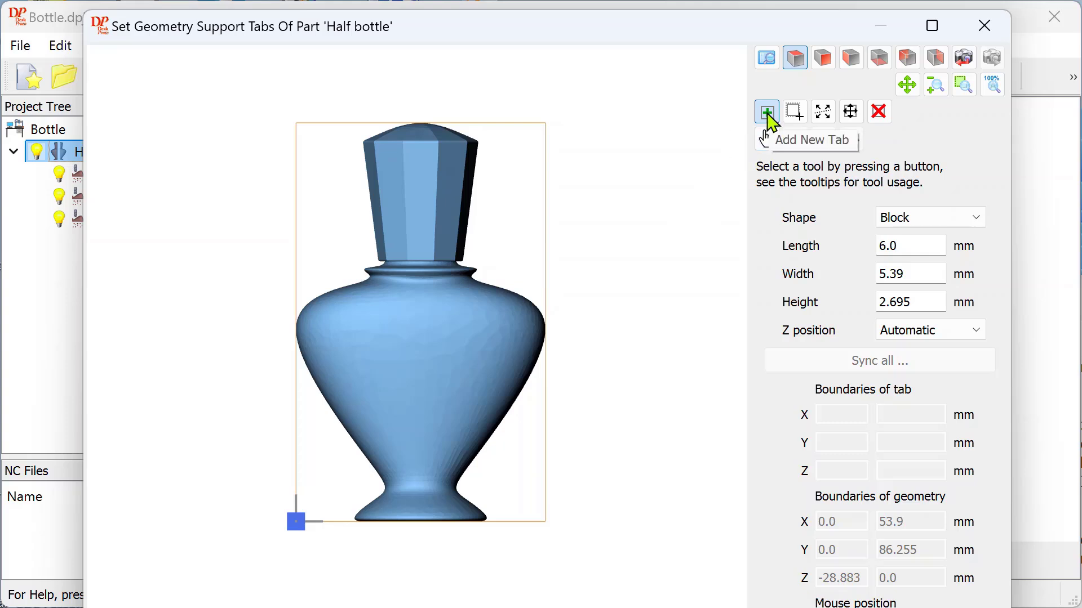
left_click(766, 111)
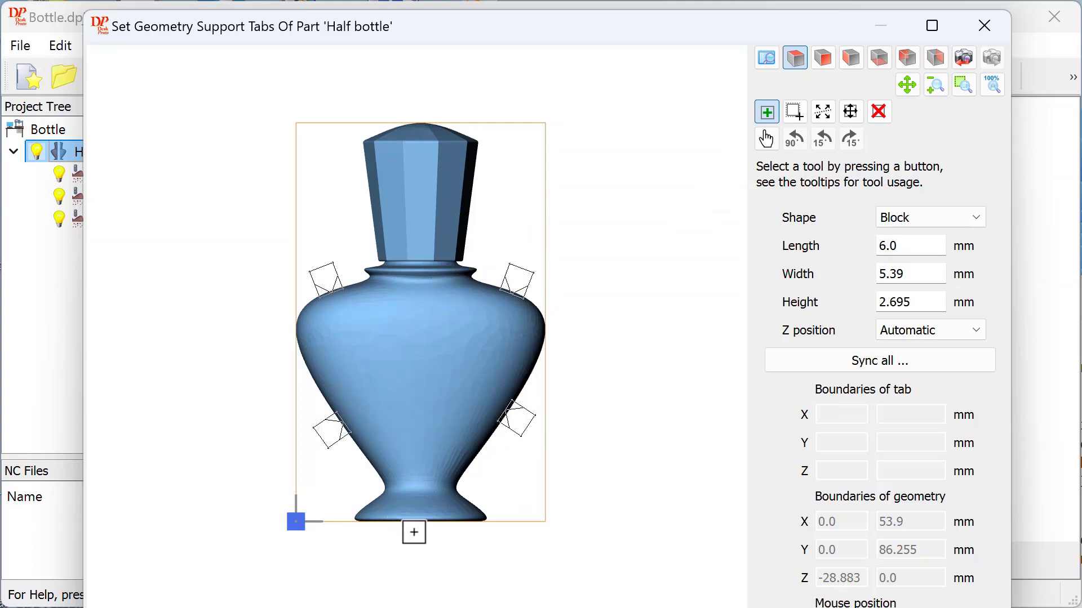
left_click(413, 532)
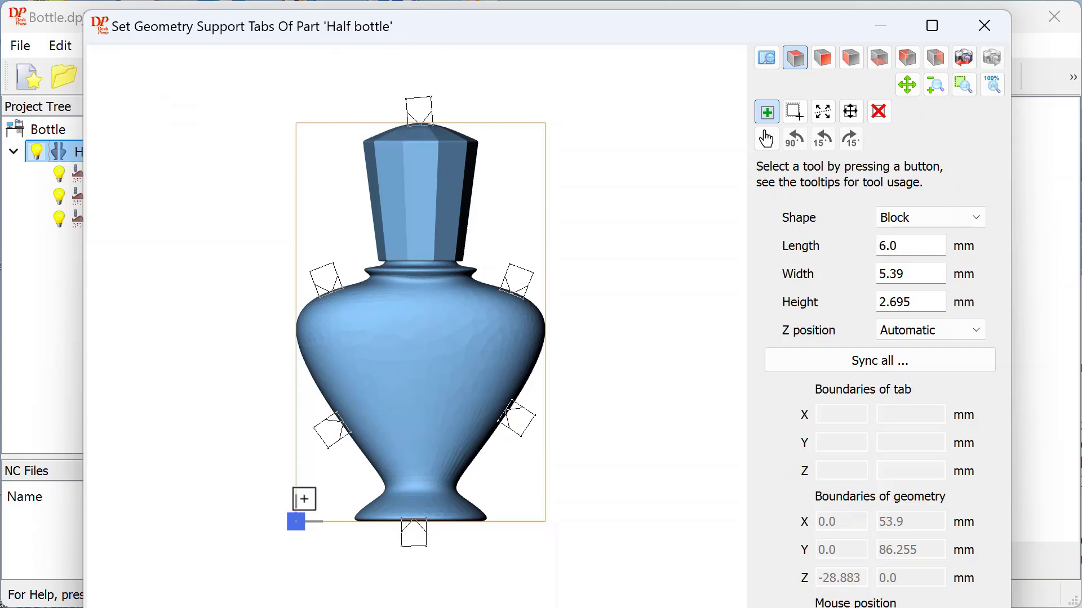
mouse_move(757, 490)
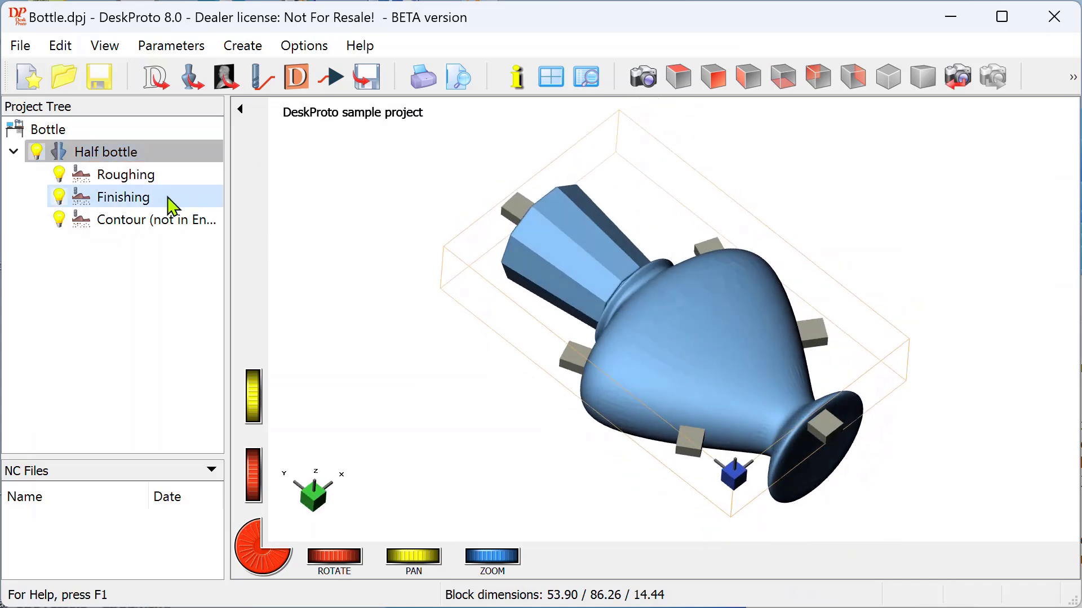
Switch off Roughing and Contour, then review Finishing's Advanced parameters without changes.
left_click(107, 151)
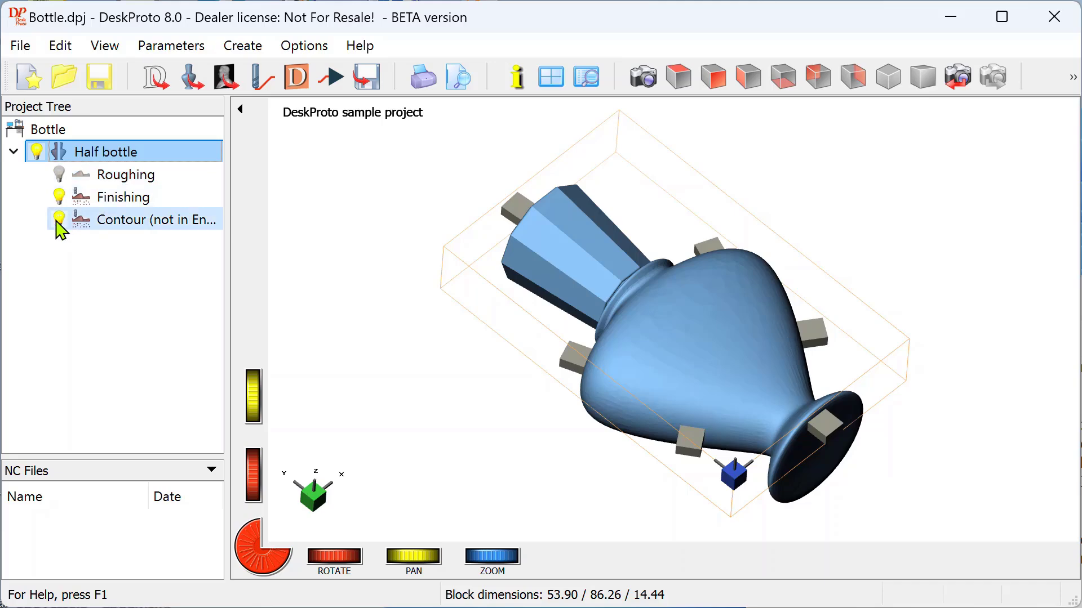
left_click(123, 197)
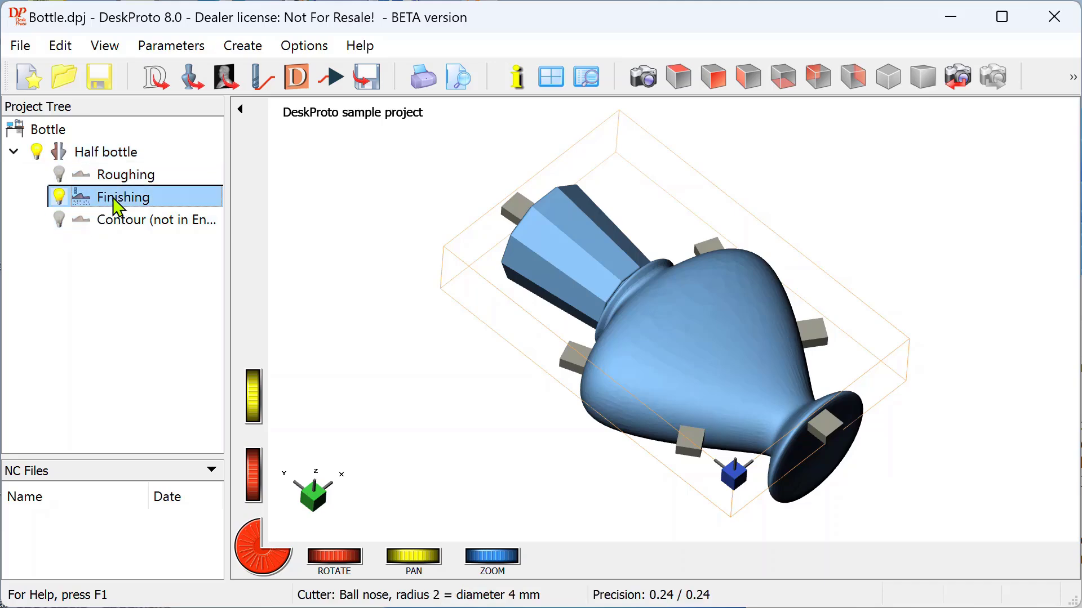
double_click(123, 197)
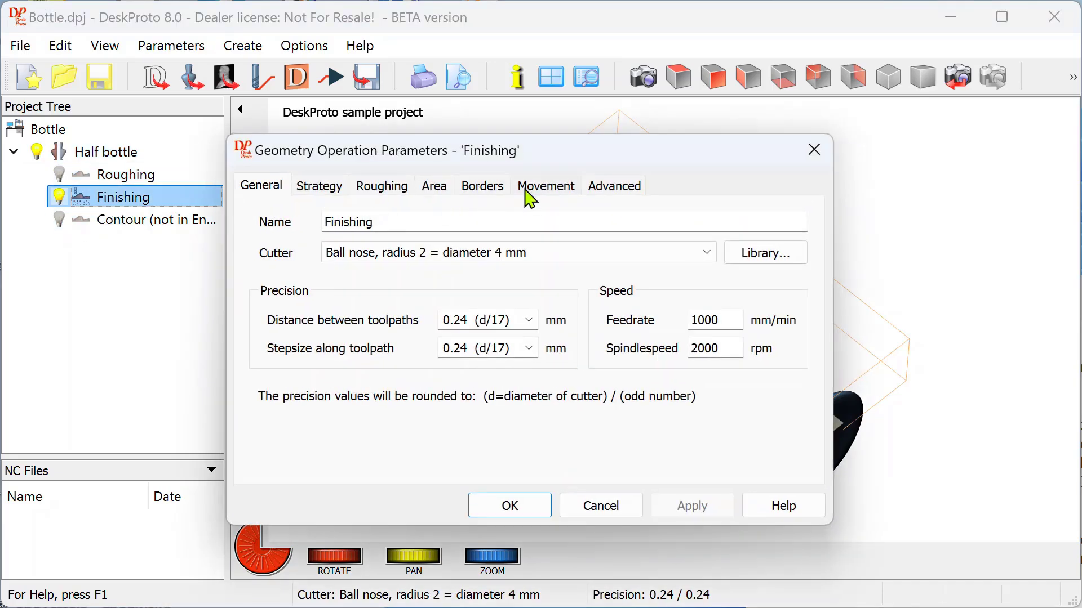
left_click(612, 185)
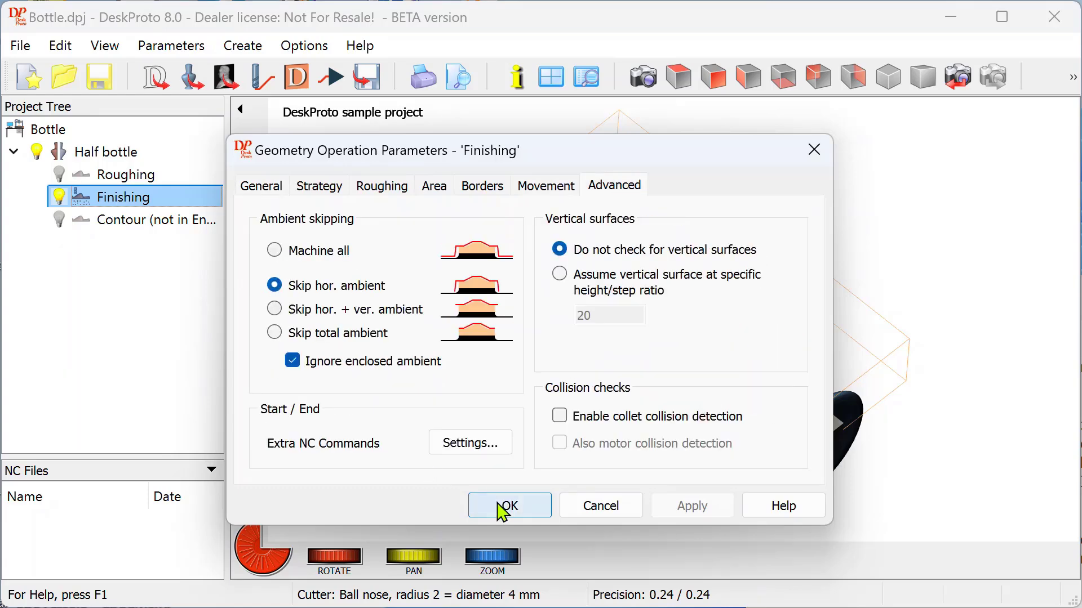
left_click(509, 506)
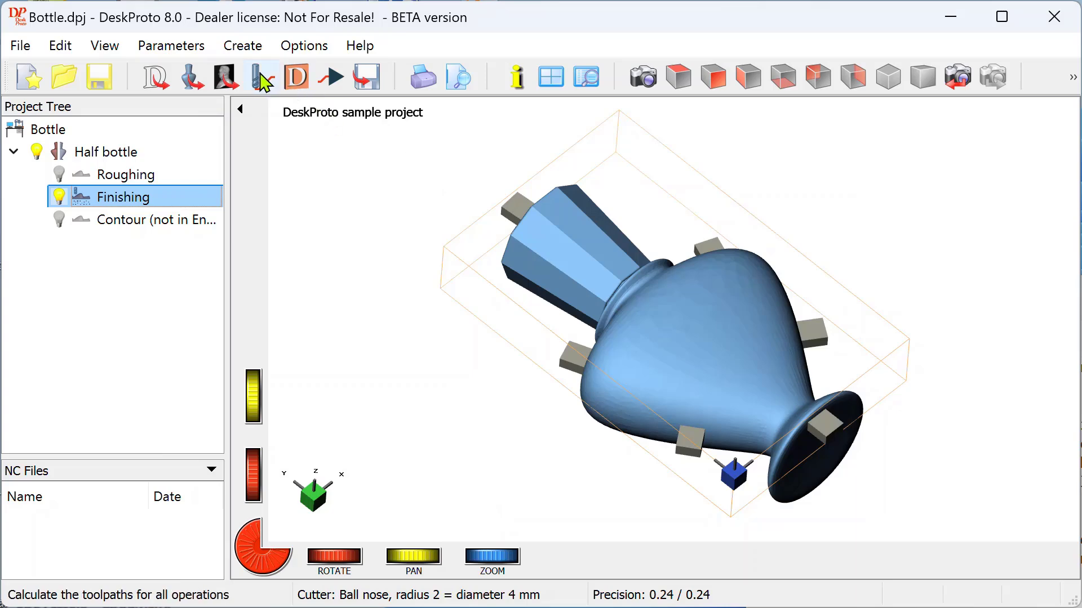
Calculate toolpaths, choosing Yes to compute only the visible Finishing operation.
left_click(261, 77)
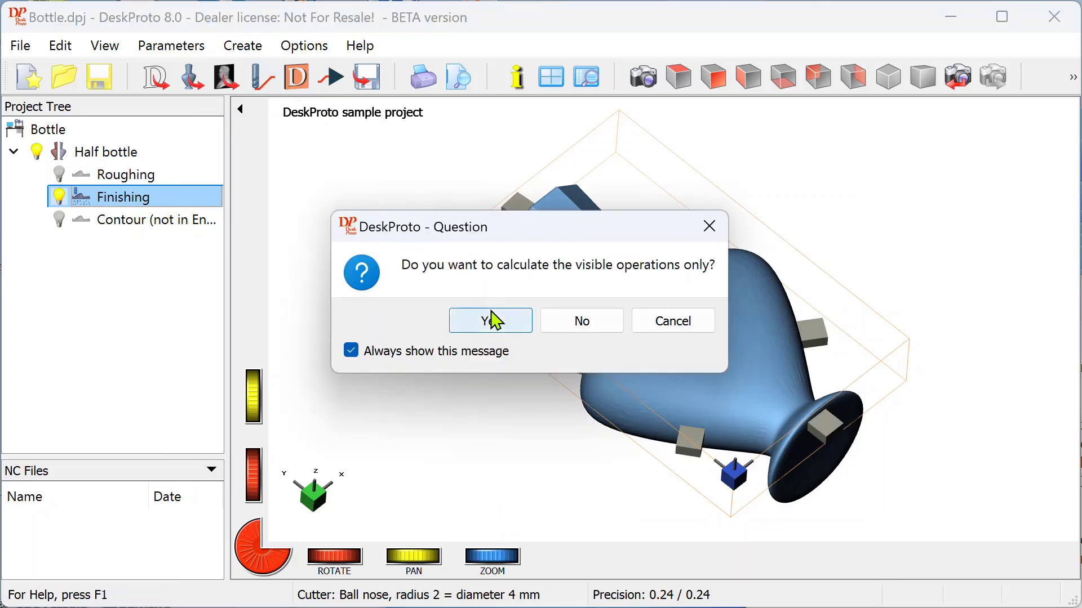
left_click(490, 320)
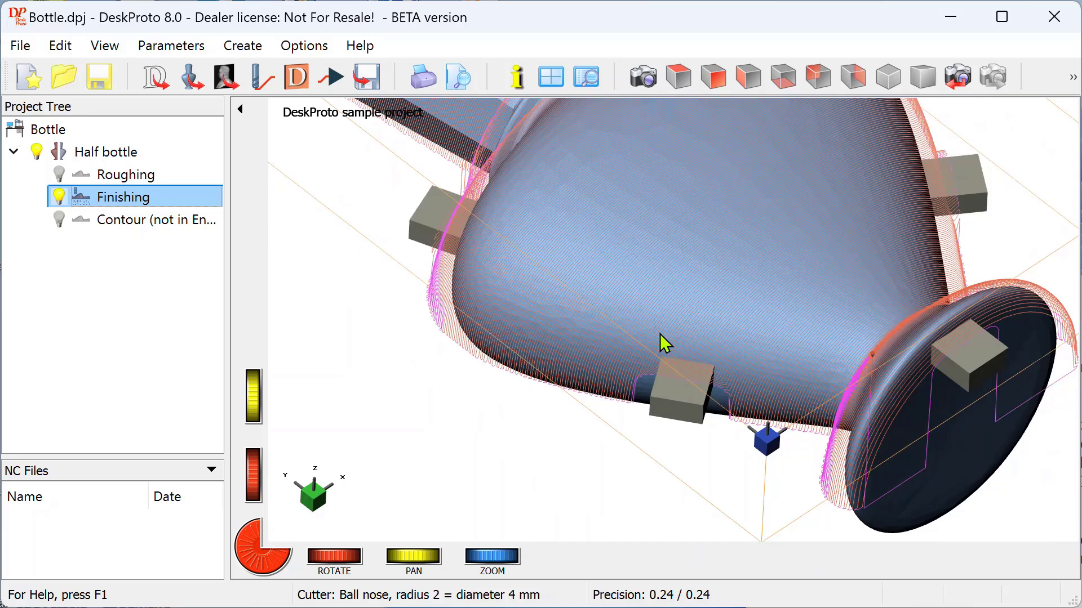
mouse_move(697, 446)
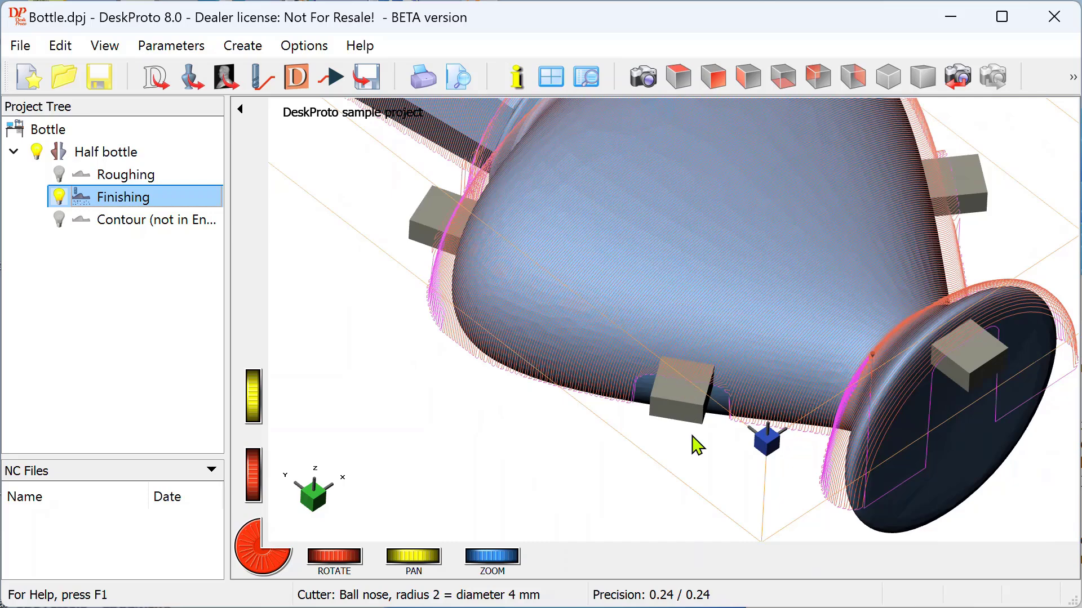
mouse_move(585, 480)
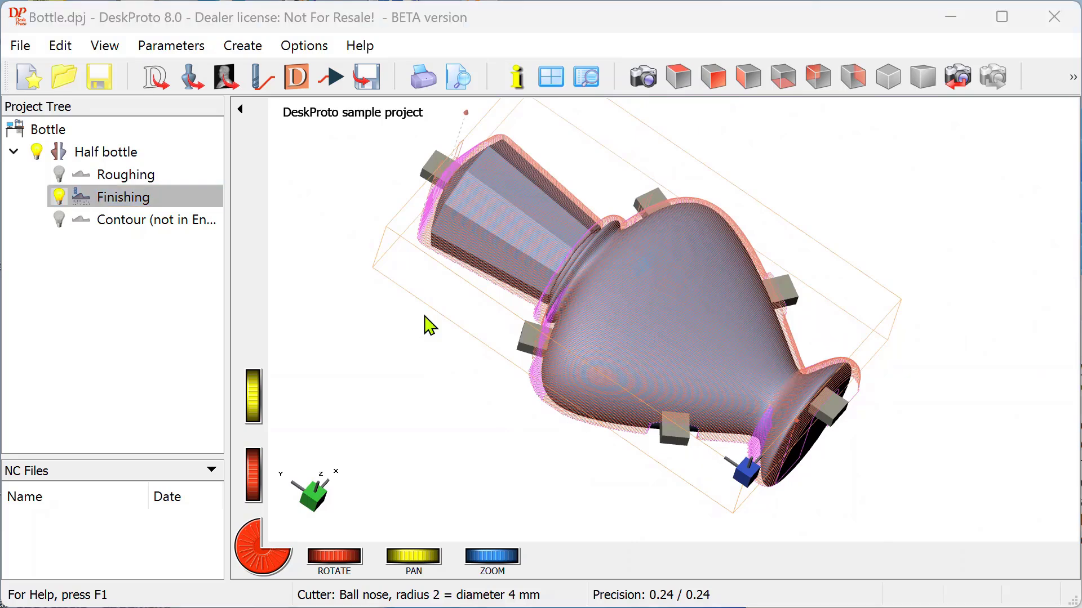
mouse_move(472, 23)
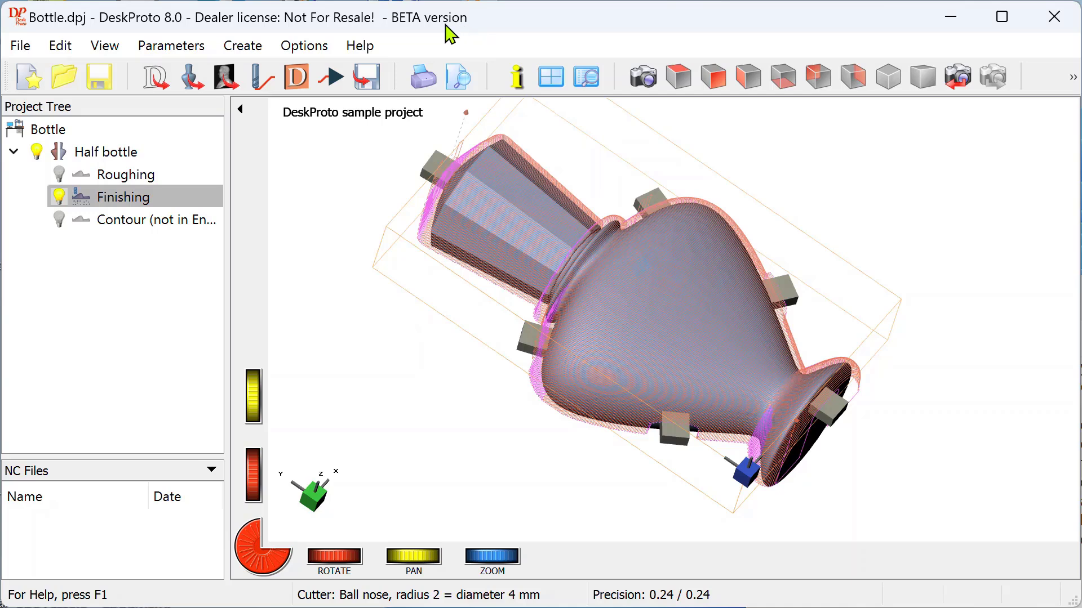
mouse_move(601, 229)
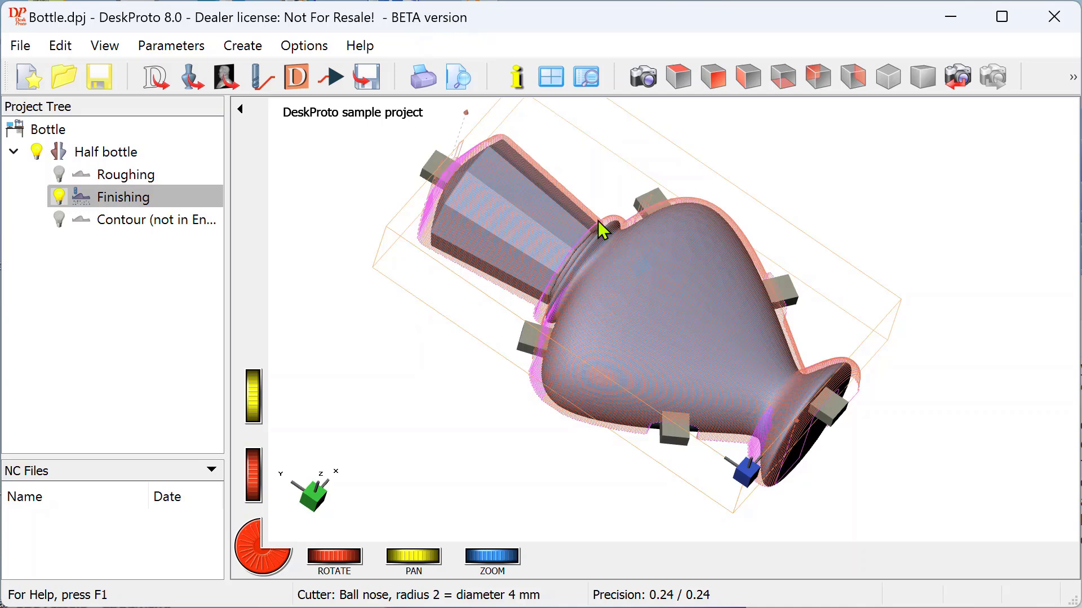
mouse_move(344, 293)
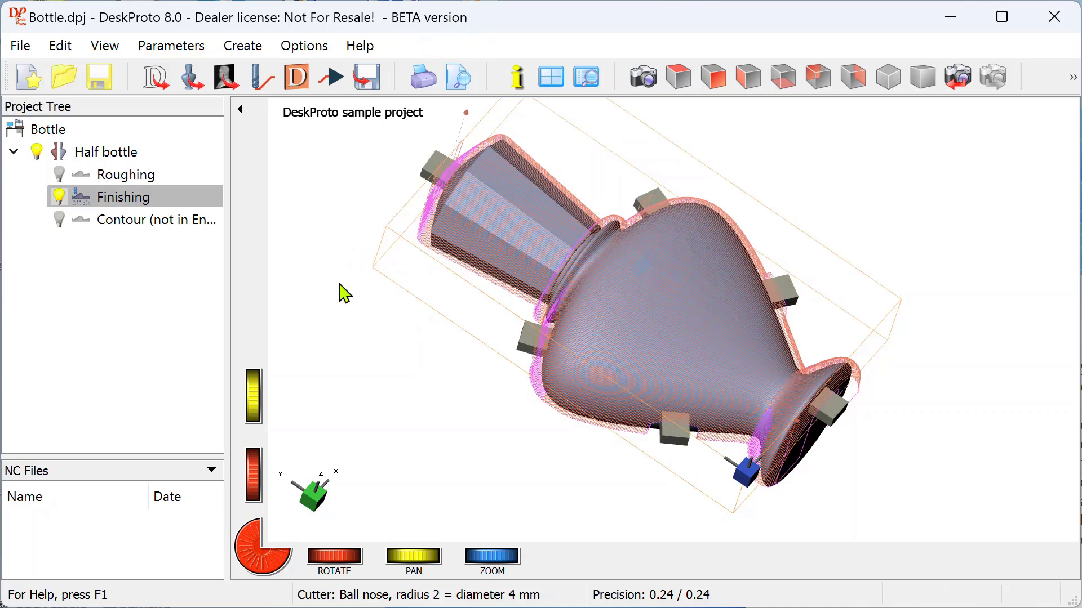
Add a Special-type cutter to the Library of Cutters and open its Special Cutter Settings.
left_click(304, 45)
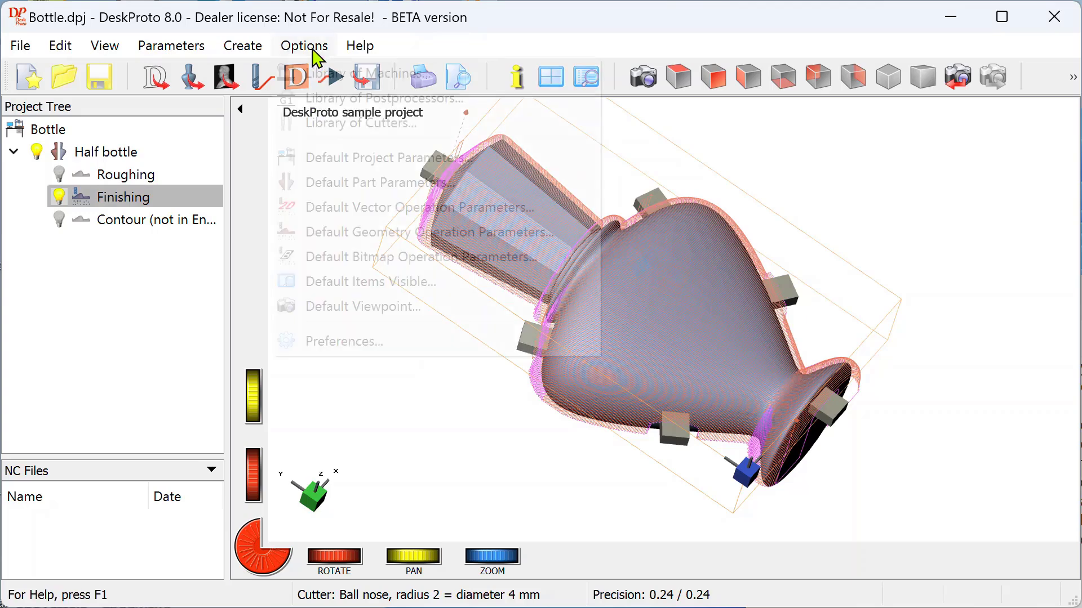
mouse_move(338, 123)
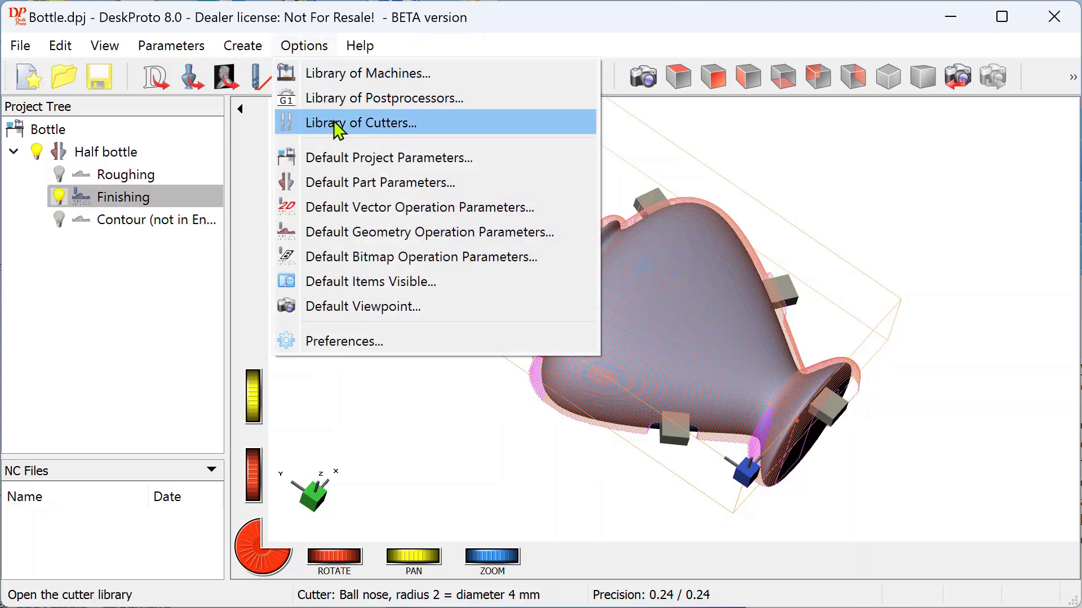
left_click(360, 123)
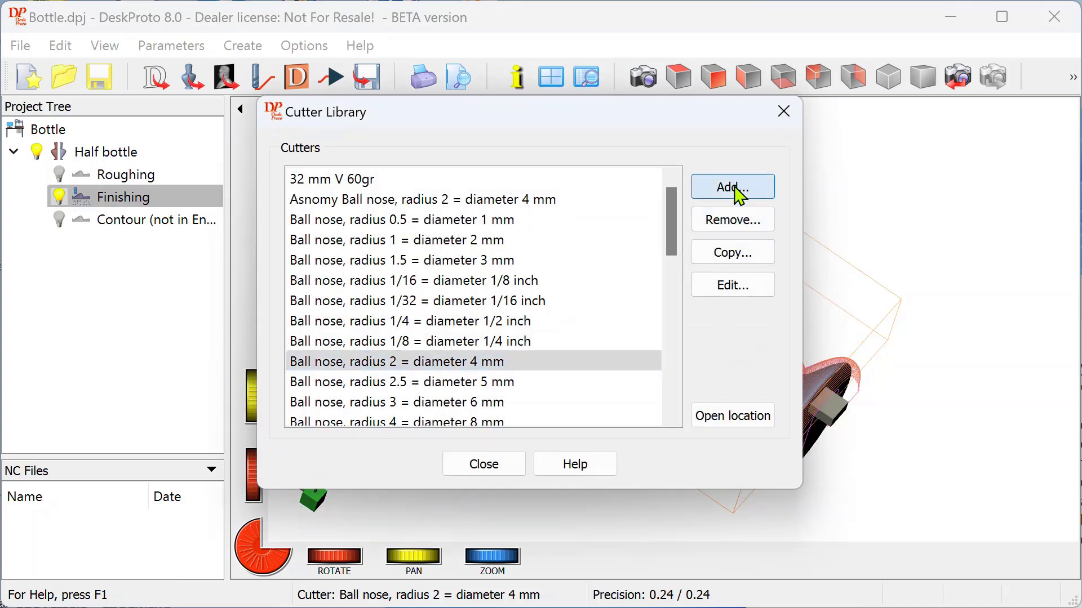
left_click(731, 187)
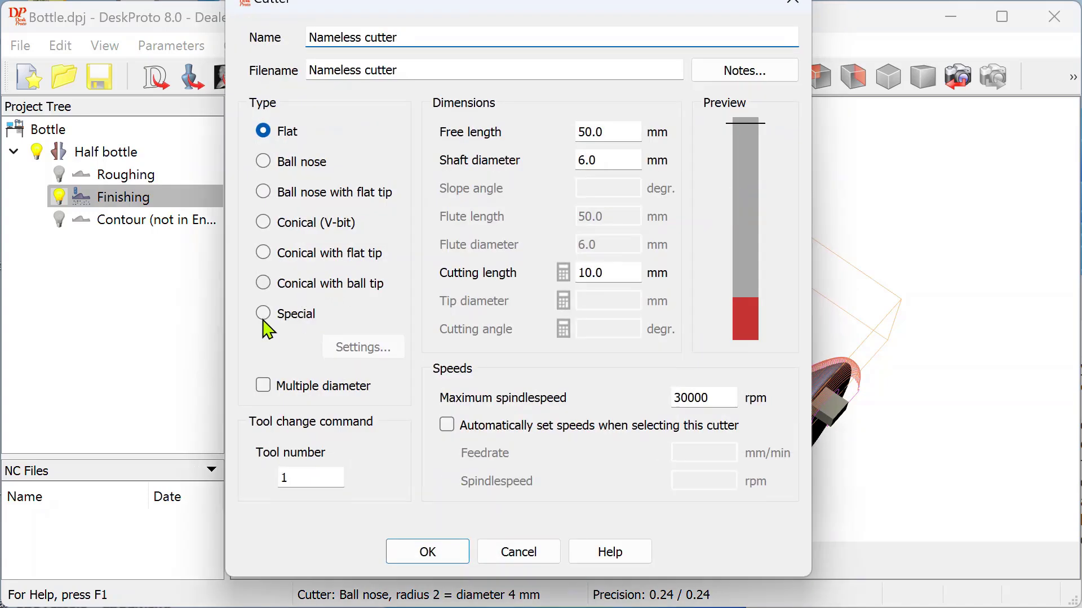
left_click(263, 314)
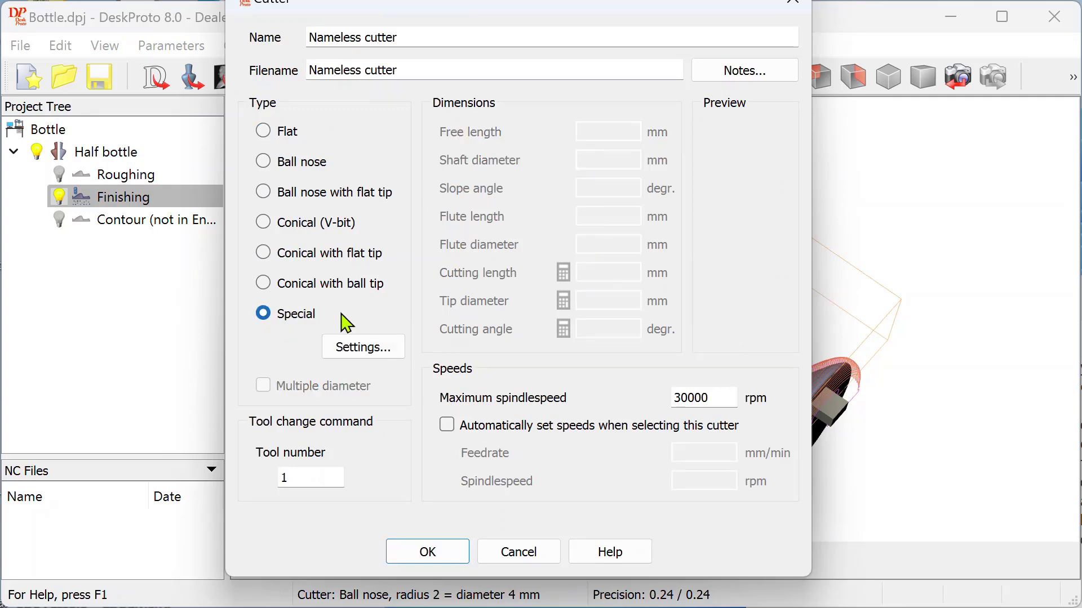
left_click(363, 347)
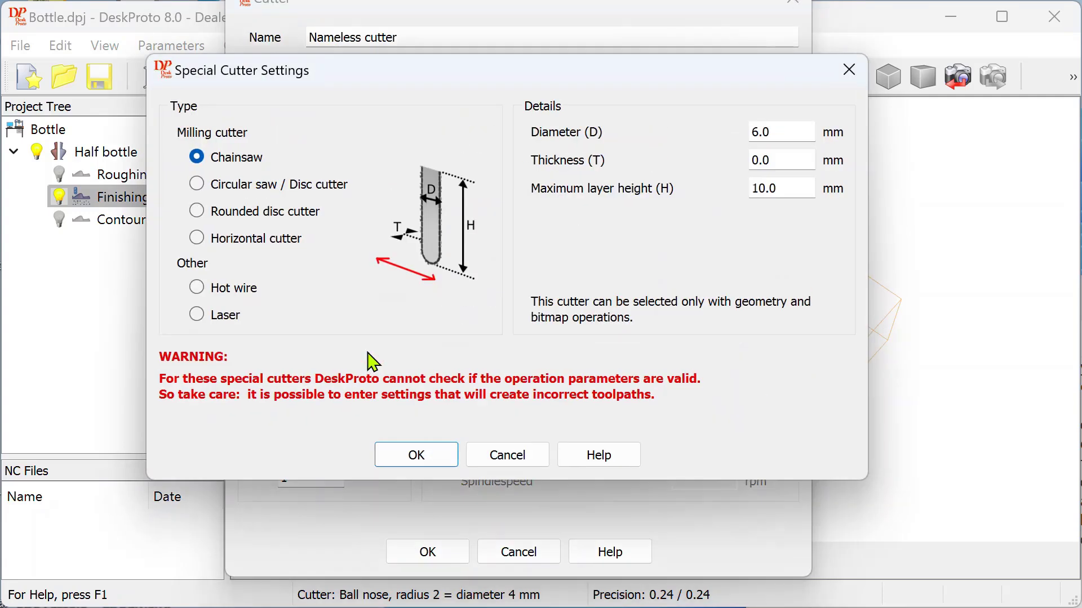
mouse_move(247, 158)
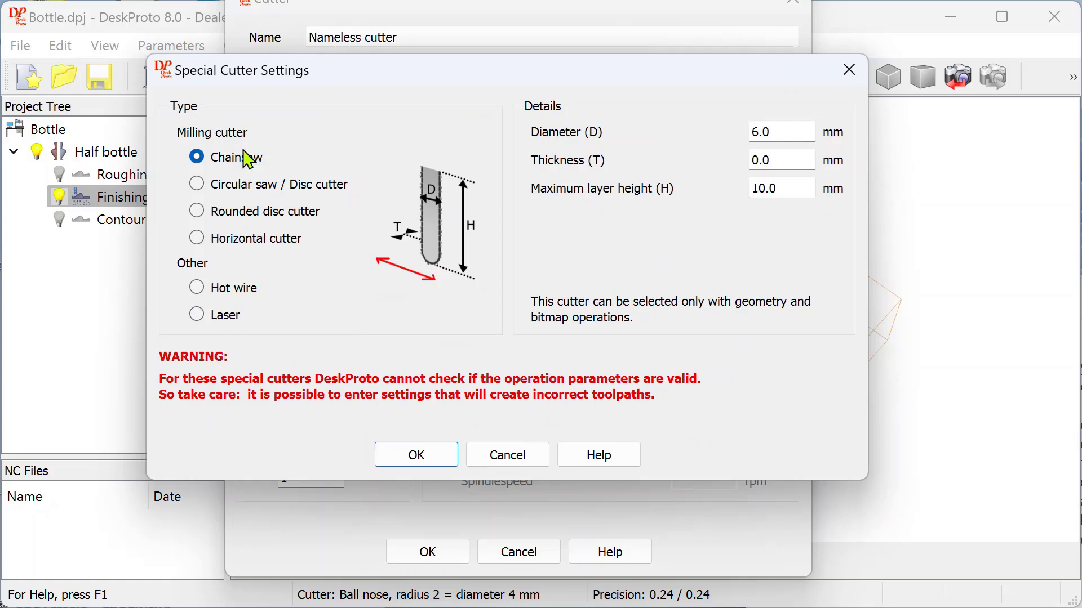
mouse_move(246, 142)
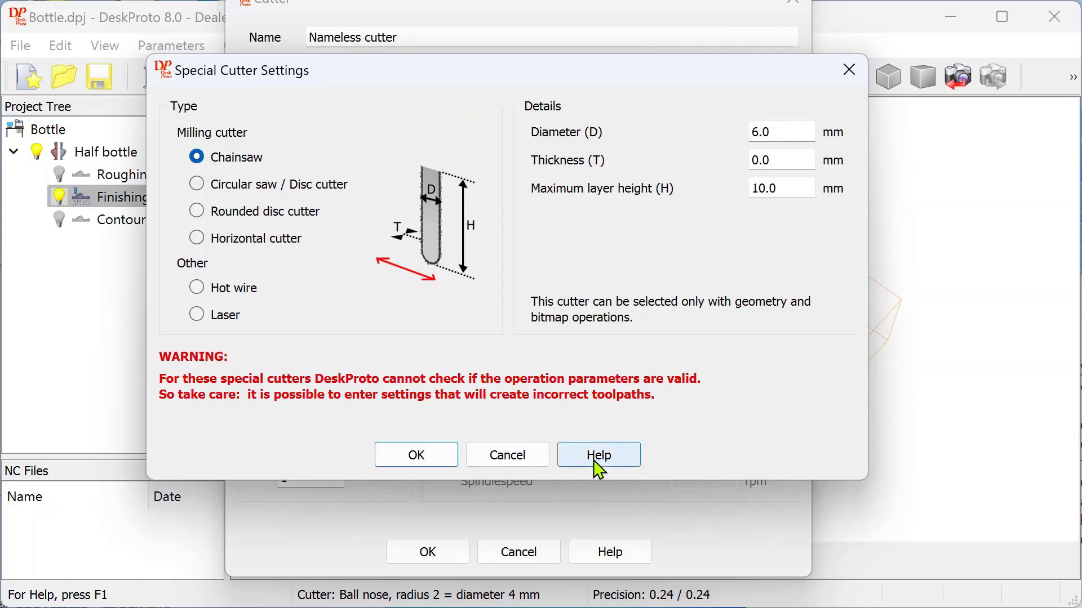
Open the Special Cutter settings help page and scroll from Rounded disk to Horizontal cutter.
left_click(599, 455)
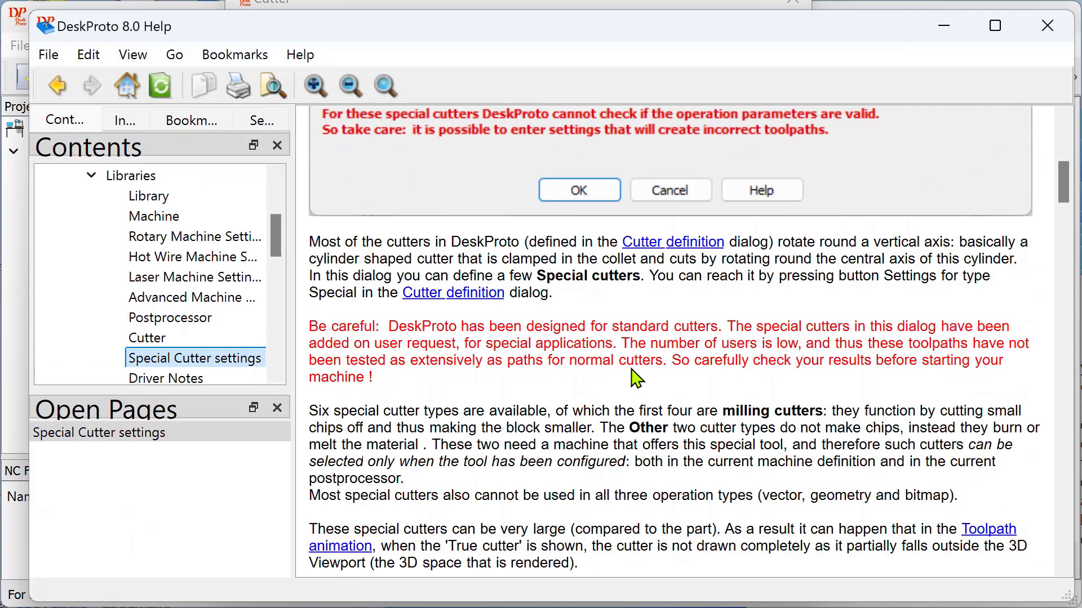
scroll("down", 3)
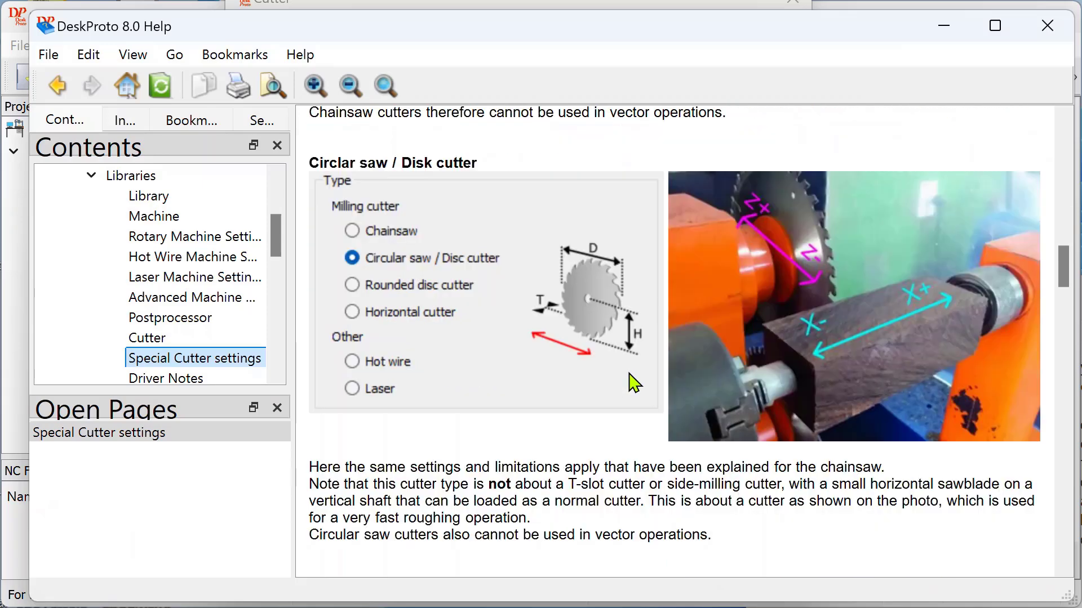
mouse_move(738, 268)
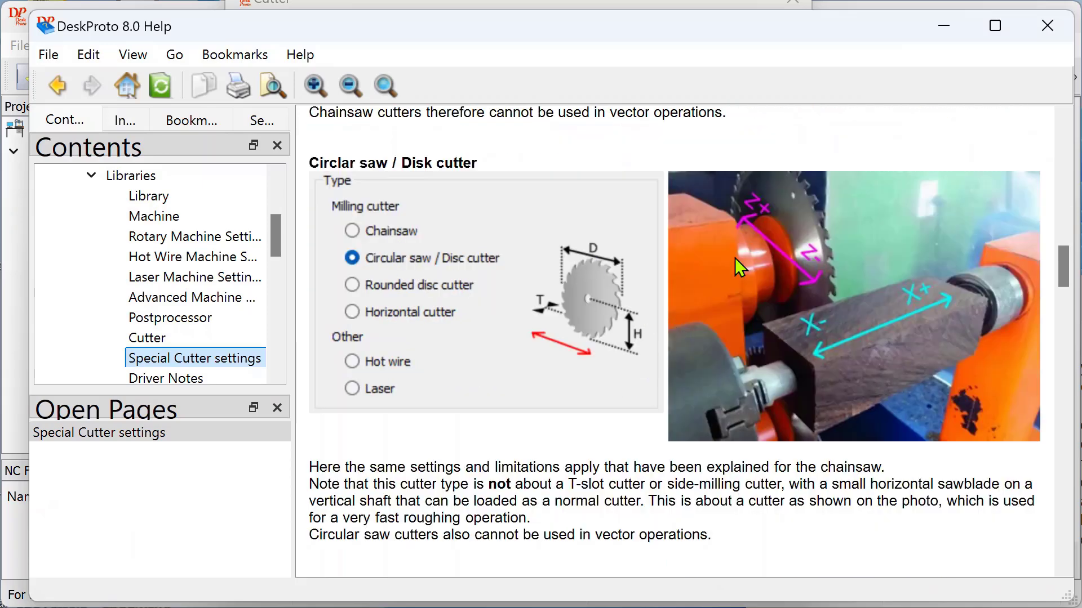
mouse_move(808, 291)
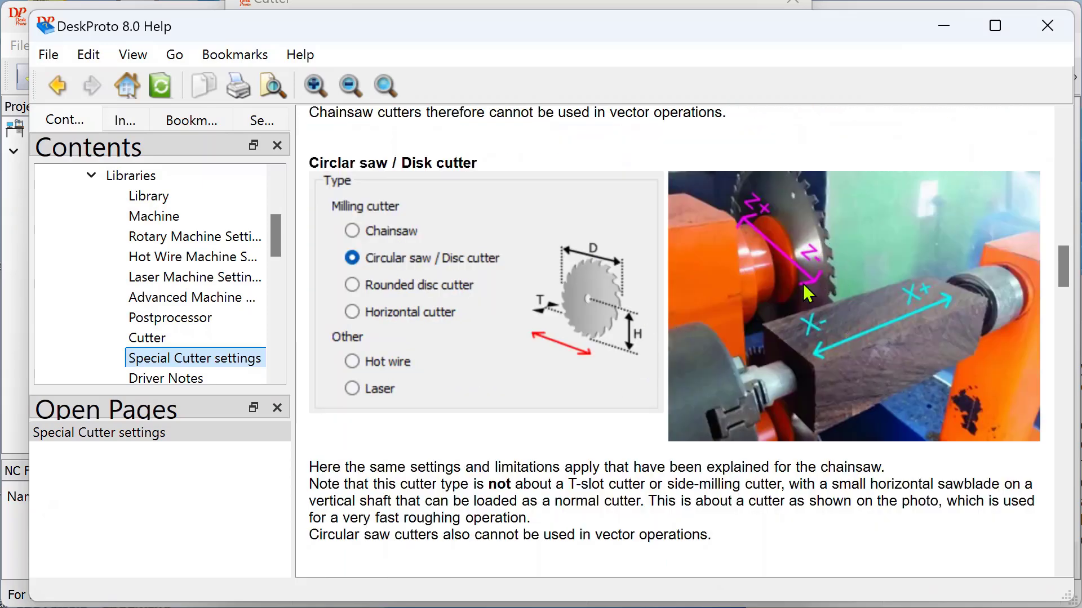
mouse_move(900, 334)
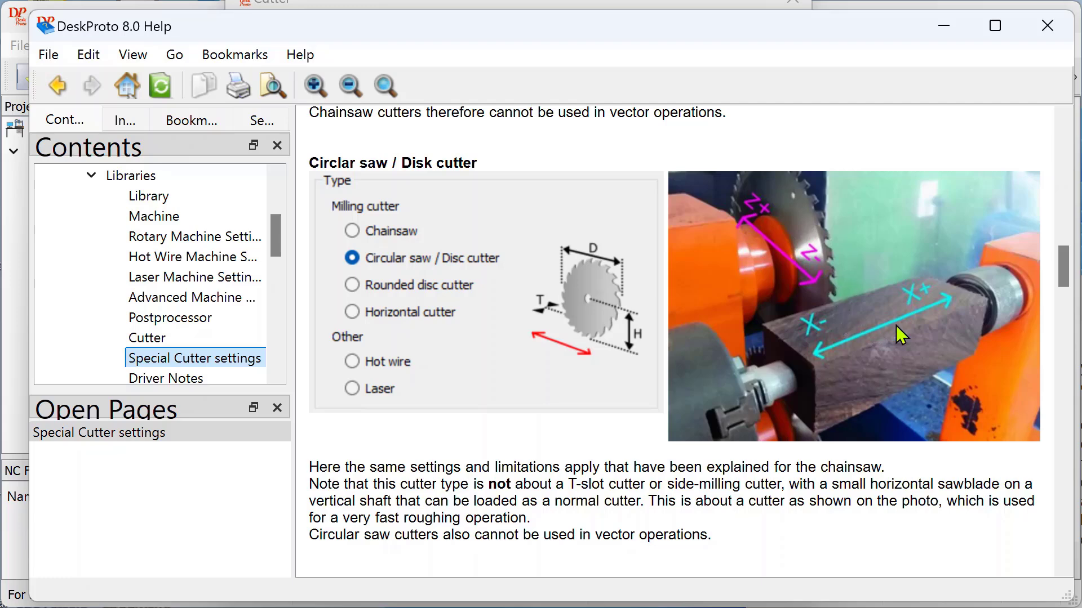
mouse_move(848, 341)
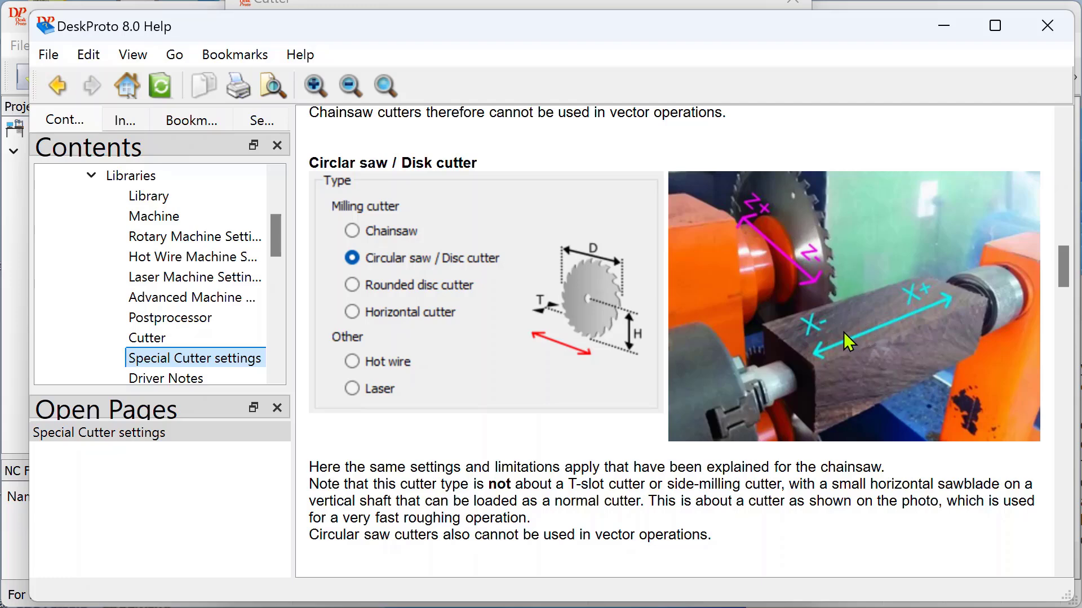
scroll("down", 3)
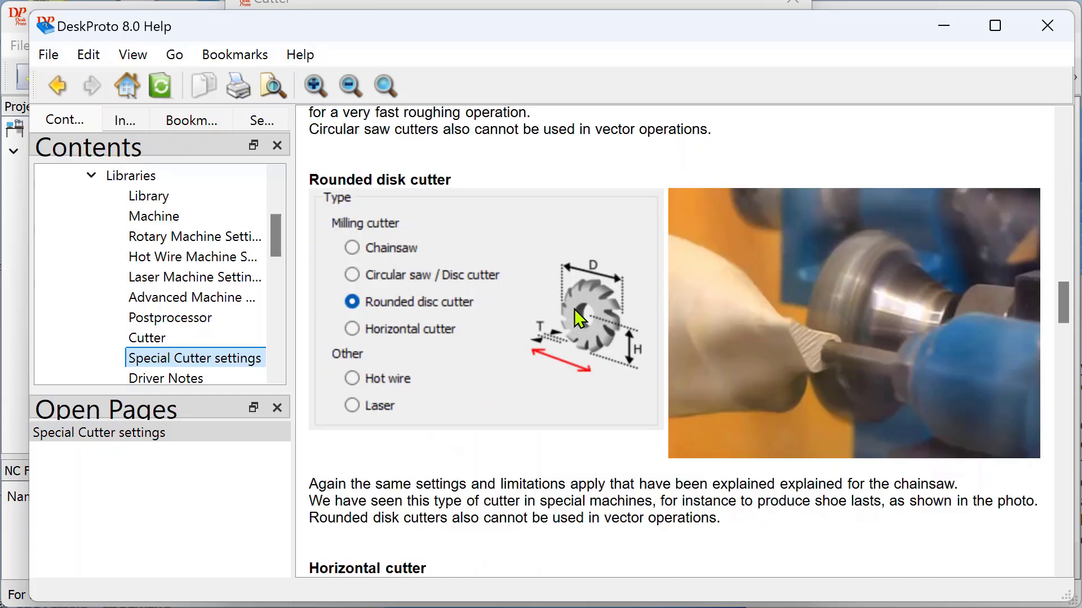
mouse_move(827, 271)
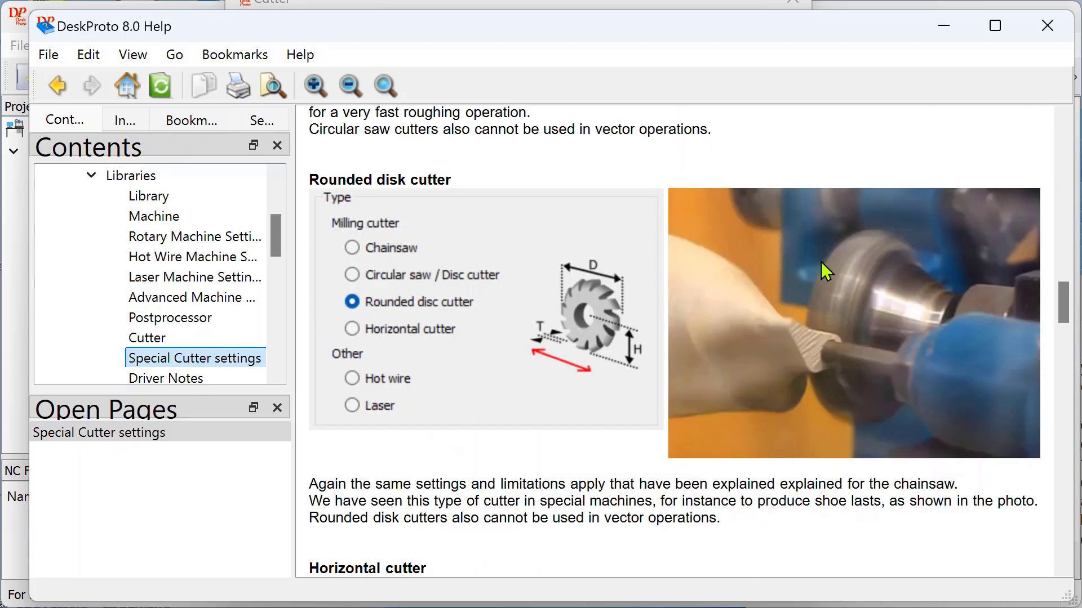
mouse_move(538, 305)
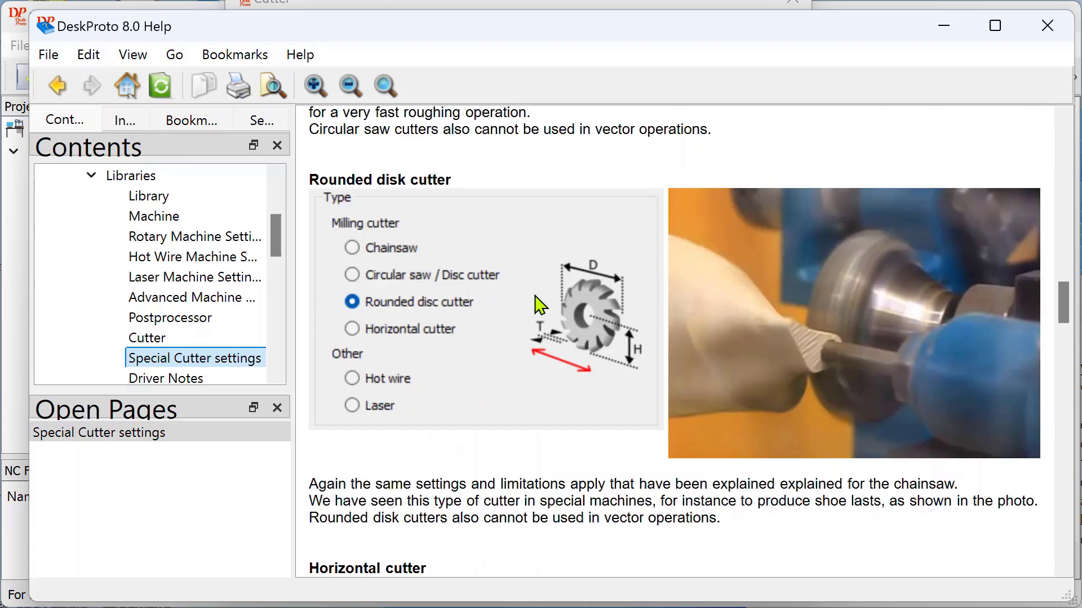
scroll("down", 3)
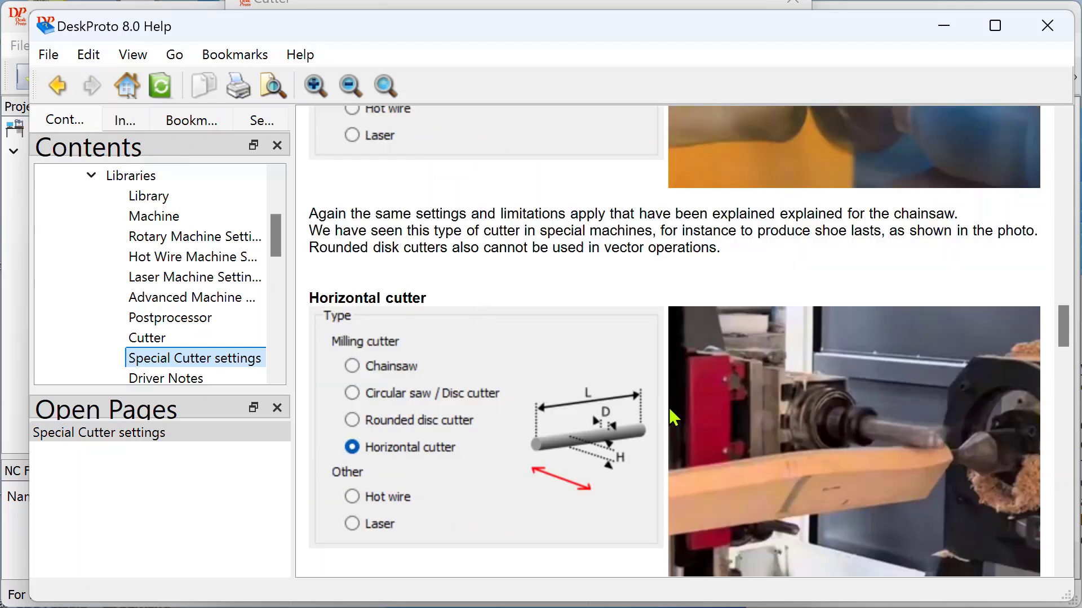
mouse_move(827, 422)
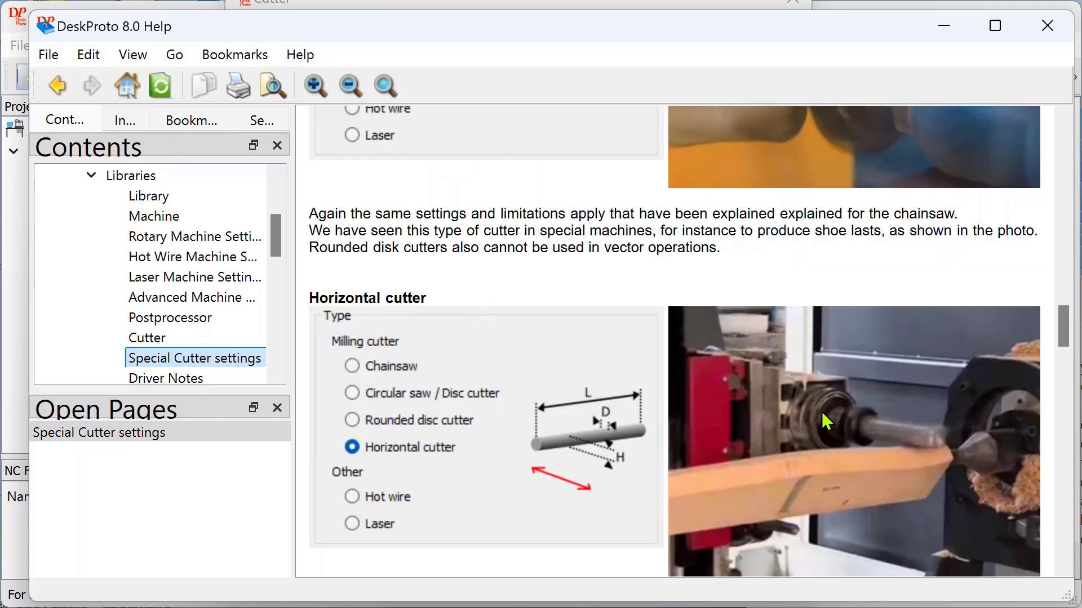
mouse_move(876, 462)
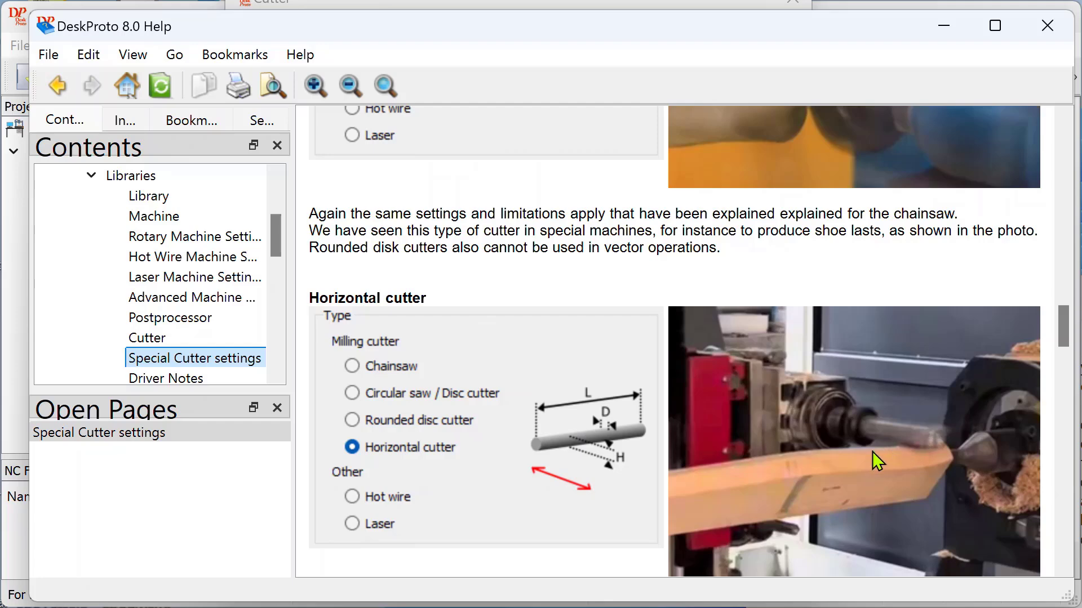
mouse_move(914, 473)
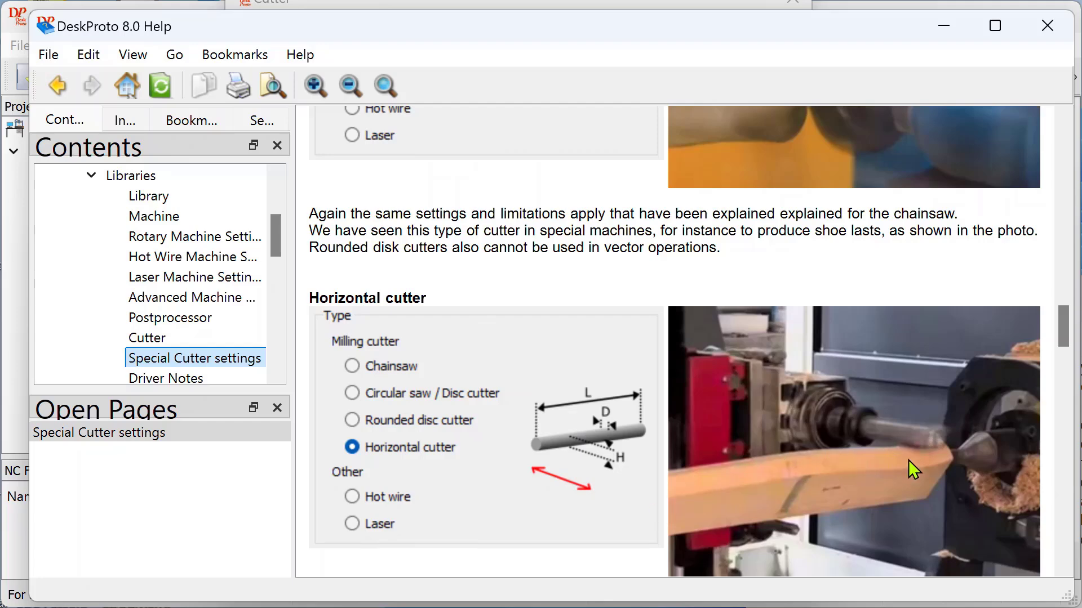
mouse_move(941, 454)
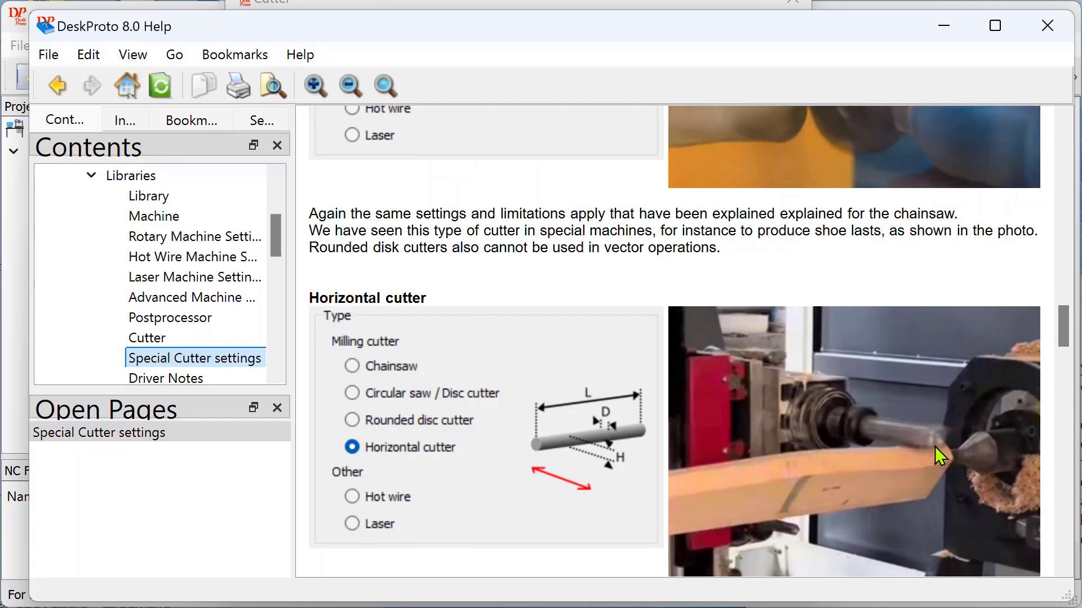
mouse_move(827, 434)
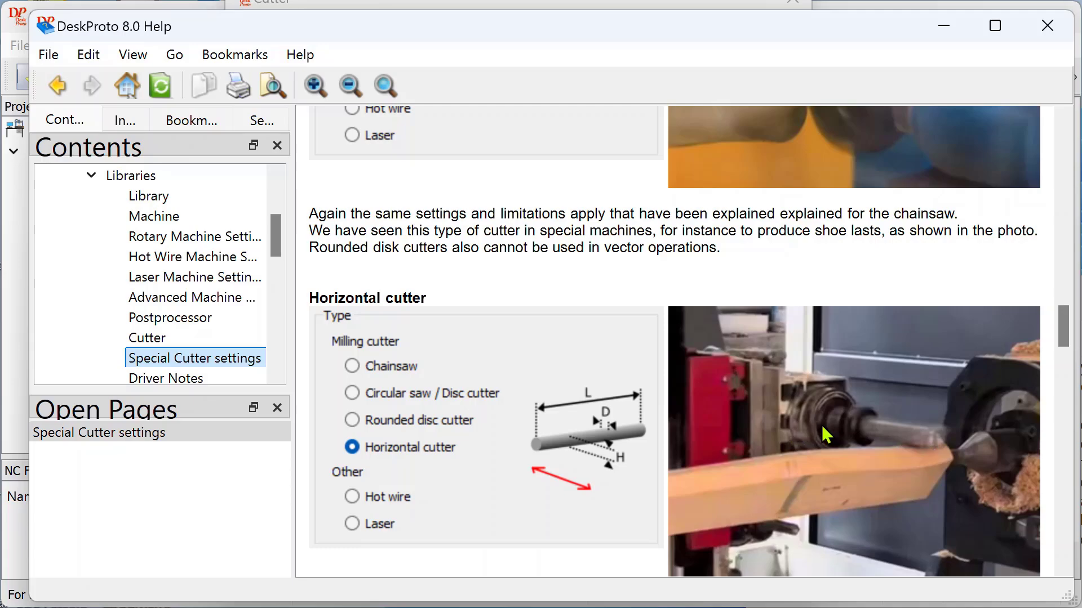
Scroll past the Horizontal cutter details down to the Hot wire section.
scroll("down", 3)
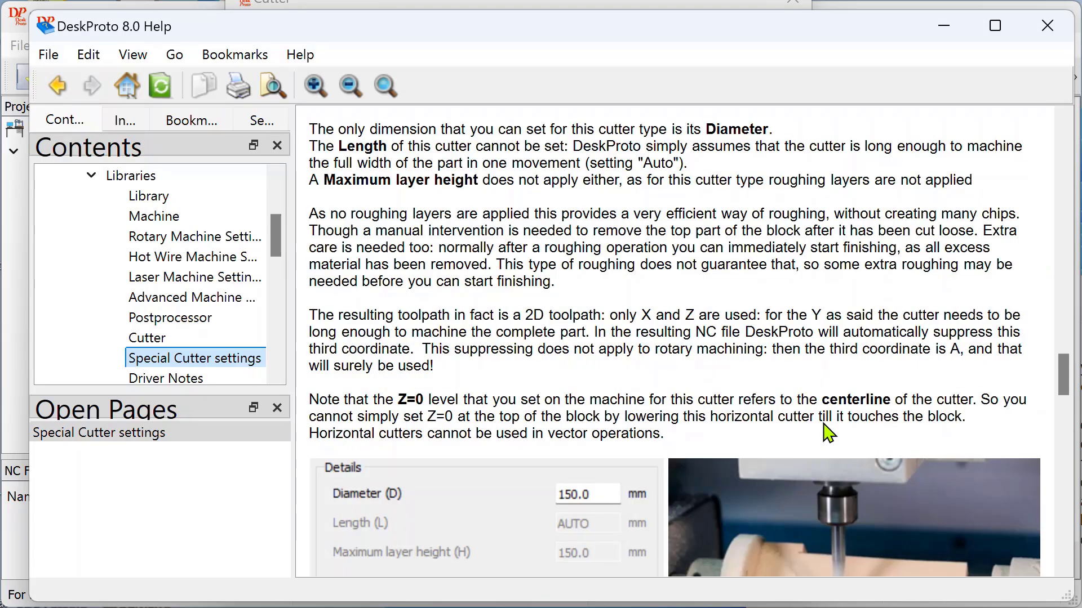
scroll("down", 3)
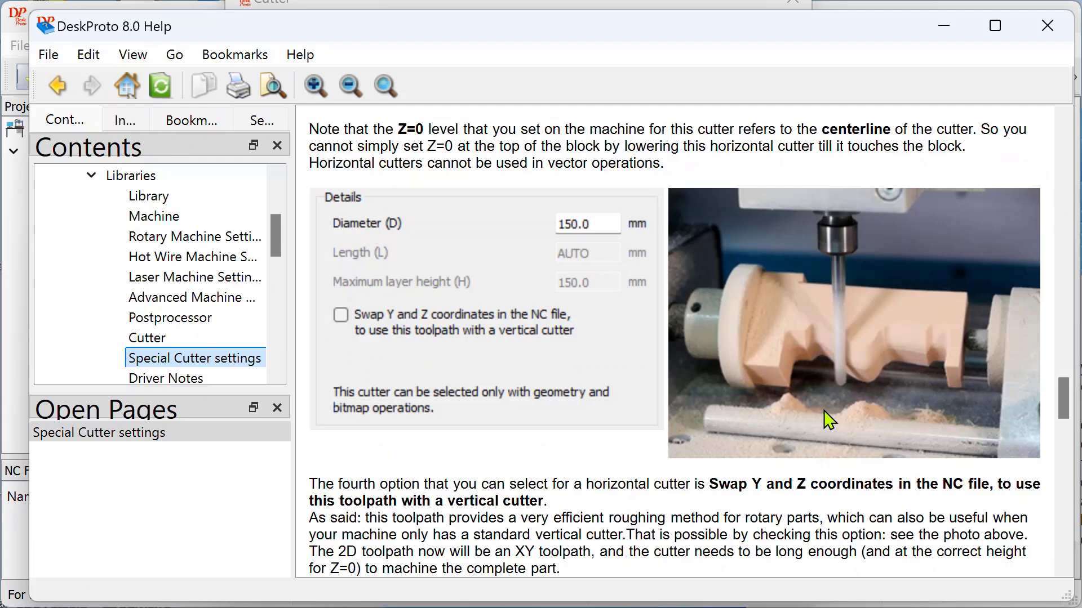
mouse_move(843, 282)
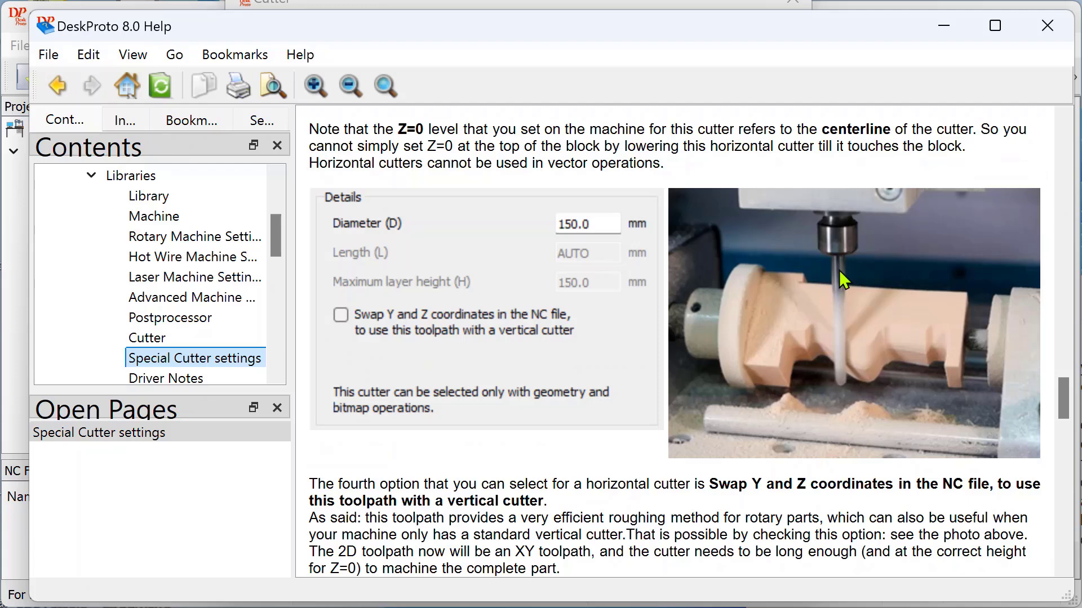
mouse_move(686, 414)
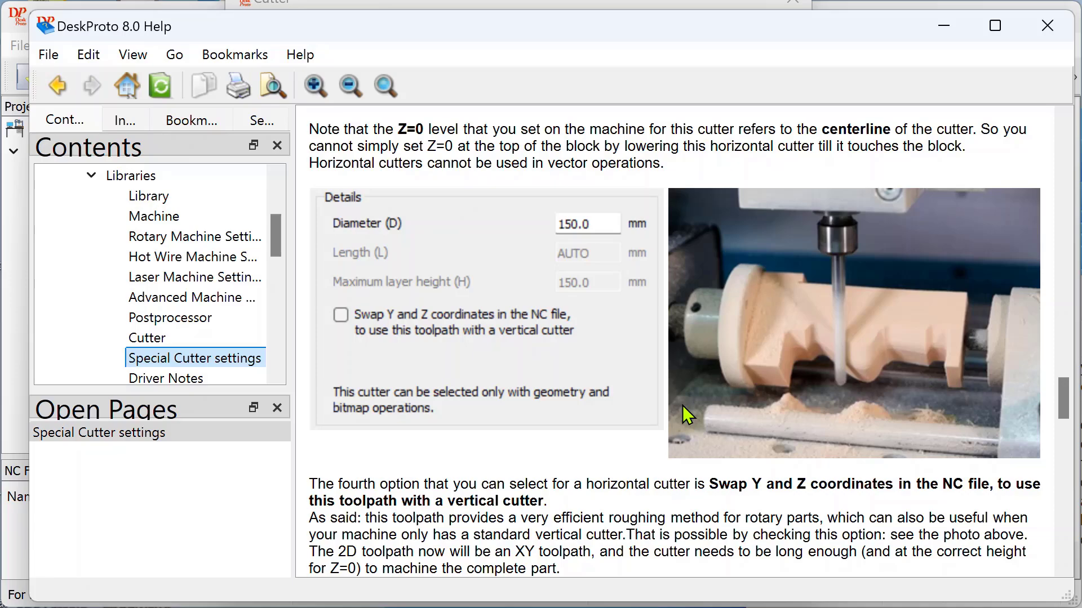
mouse_move(640, 396)
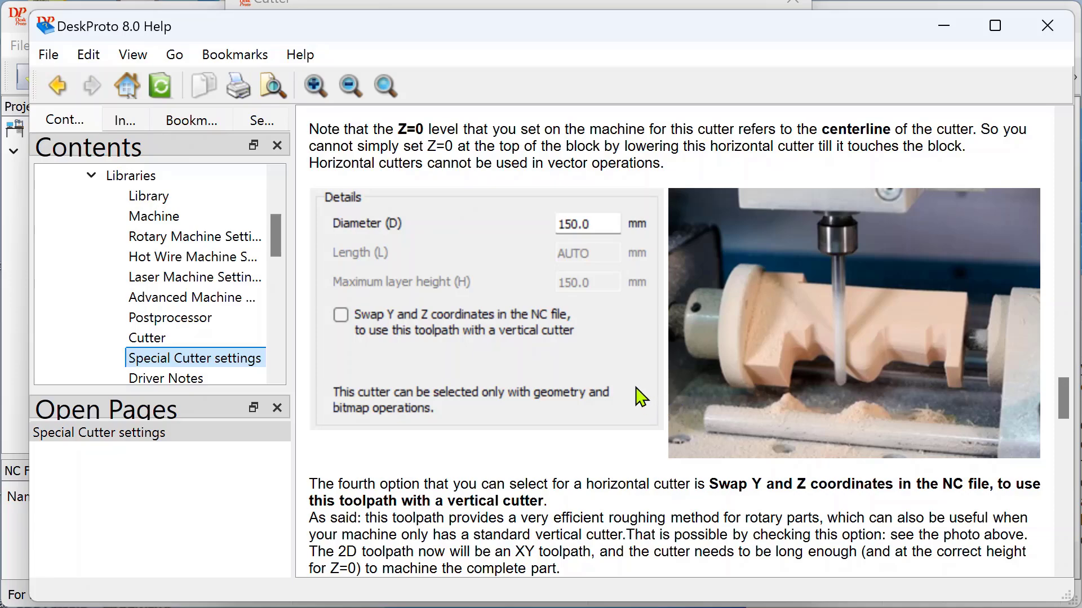
scroll("down", 3)
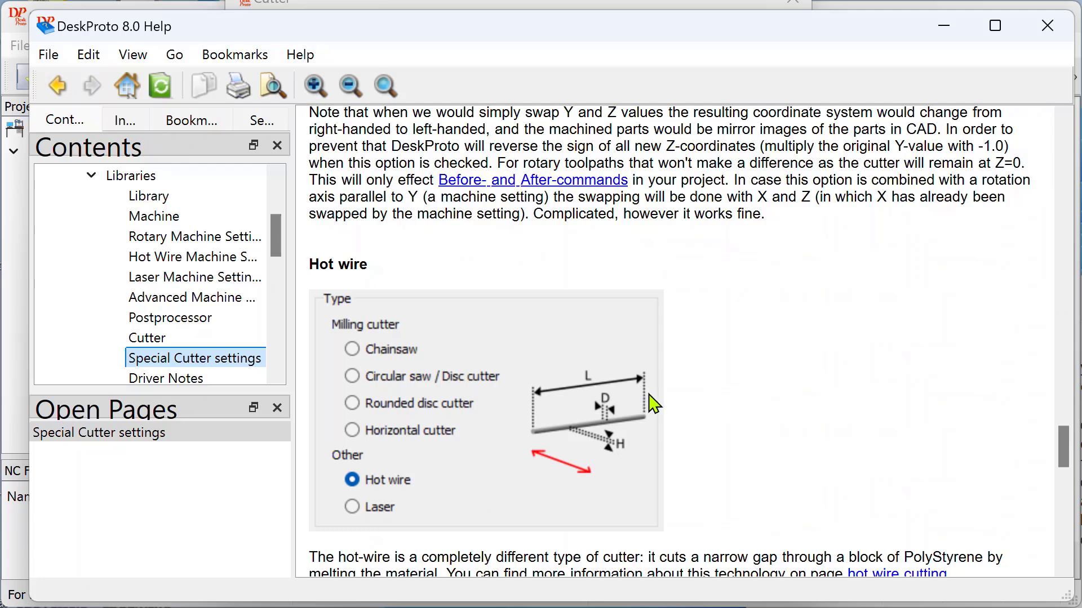
scroll("down", 3)
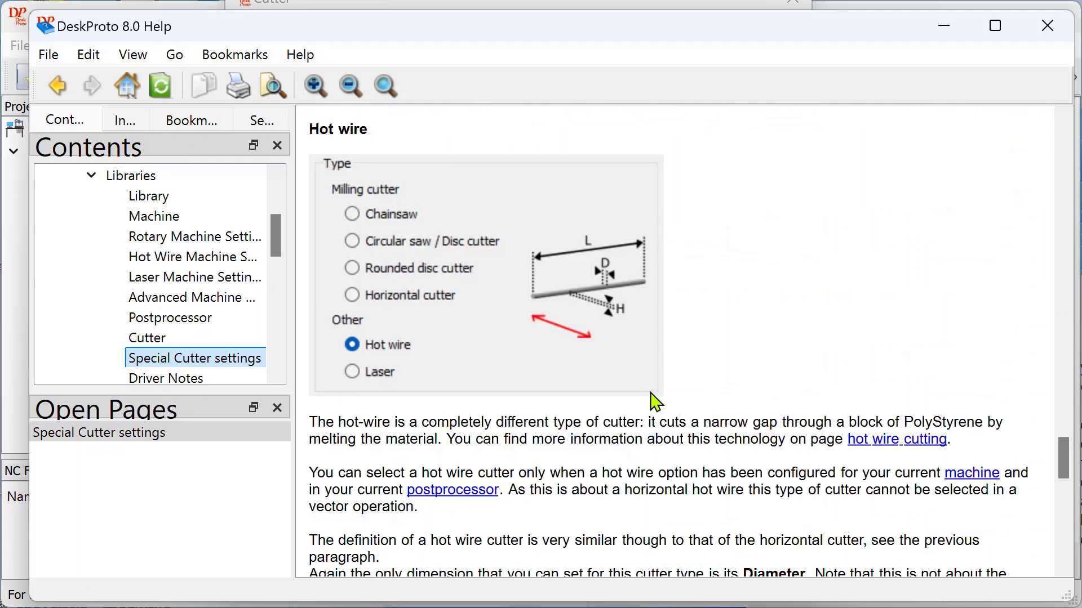
mouse_move(895, 439)
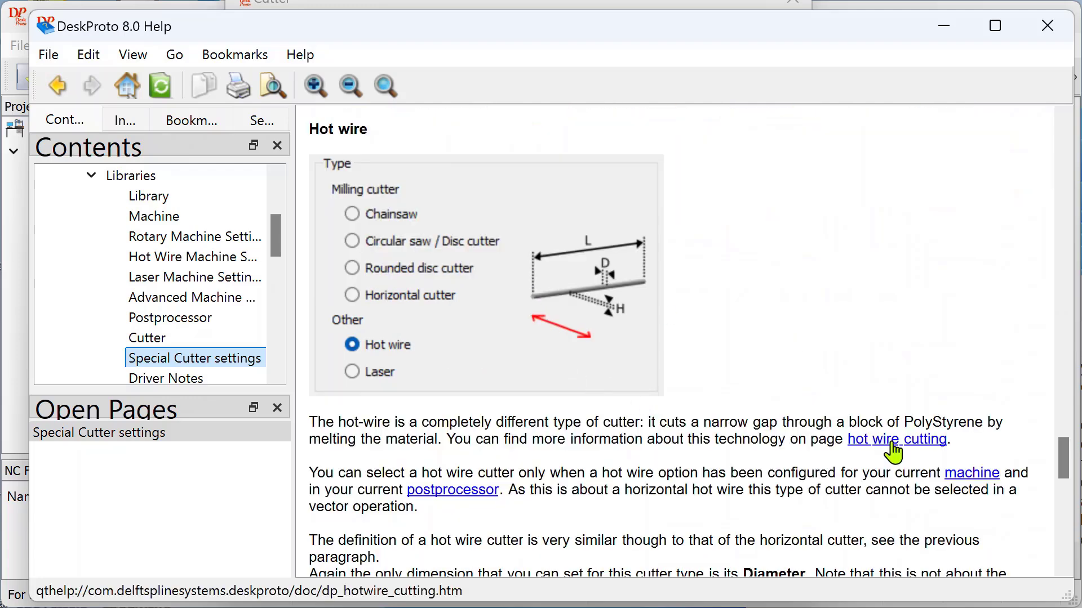
Open the Hot Wire cutting help page and read down to 'Using a rotation axis'.
left_click(896, 440)
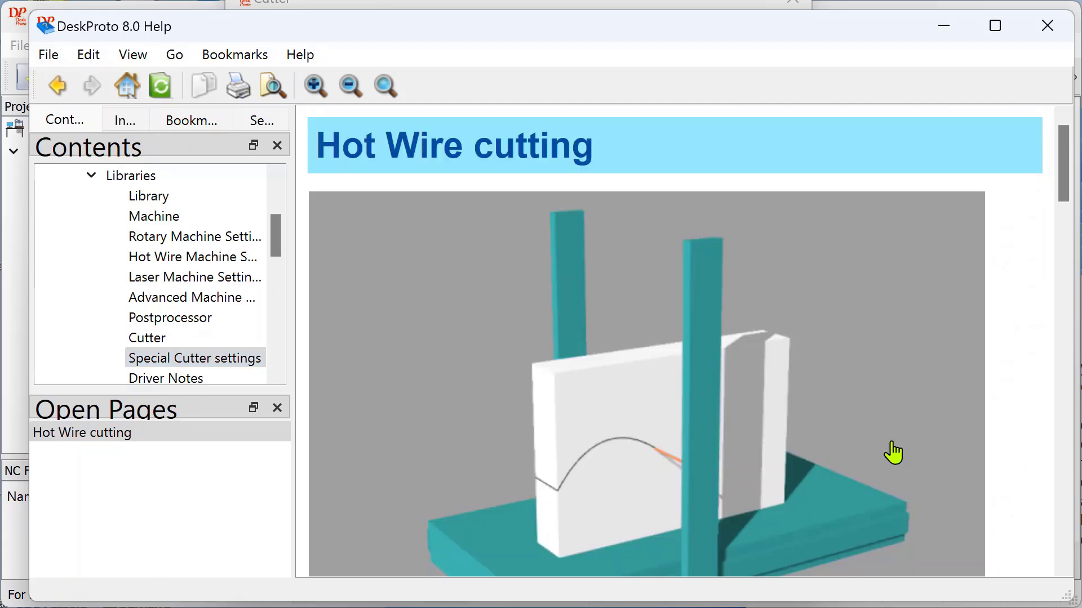
scroll("down", 3)
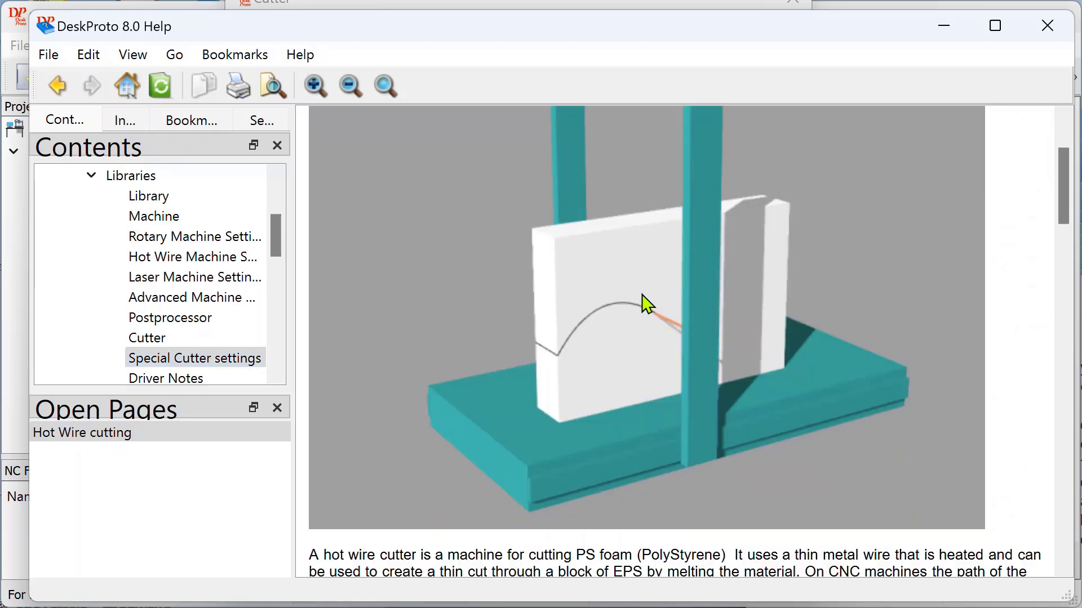
mouse_move(661, 327)
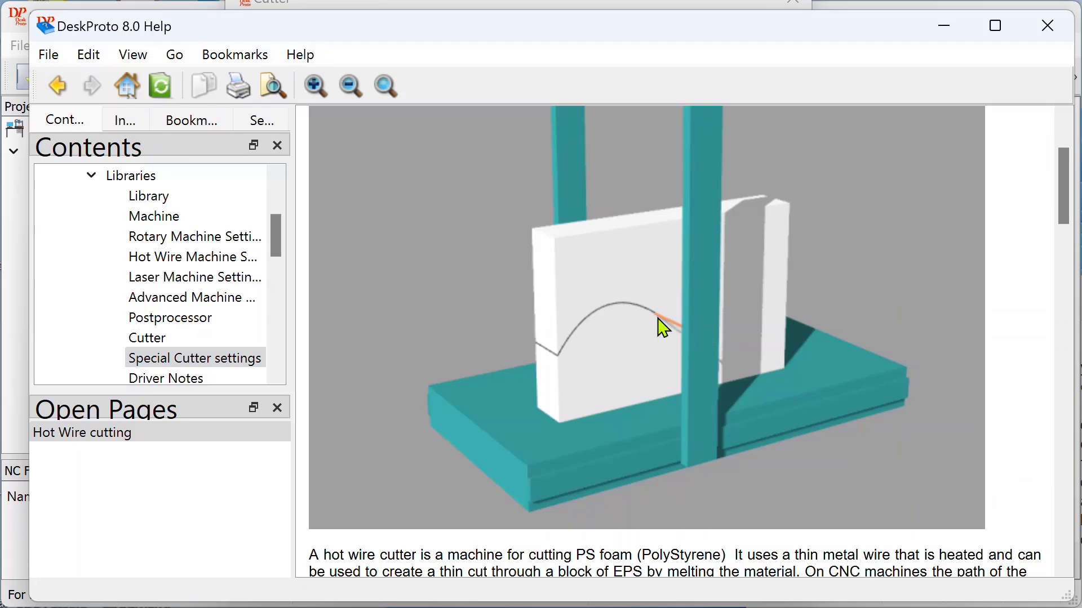
mouse_move(670, 330)
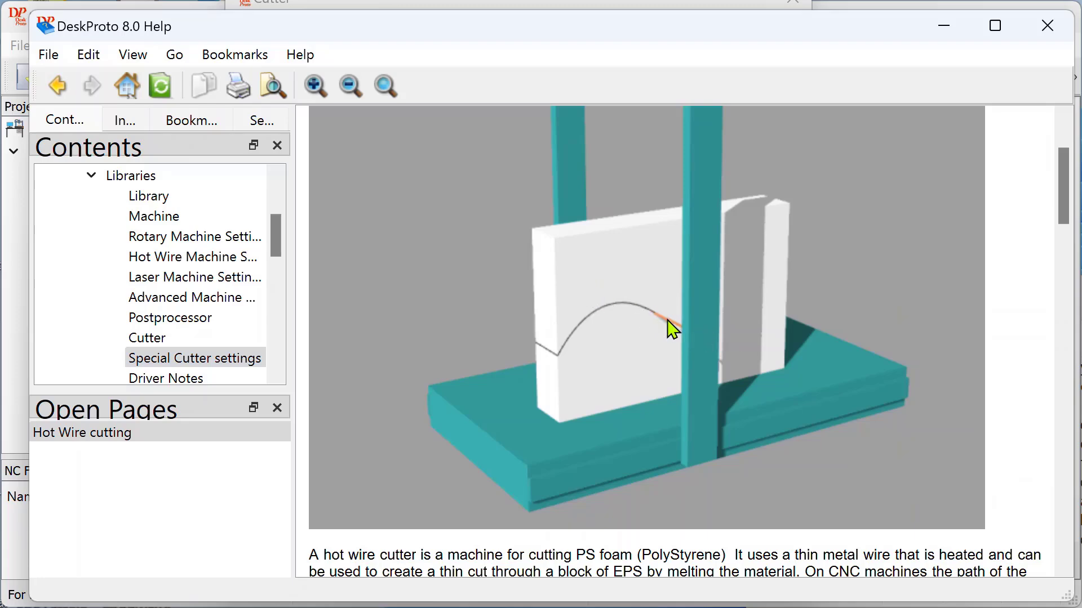
mouse_move(732, 371)
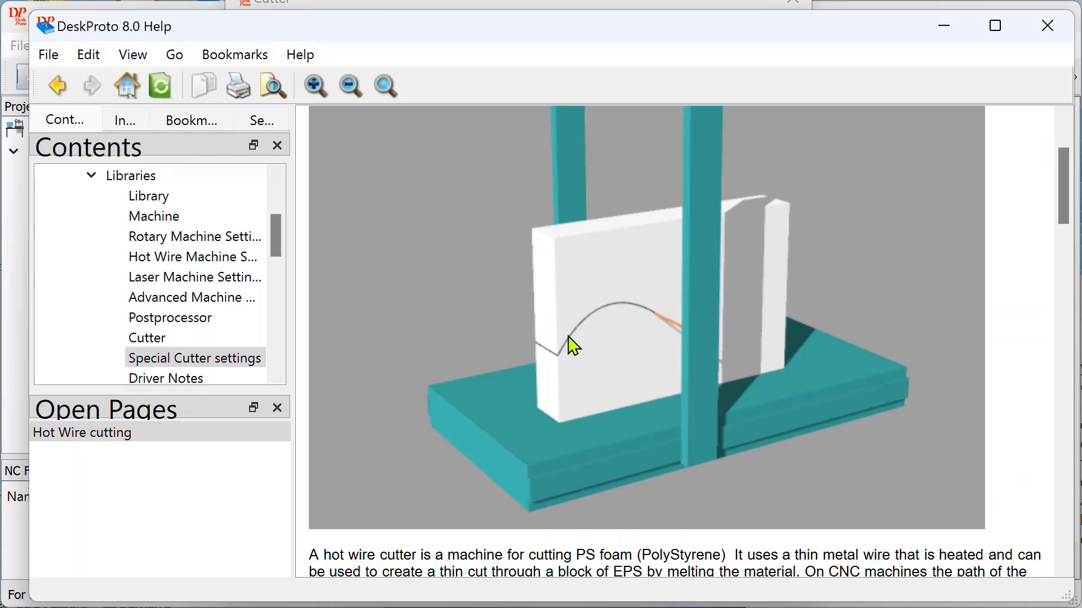
mouse_move(590, 305)
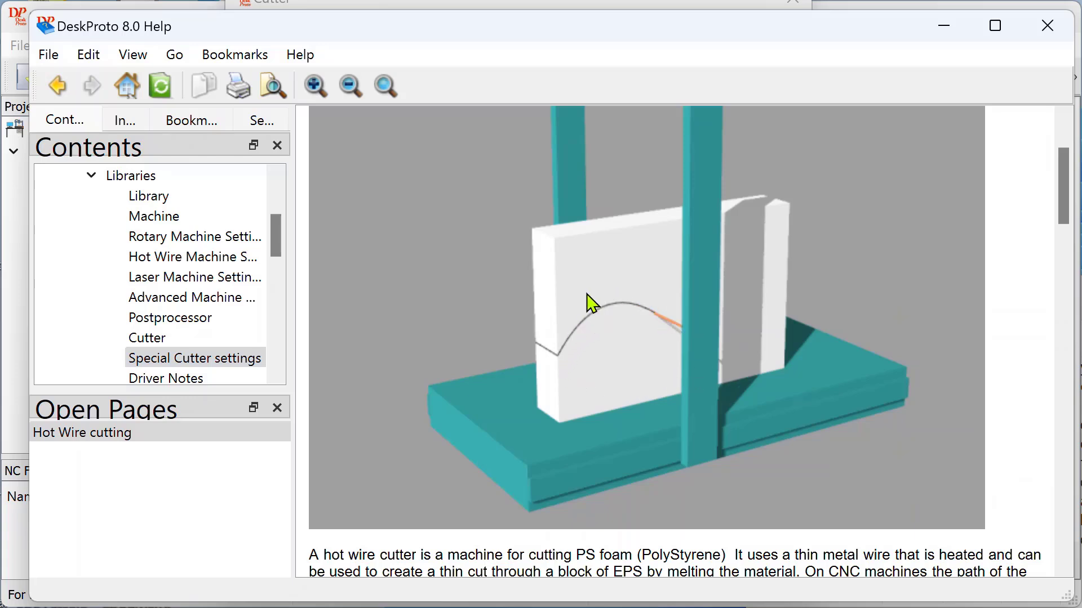
mouse_move(617, 387)
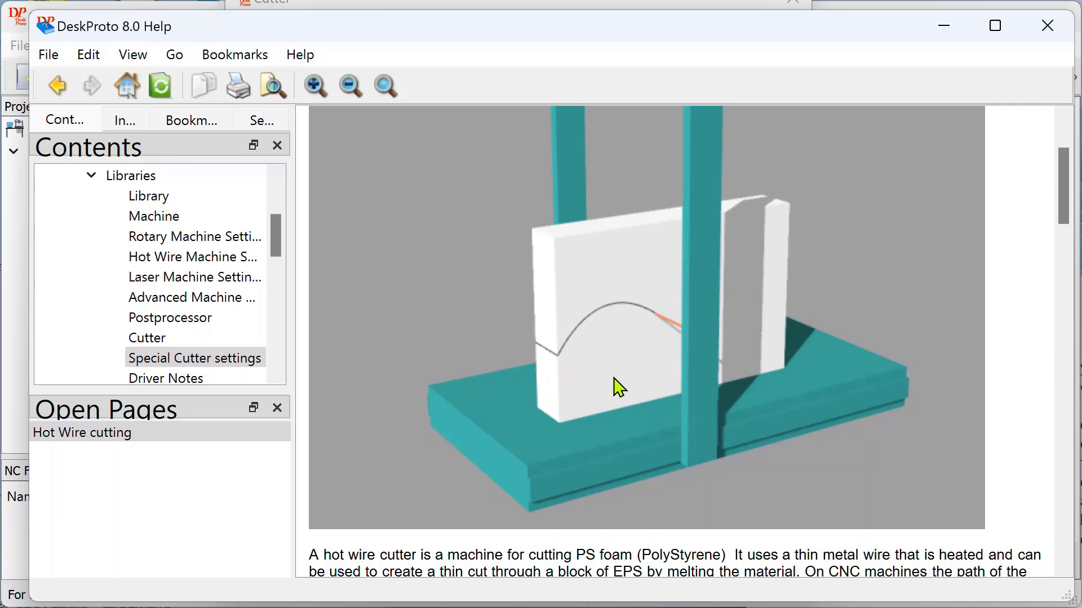
mouse_move(811, 373)
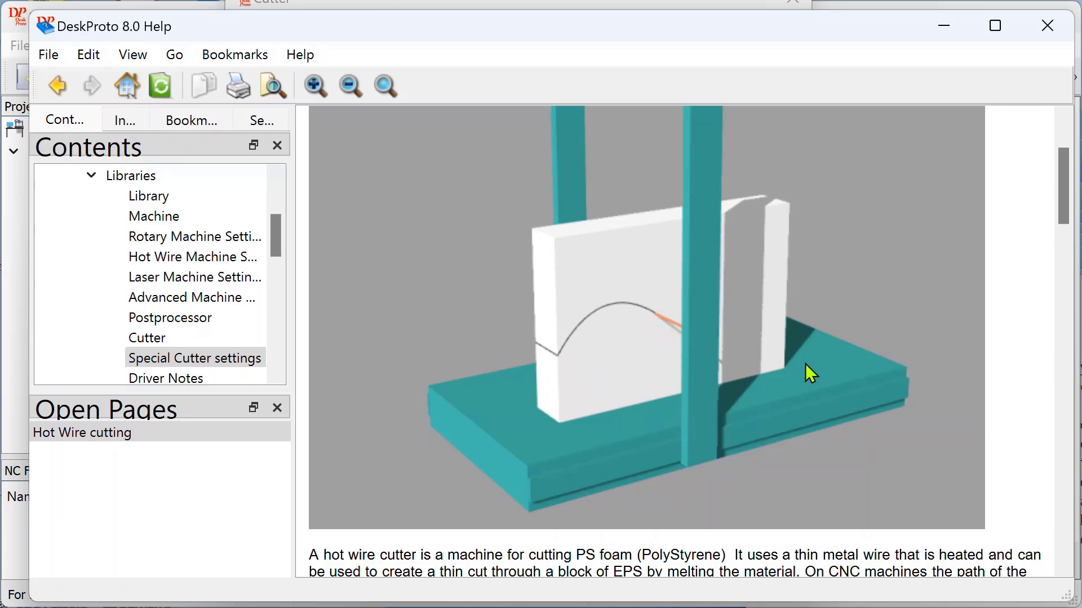
mouse_move(811, 385)
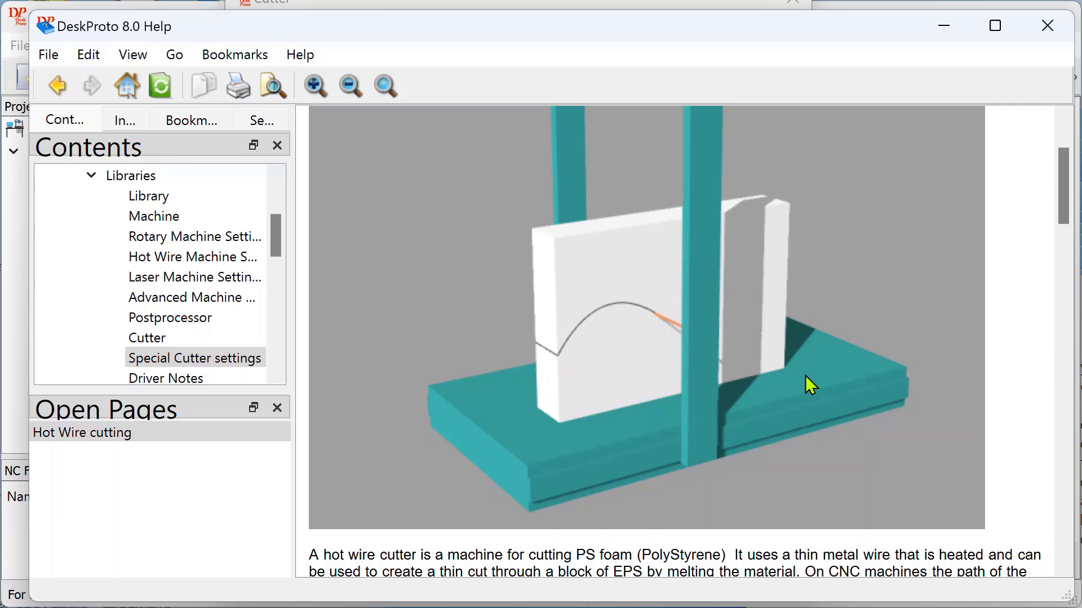
mouse_move(724, 355)
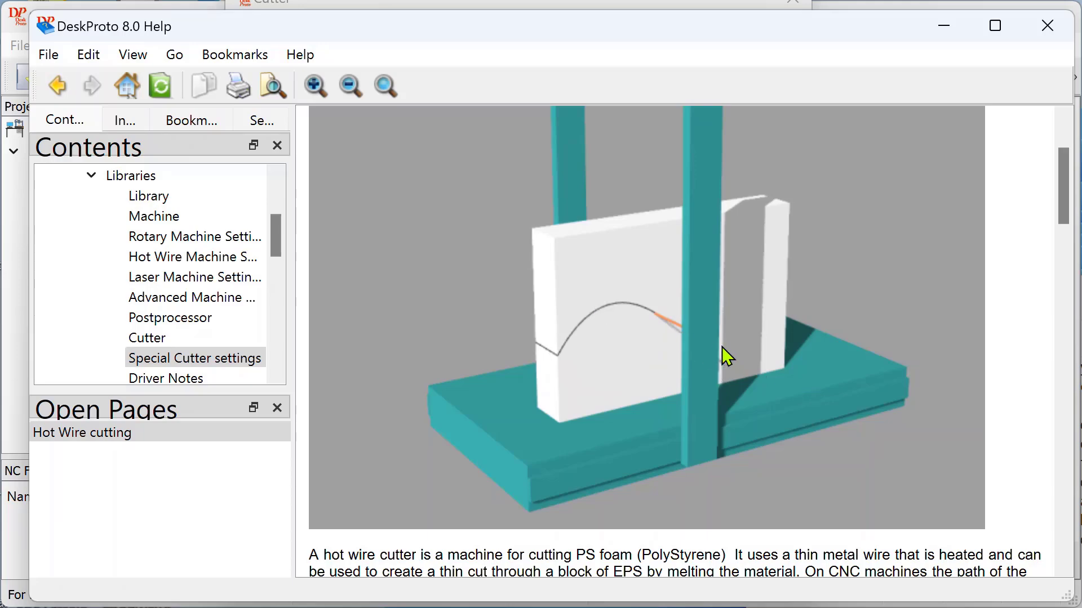
scroll("down", 3)
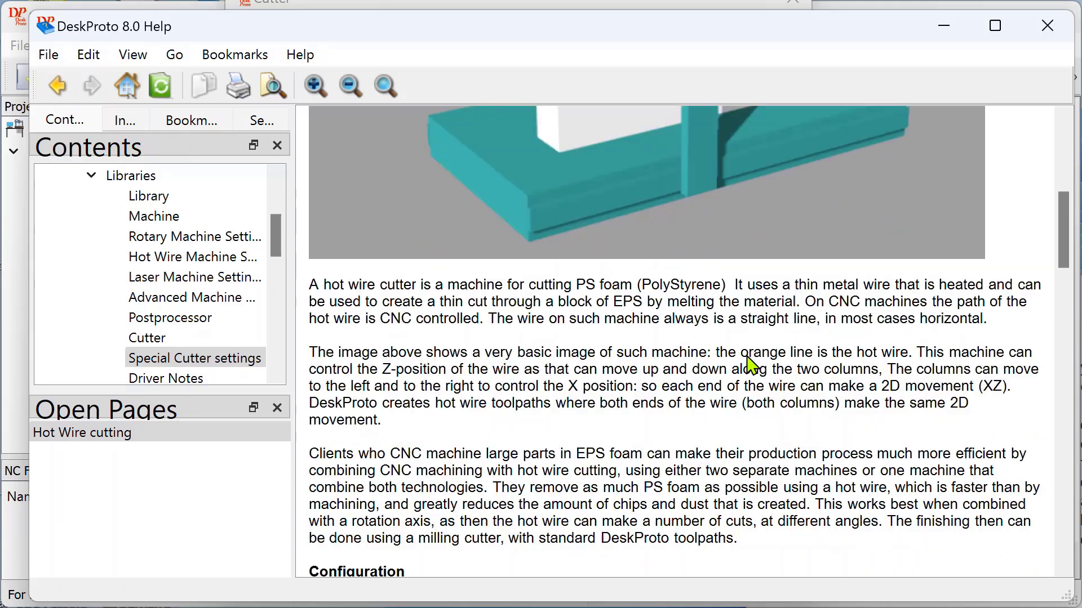
scroll("down", 3)
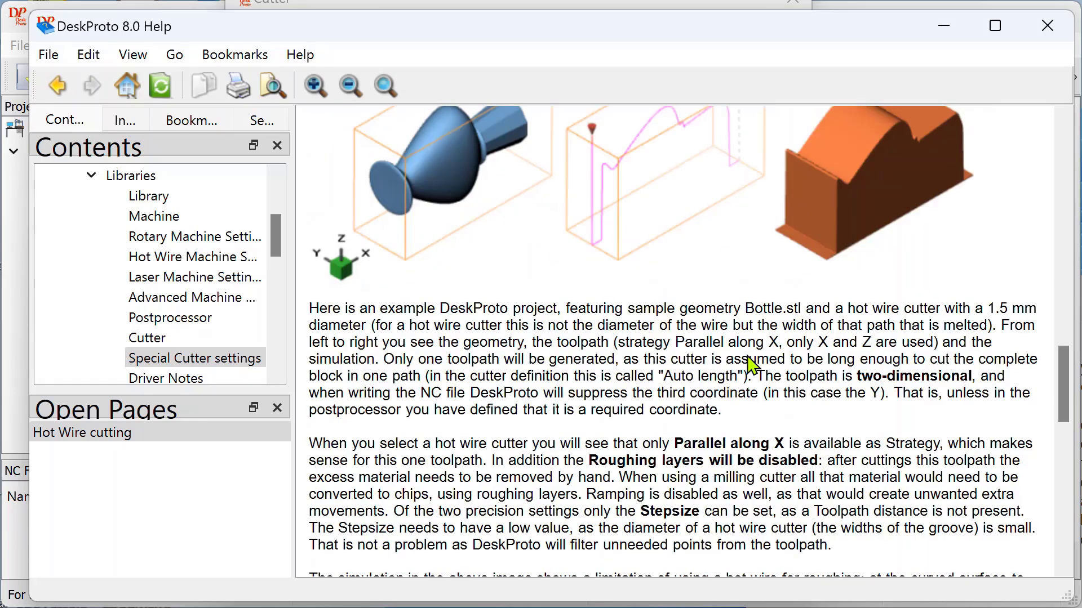
scroll("down", 3)
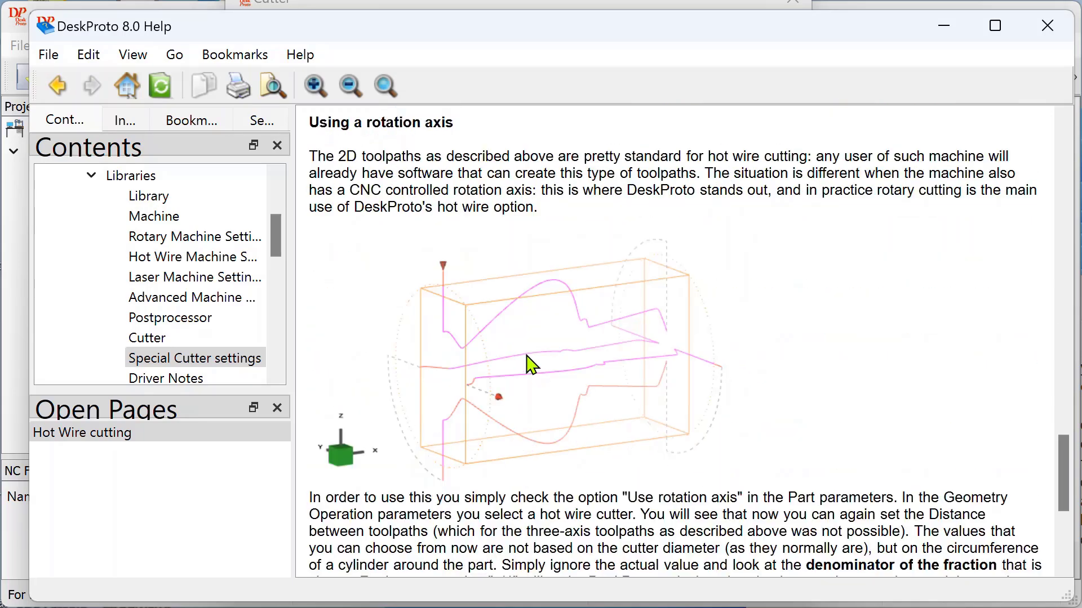
mouse_move(675, 319)
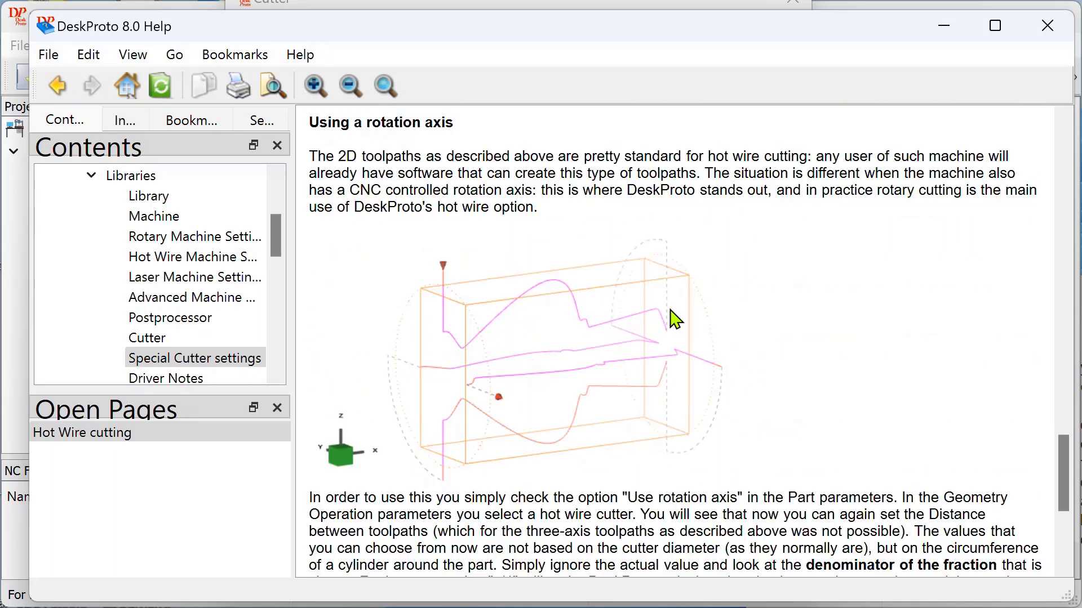
mouse_move(558, 445)
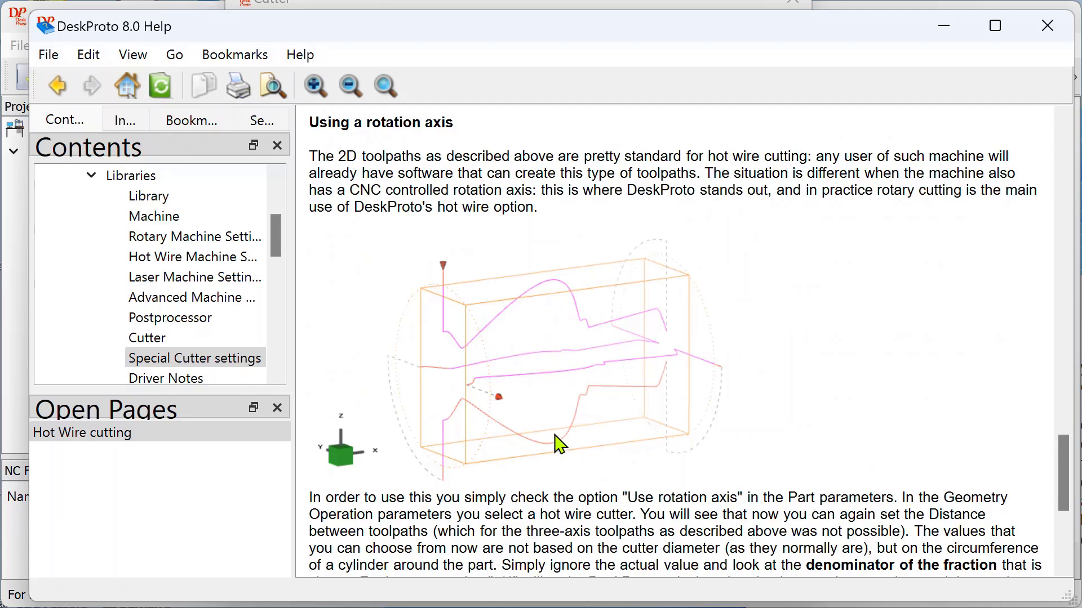
mouse_move(510, 272)
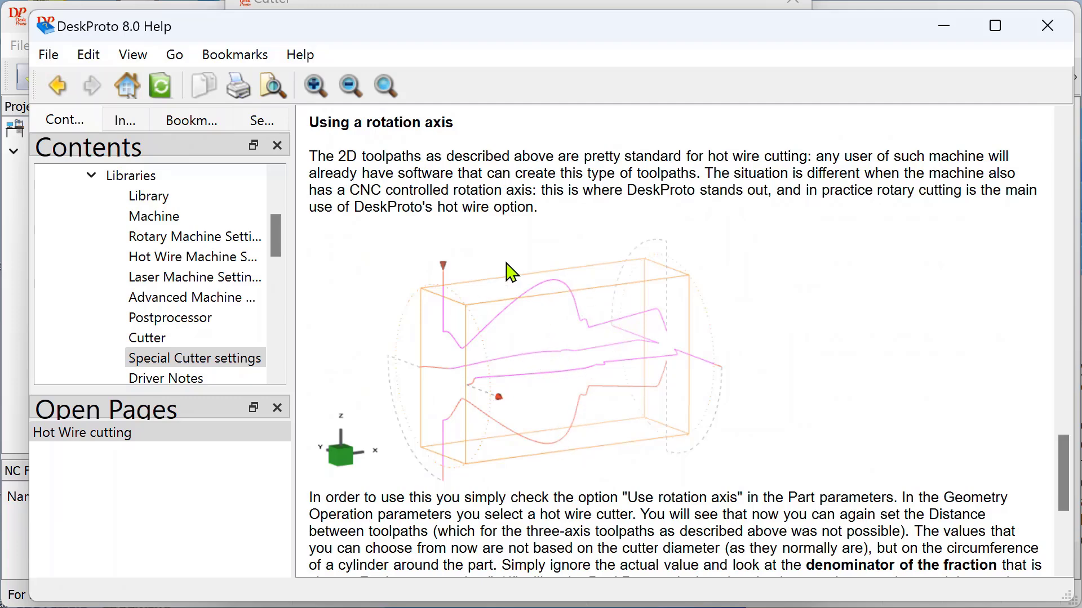
mouse_move(631, 454)
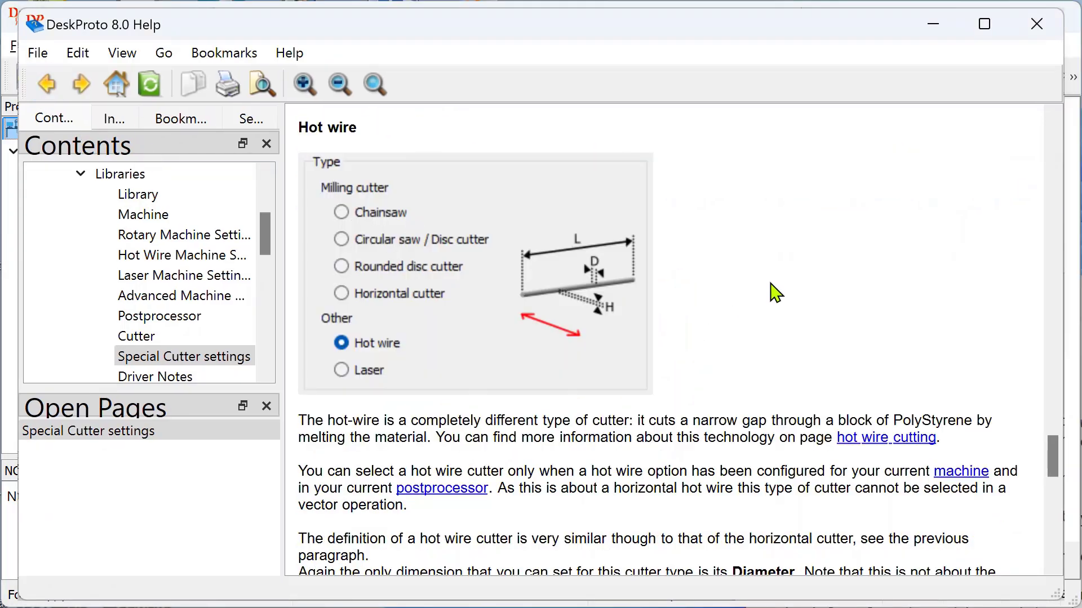
Scroll the help to the Laser section and view Vector Operation Z Settings with projection checked.
scroll("down", 3)
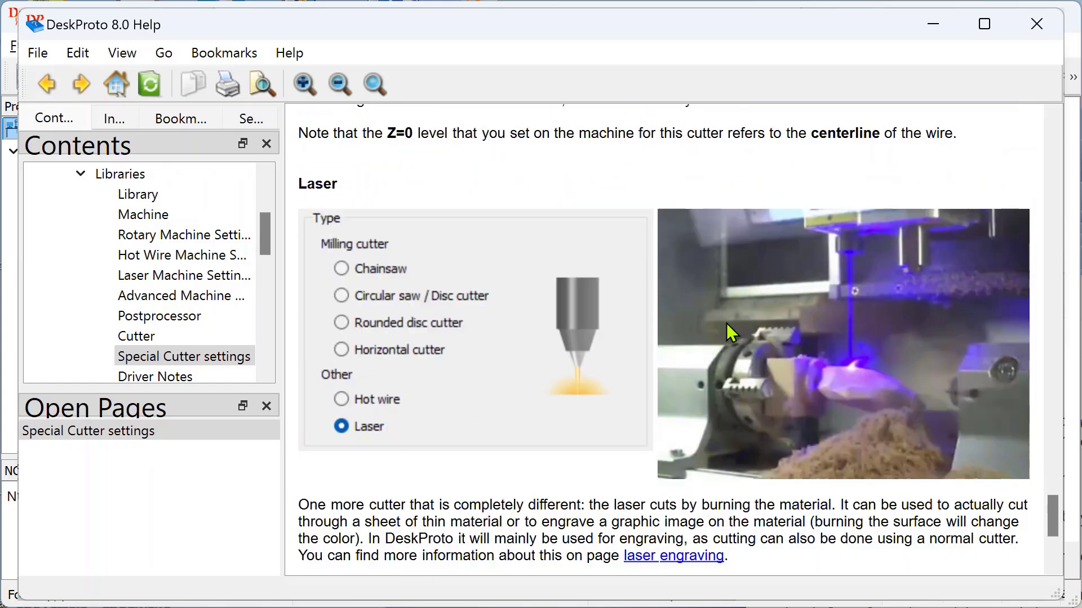
scroll("down", 3)
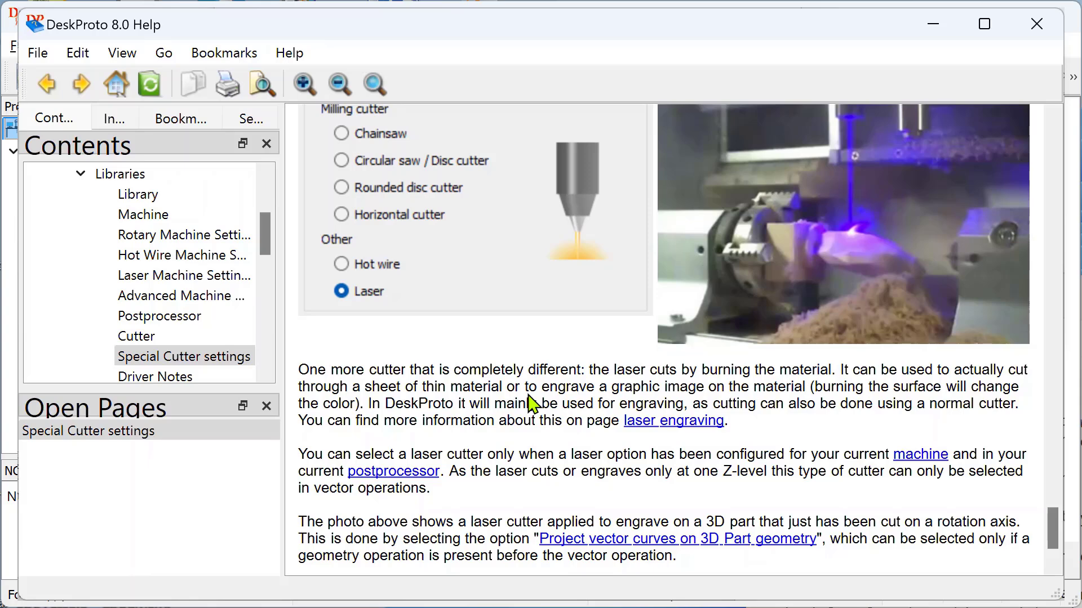
mouse_move(461, 418)
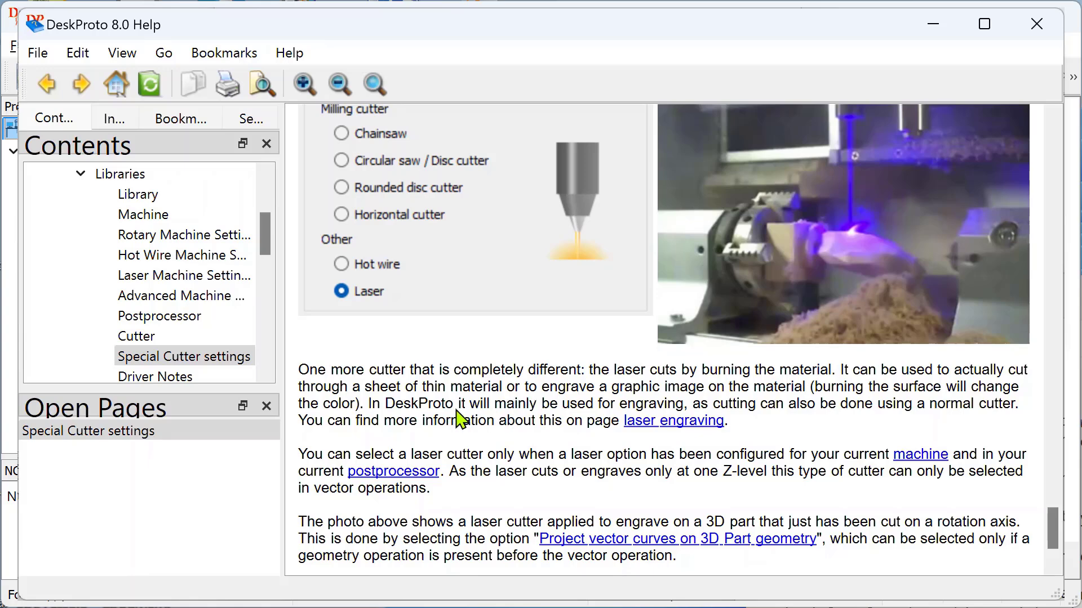
mouse_move(673, 420)
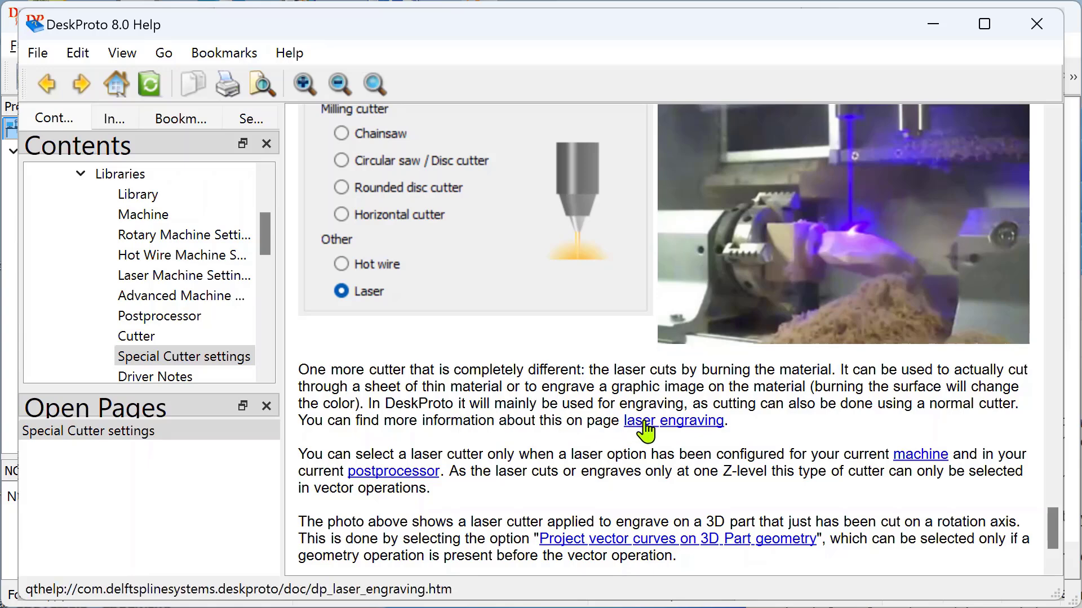
left_click(673, 420)
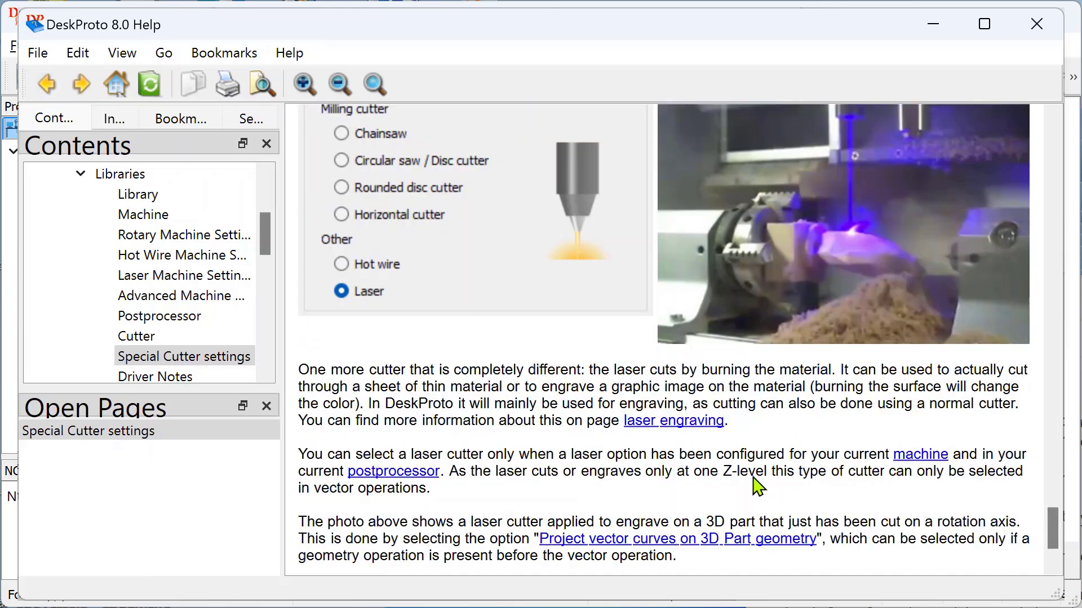
mouse_move(863, 259)
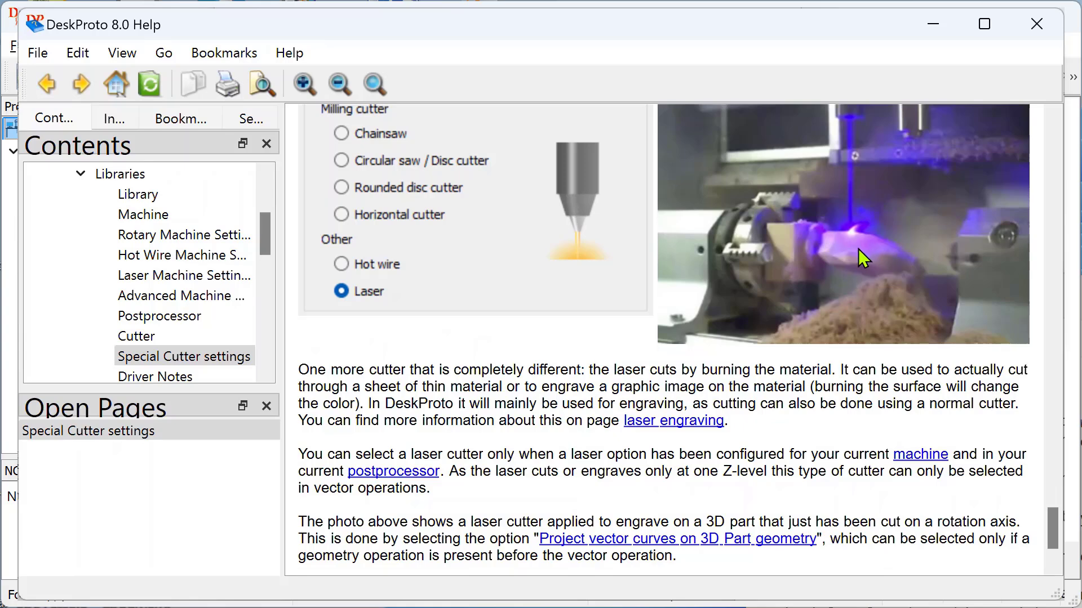
mouse_move(867, 257)
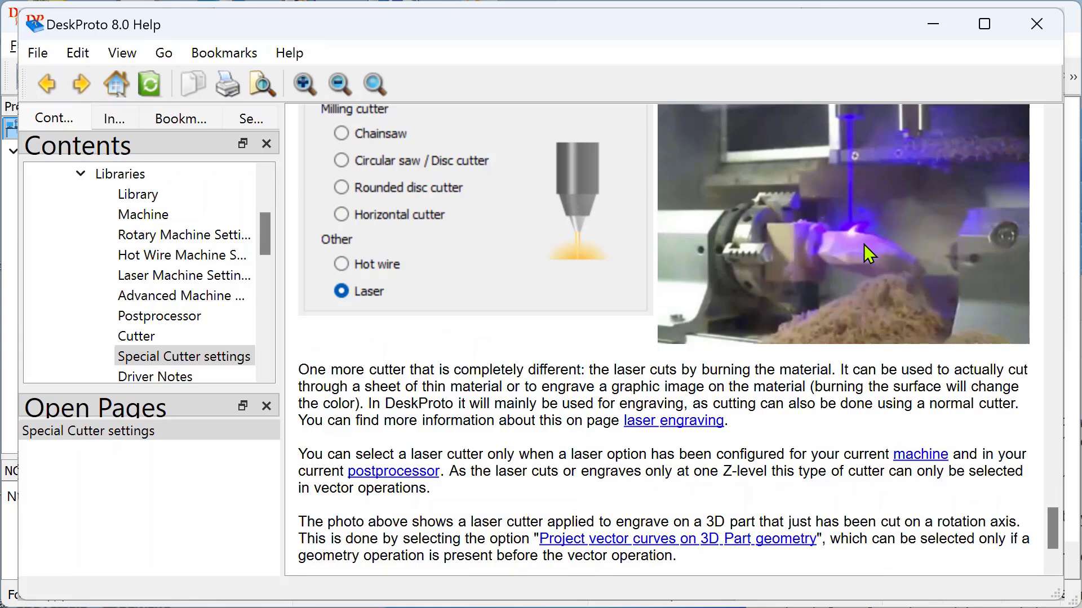
mouse_move(825, 378)
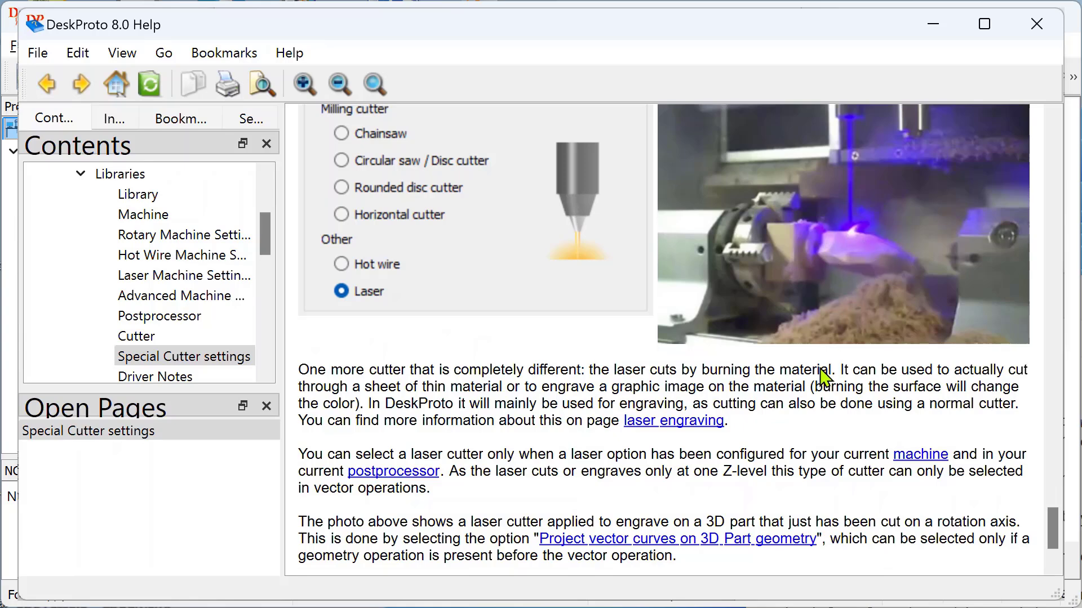
left_click(673, 420)
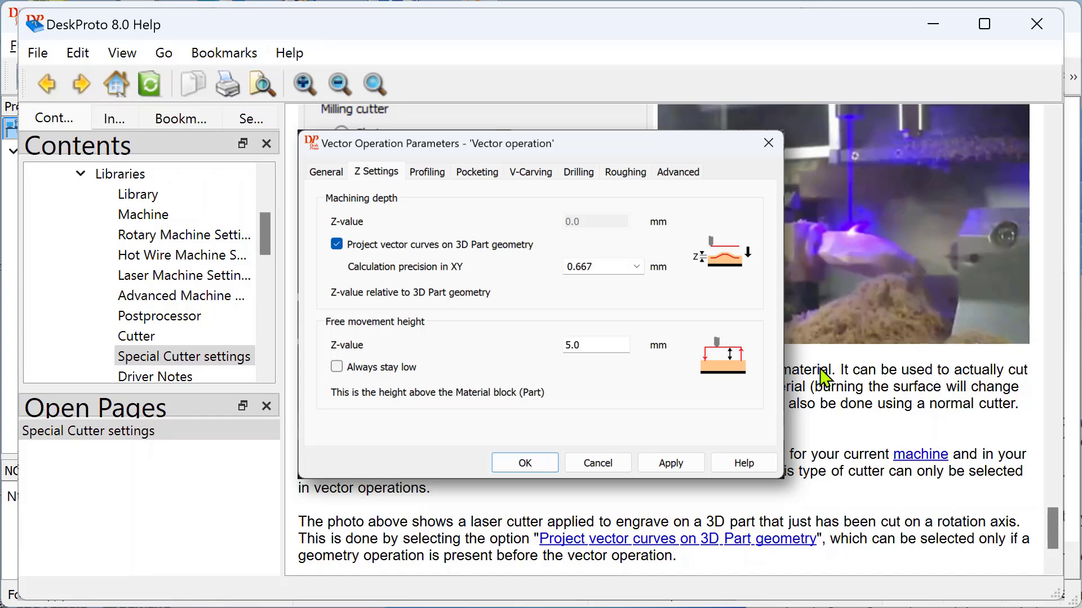
mouse_move(892, 302)
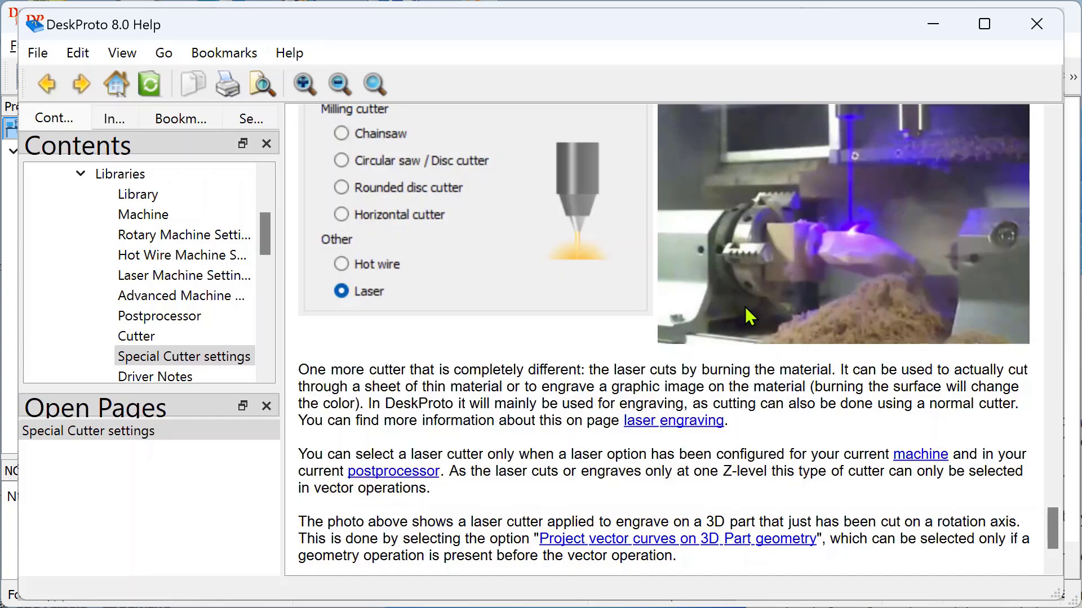
mouse_move(576, 393)
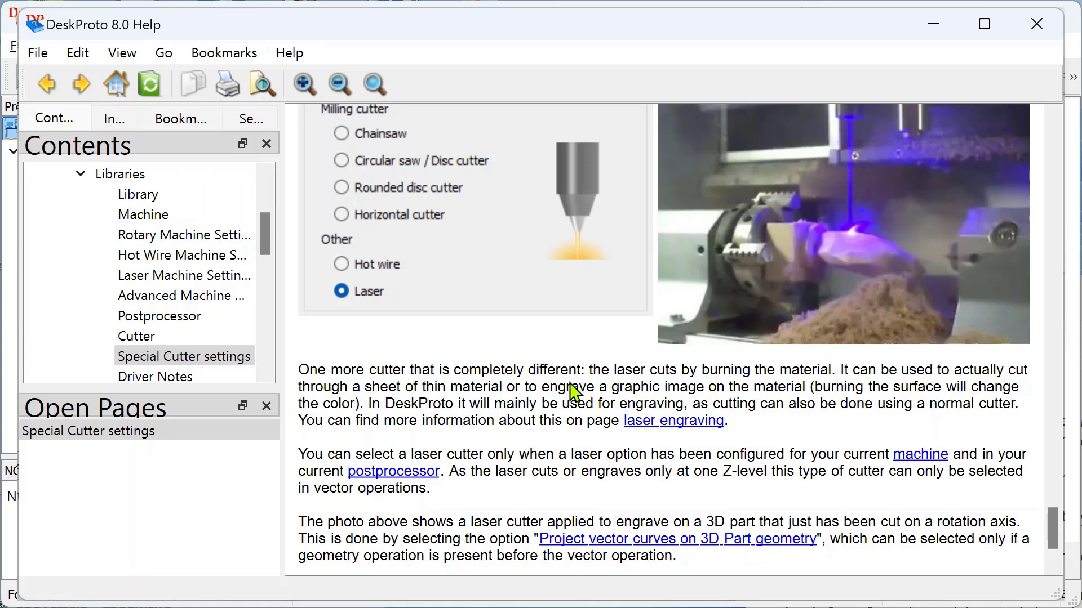
mouse_move(595, 454)
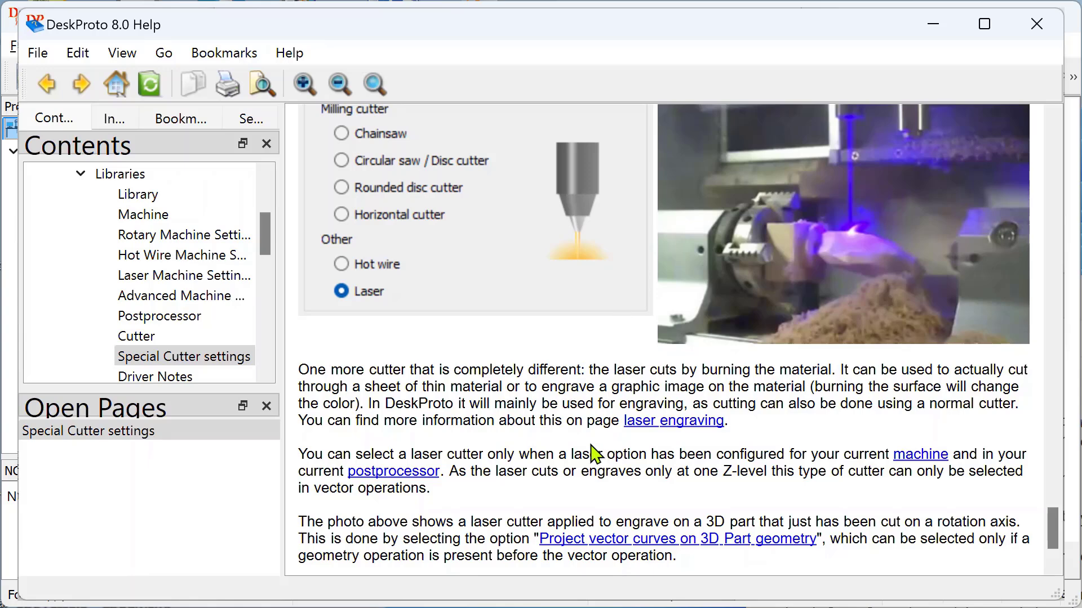
mouse_move(574, 462)
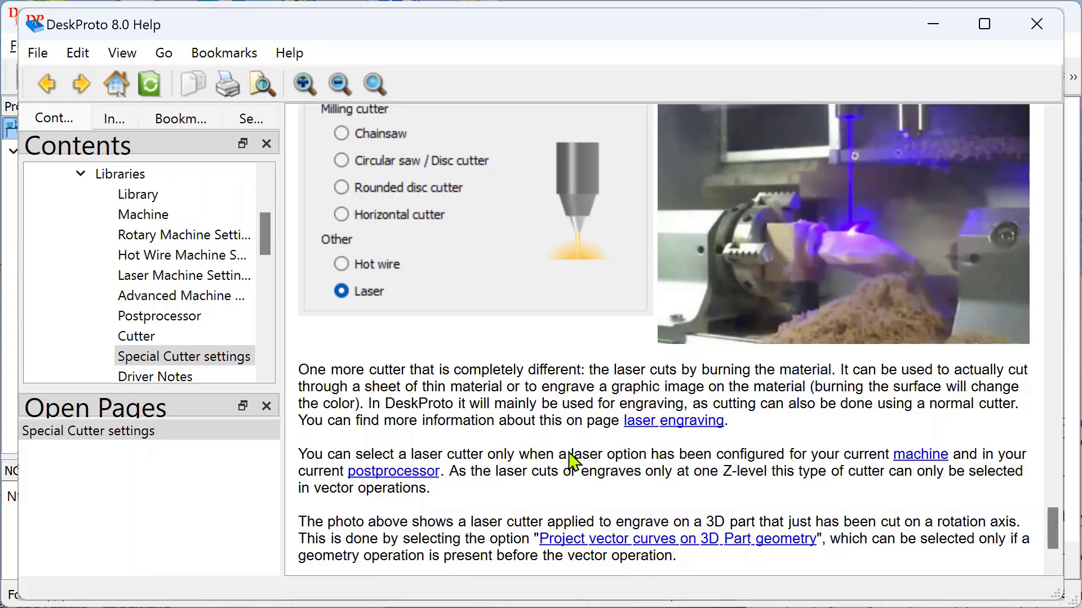
mouse_move(592, 473)
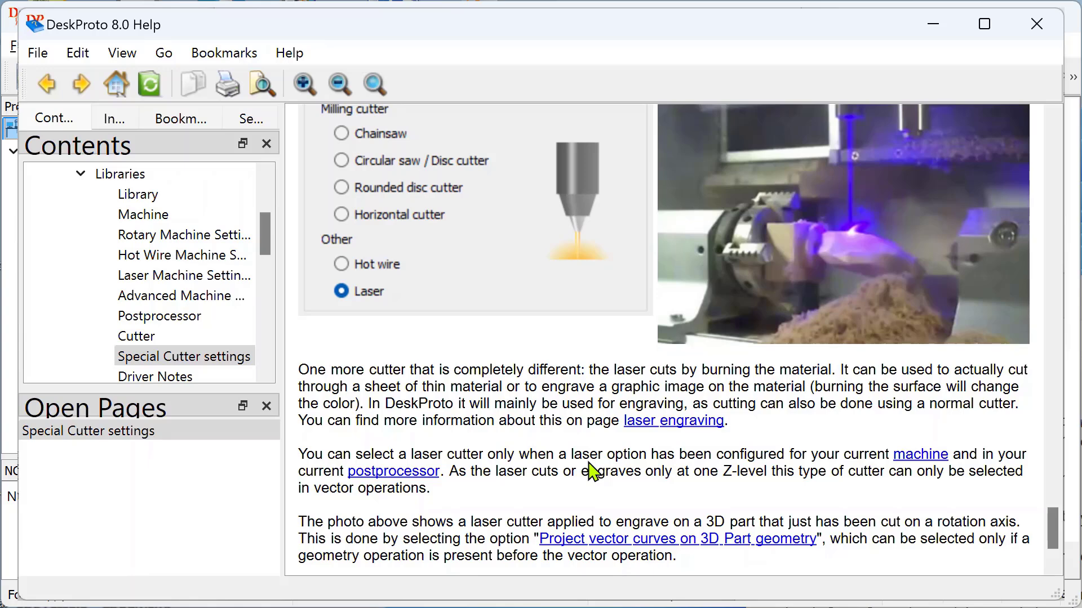
mouse_move(749, 476)
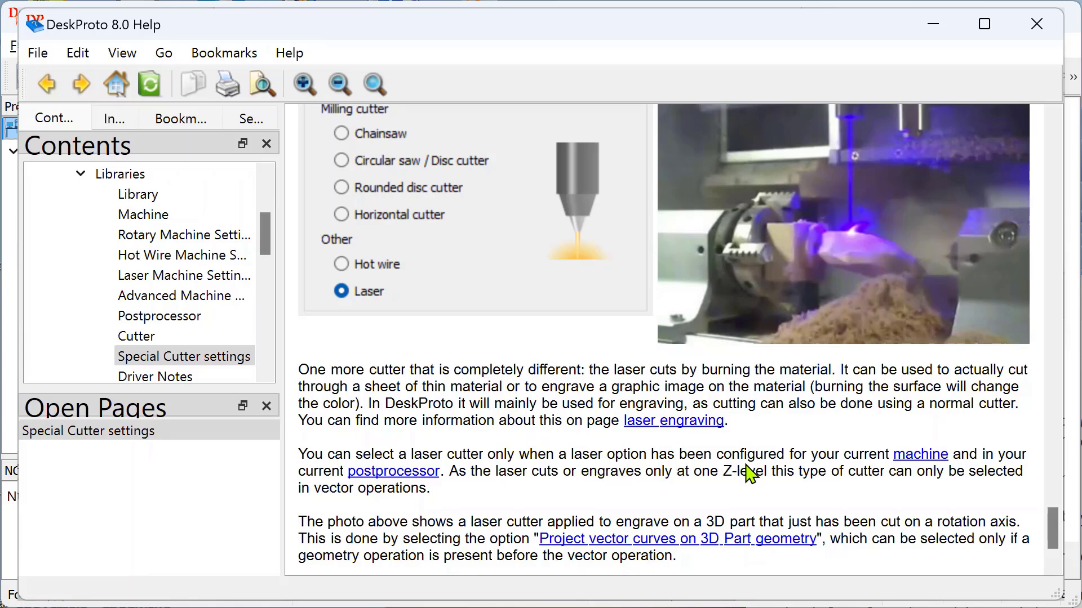
mouse_move(920, 454)
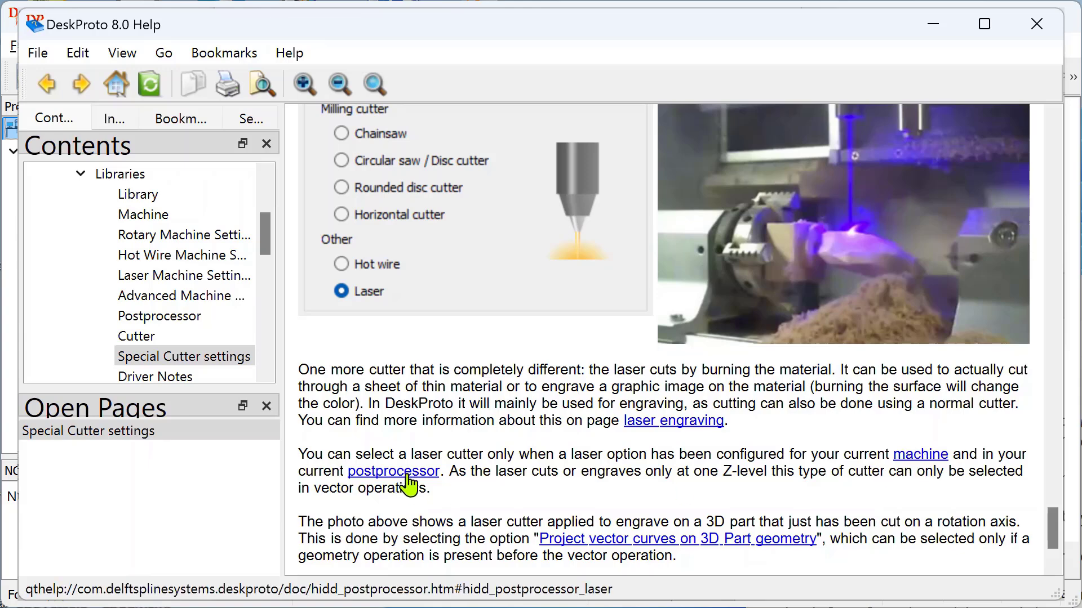
mouse_move(605, 503)
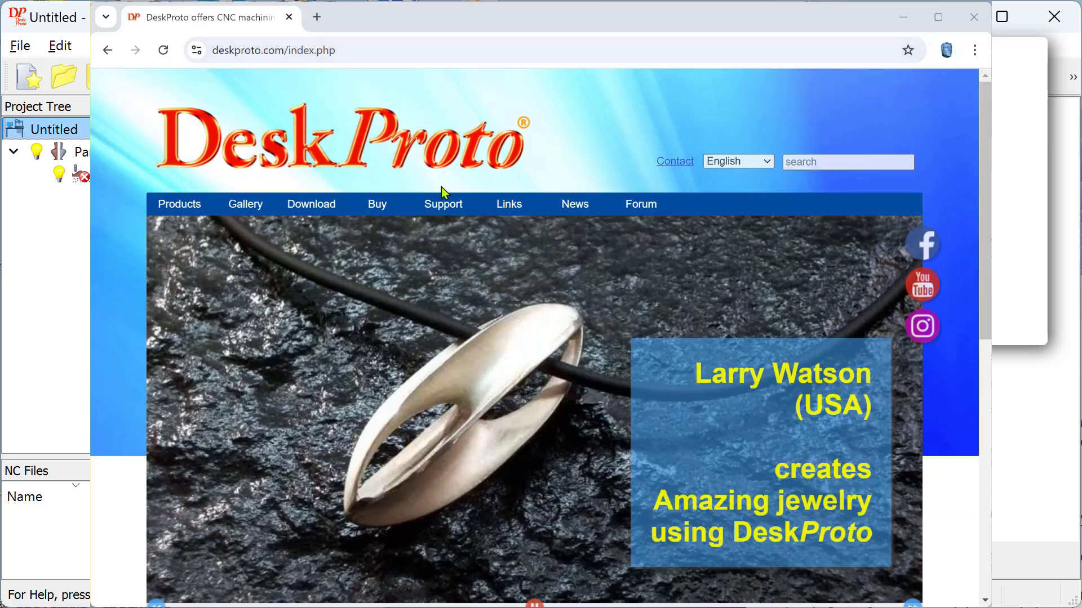
Go via Support > Tips&Tricks to EdingCNC-based machines tips, at Configuring laser engraving.
left_click(443, 204)
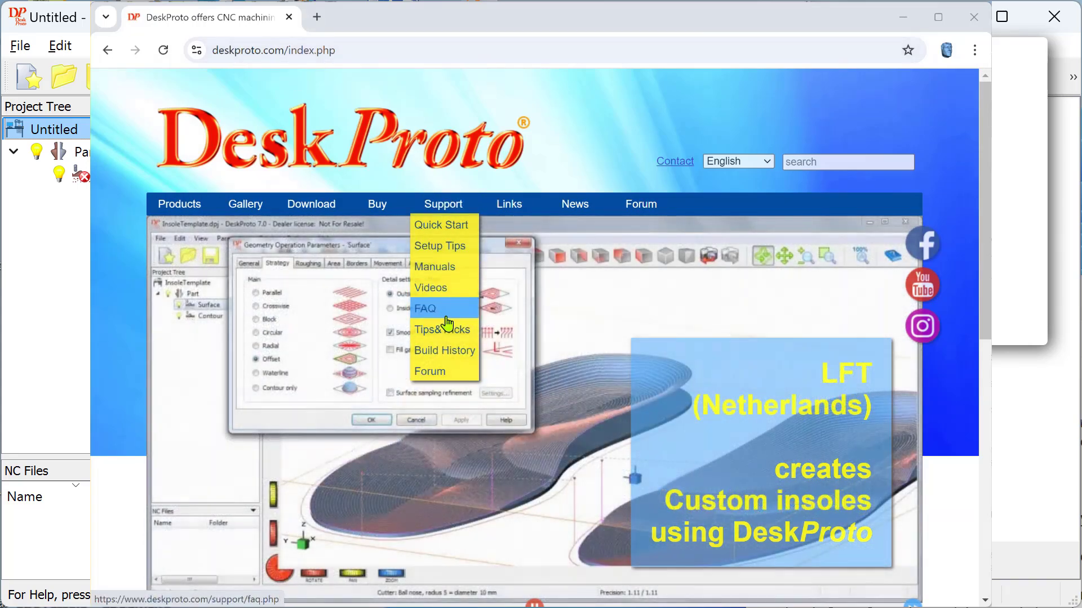
left_click(442, 329)
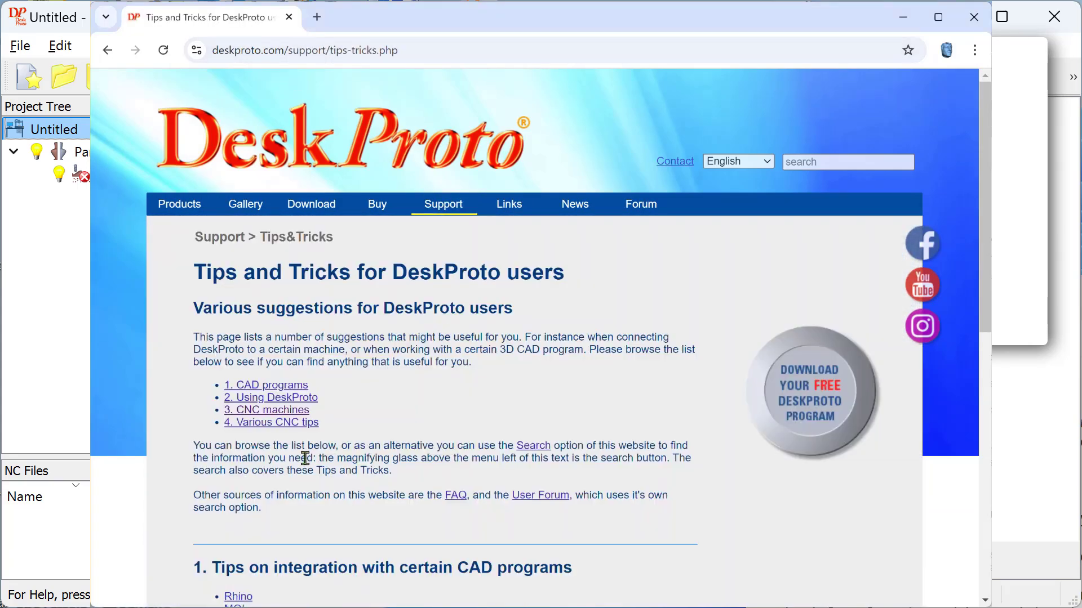
left_click(267, 410)
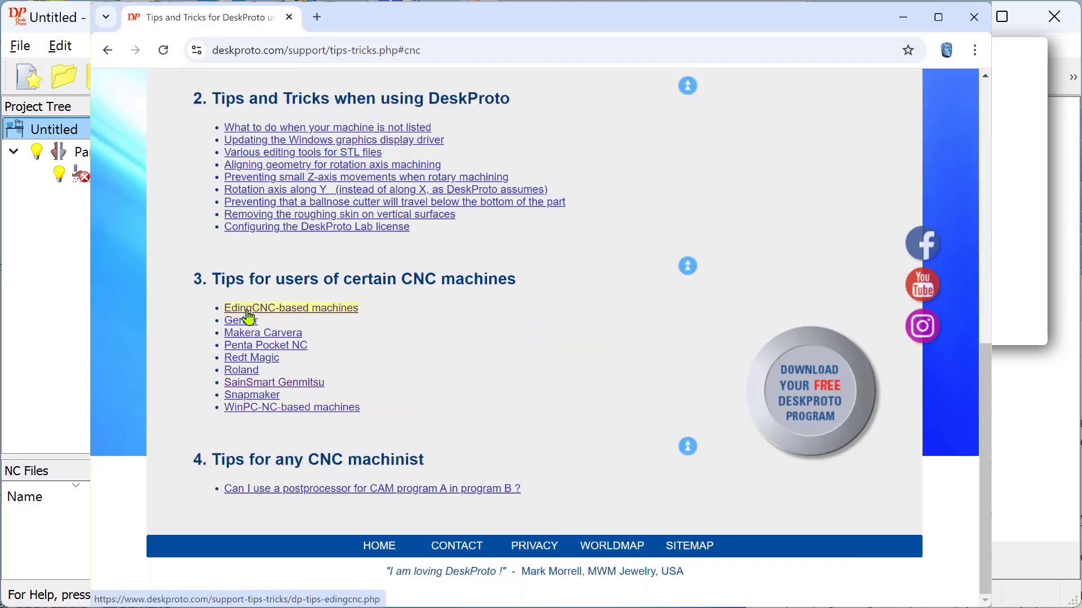
mouse_move(266, 315)
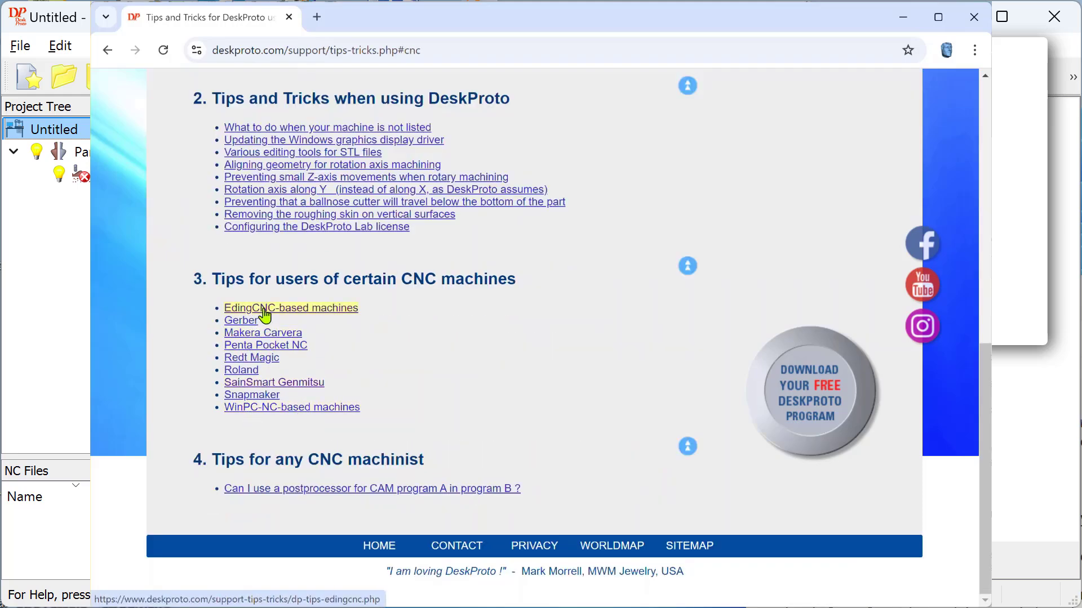
left_click(291, 307)
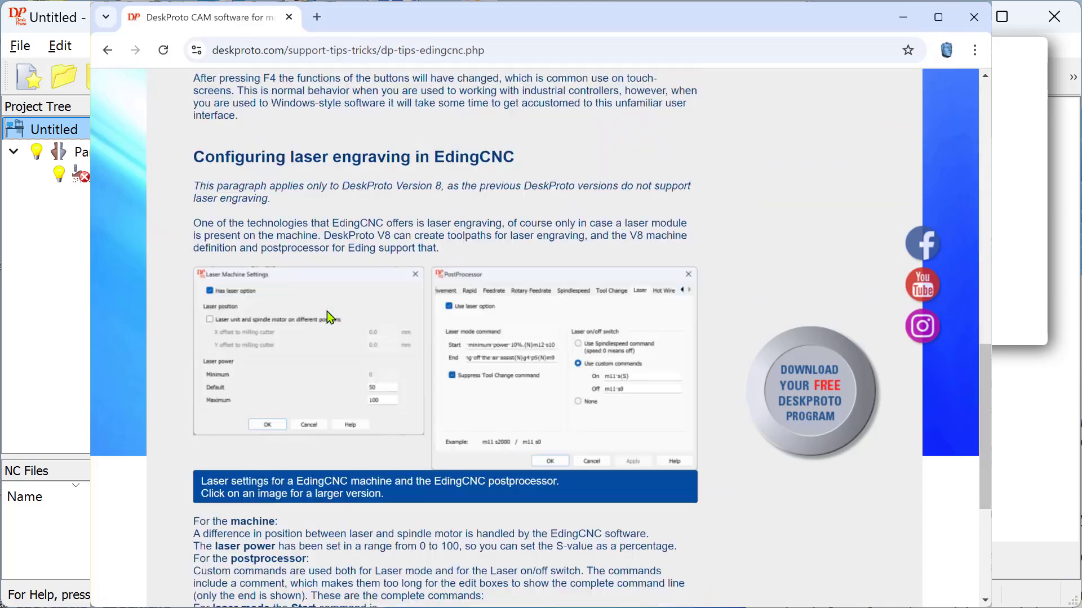
scroll("down", 3)
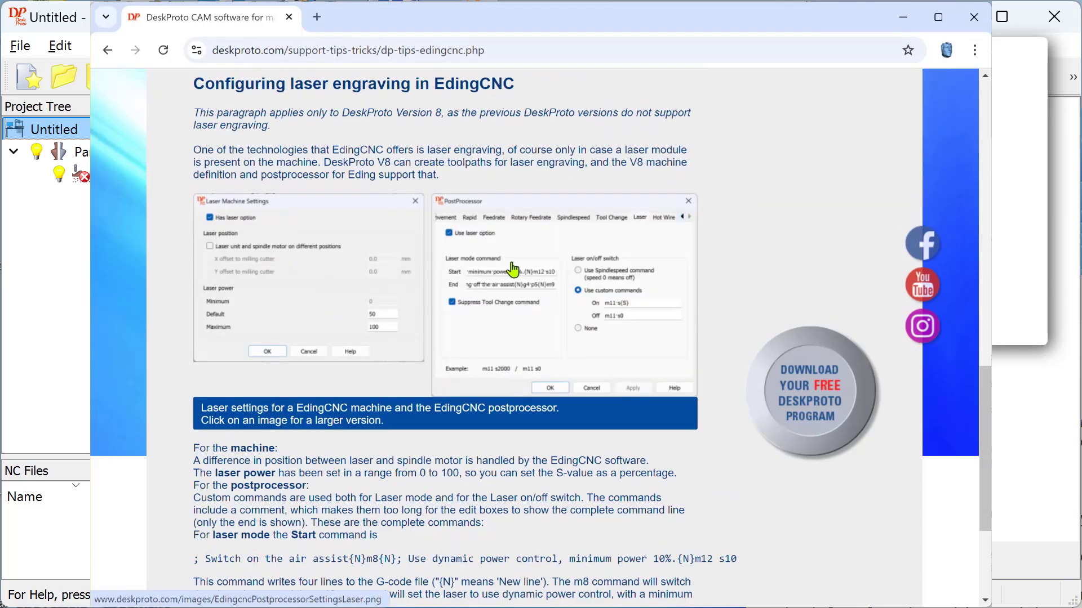
mouse_move(306, 90)
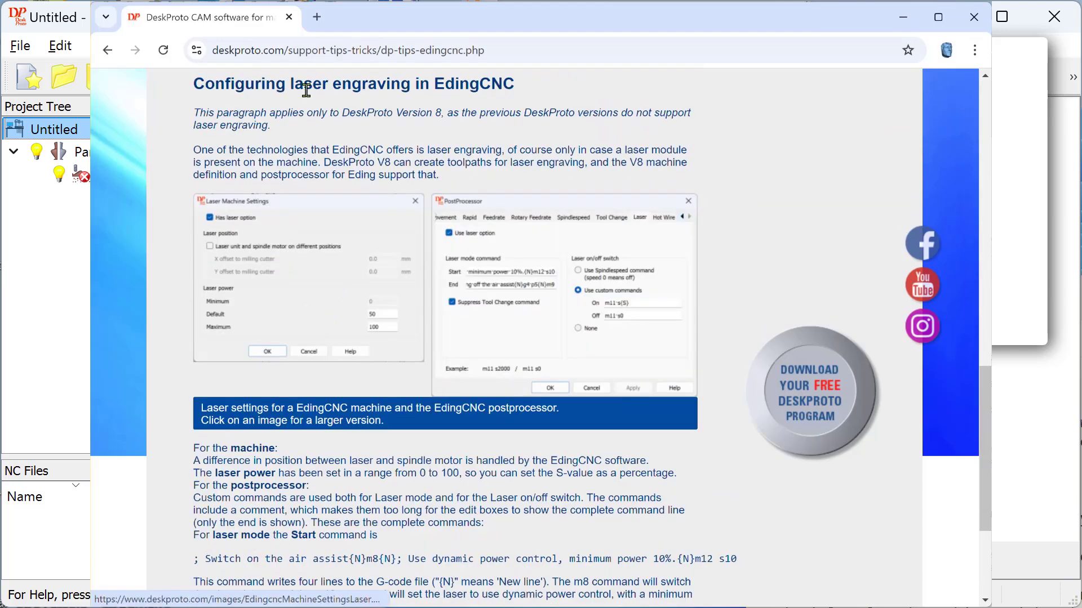